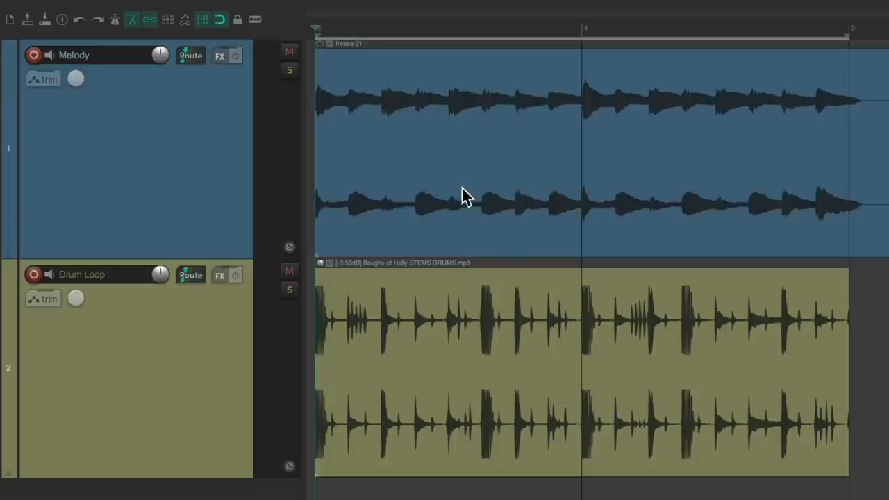
mouse_move(422, 154)
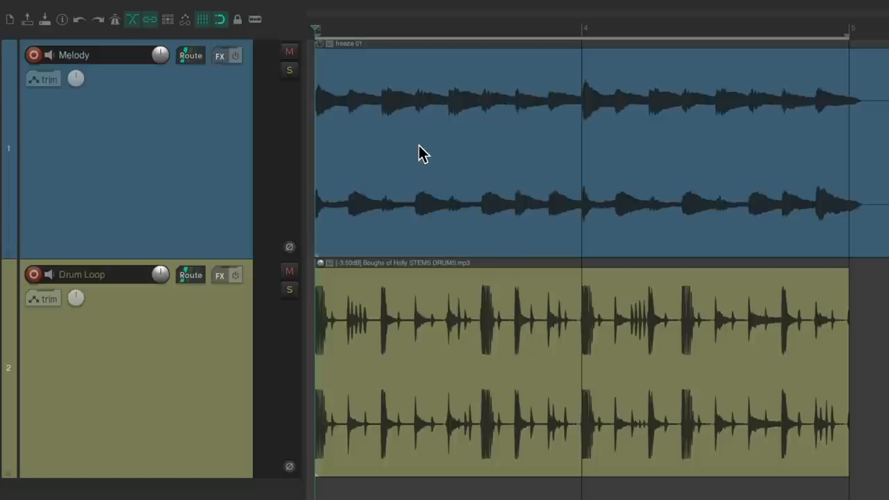
mouse_move(461, 153)
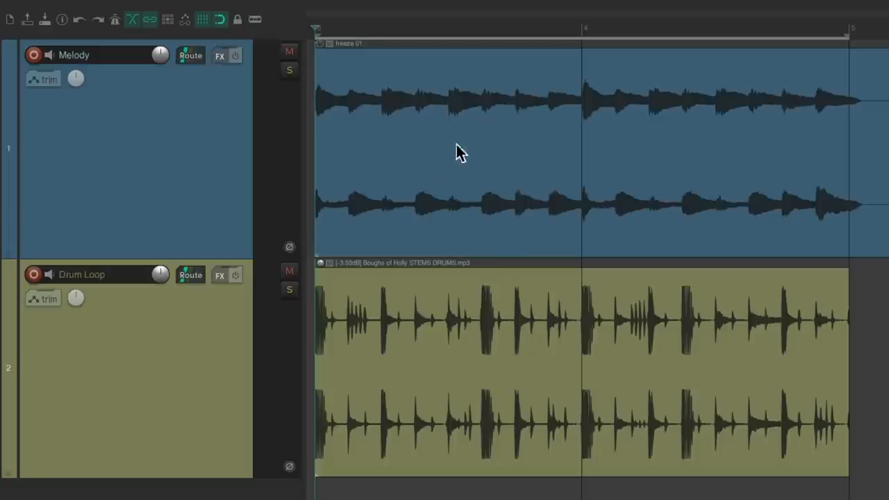
mouse_move(672, 148)
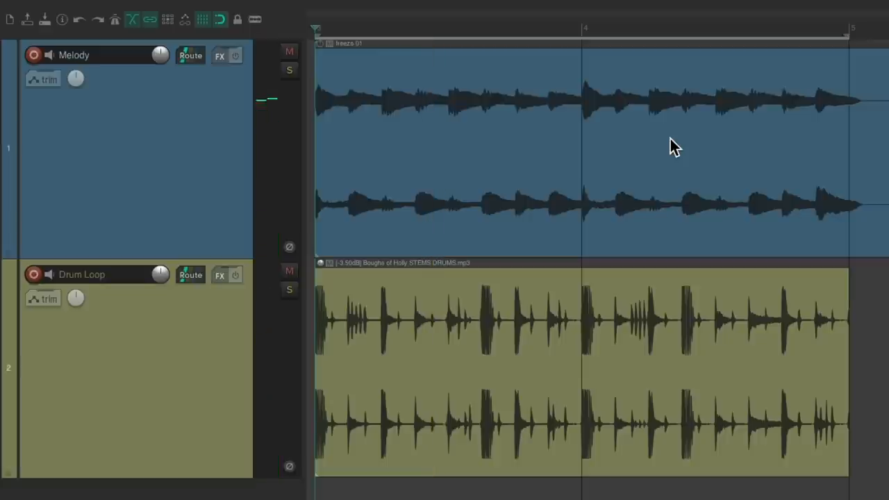
mouse_move(503, 156)
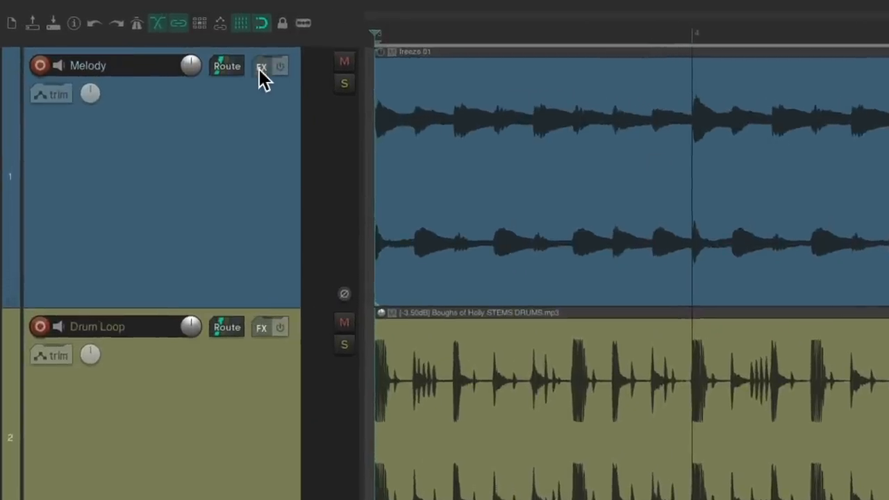
Add VST: ReaPitch to the Melody track from the FX picker filtered for 'pitch'
left_click(266, 67)
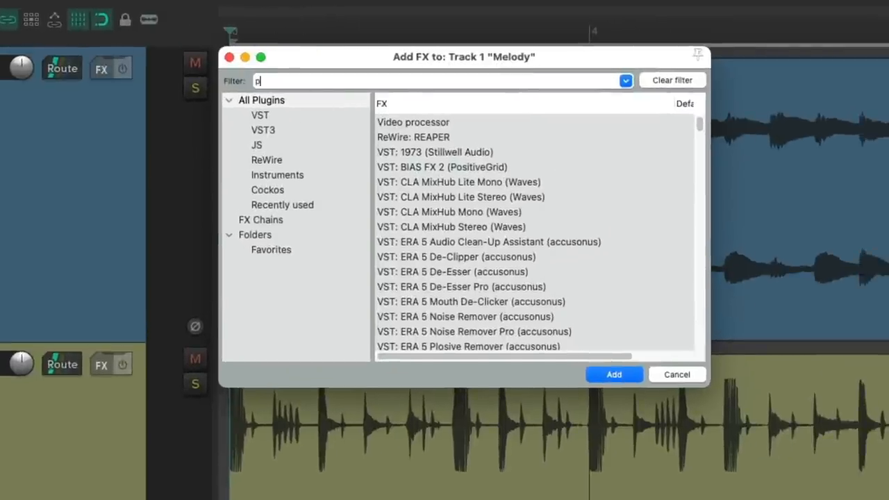
type("itch")
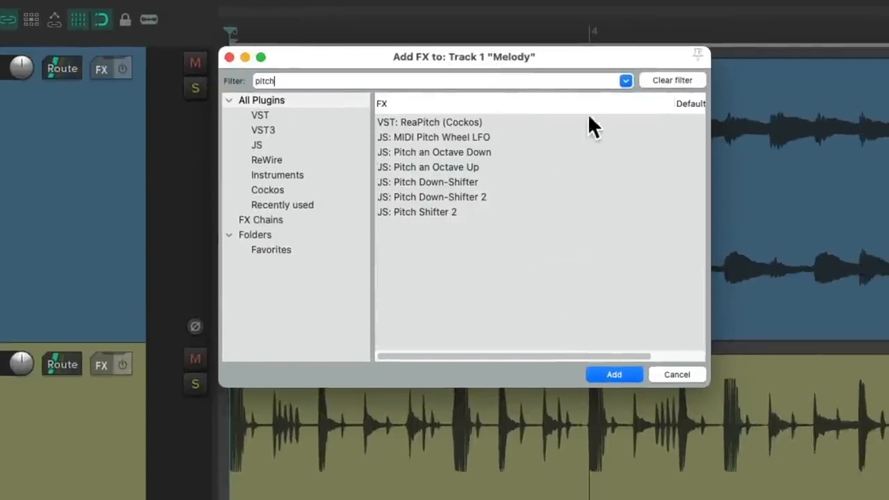
left_click(429, 122)
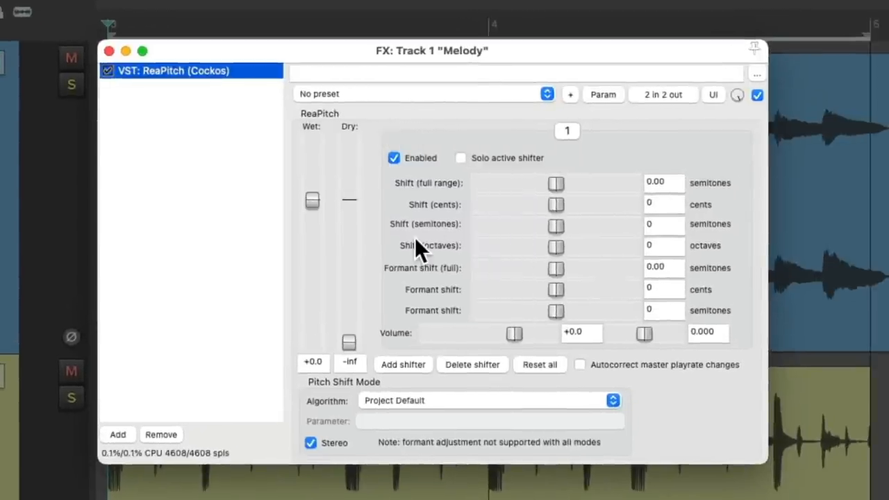
mouse_move(541, 211)
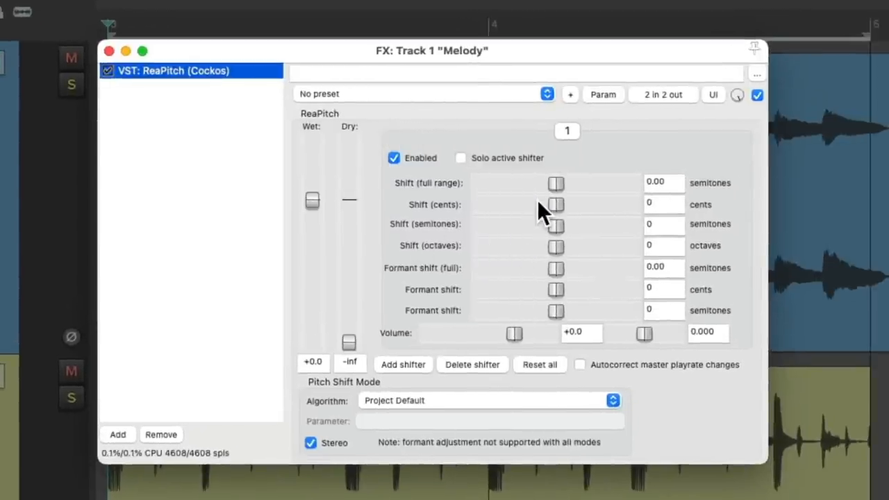
mouse_move(647, 200)
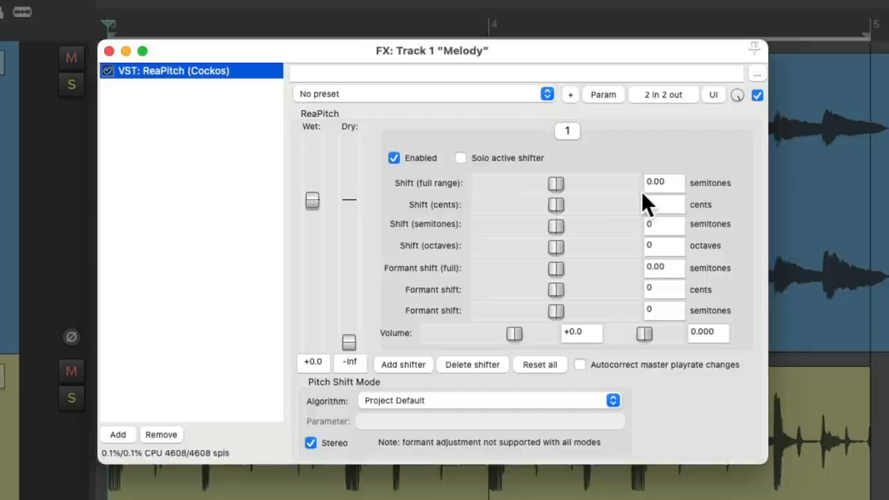
Set ReaPitch's Shift (full range) to -4 semitones after auditioning values around zero
left_click_drag(556, 183, 547, 184)
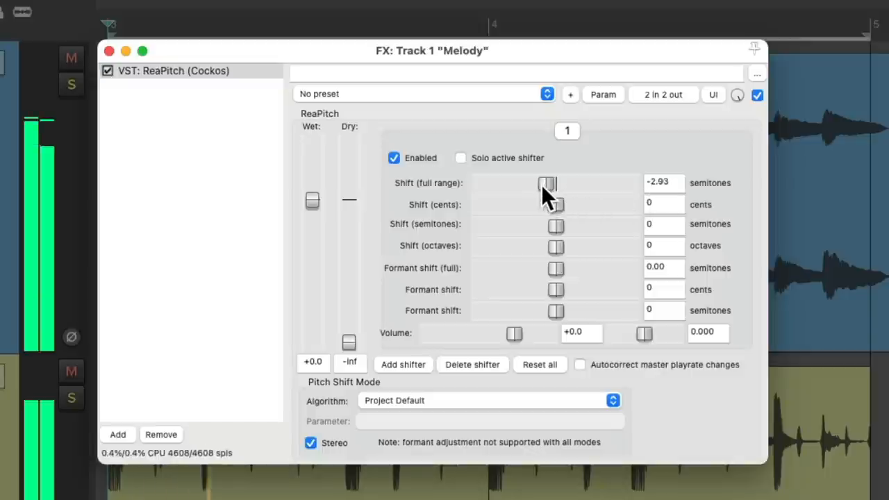
left_click_drag(547, 183, 567, 184)
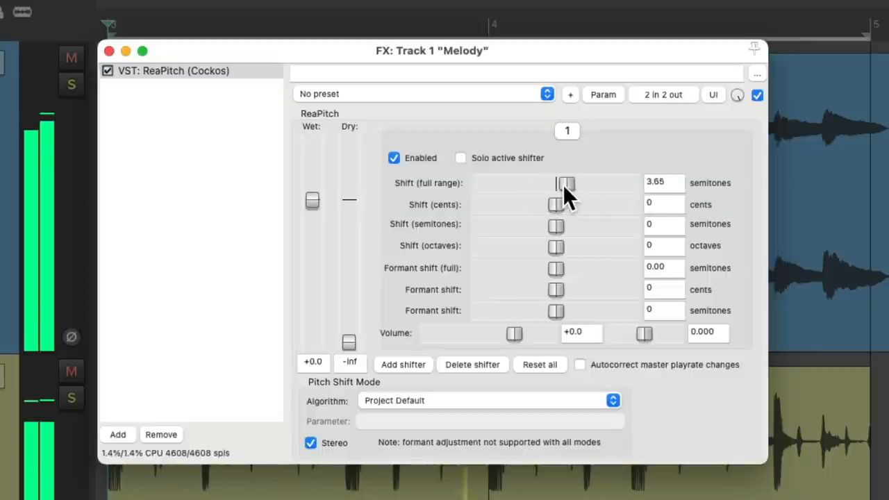
left_click_drag(567, 184, 556, 183)
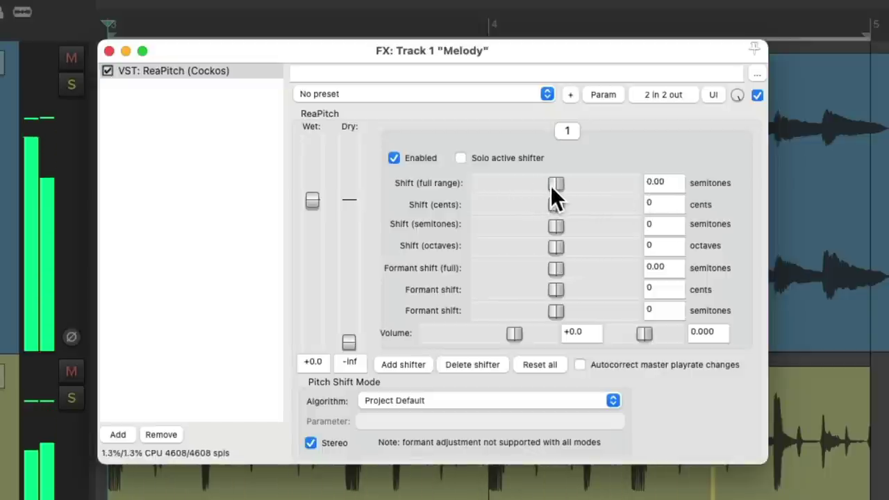
left_click_drag(556, 183, 535, 184)
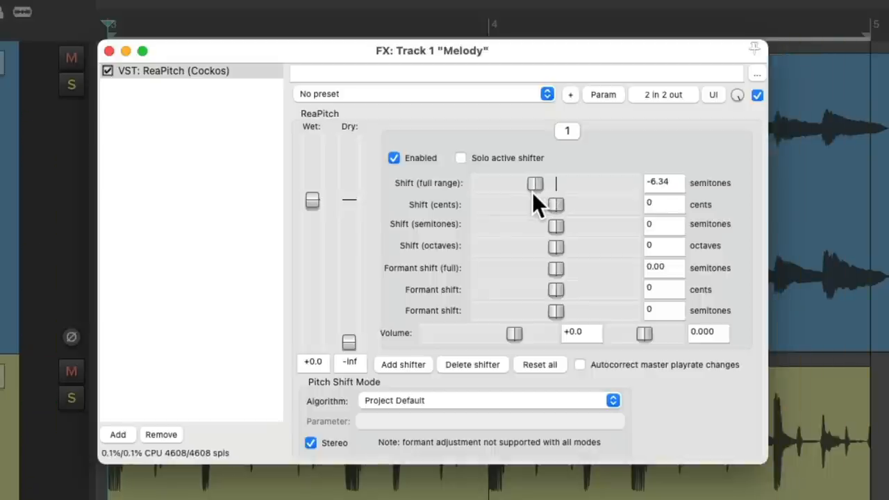
left_click_drag(534, 183, 528, 183)
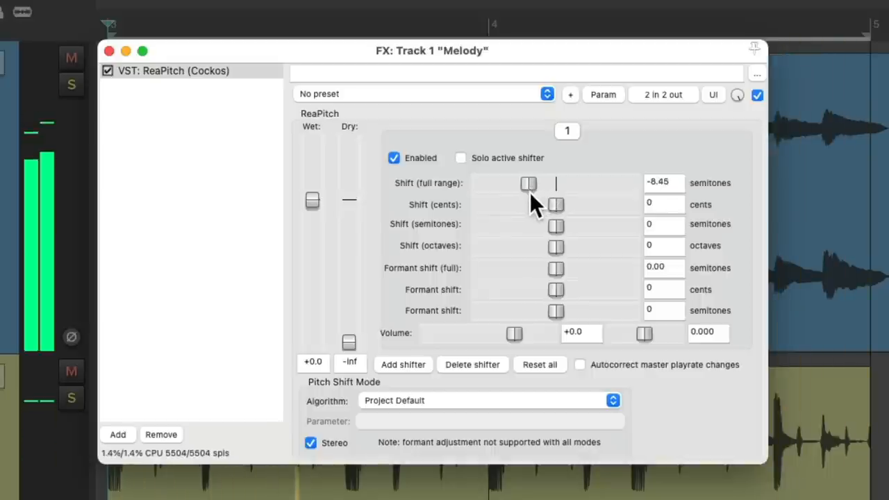
left_click_drag(529, 183, 537, 184)
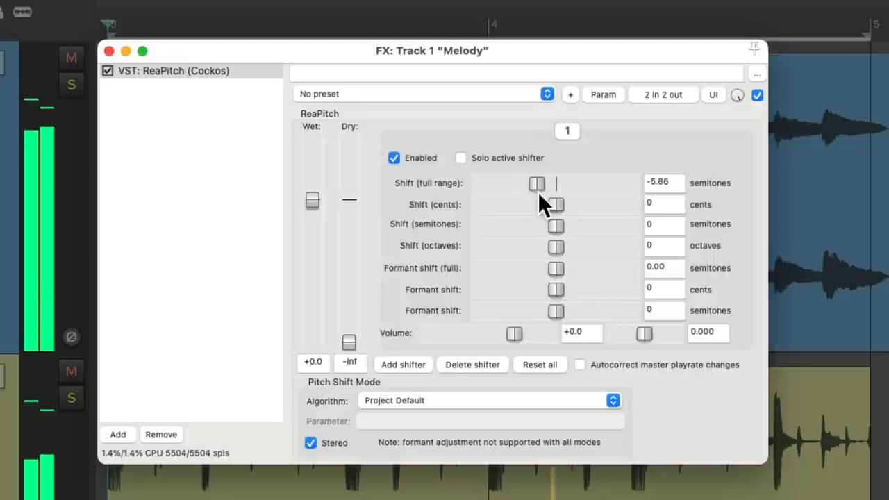
left_click_drag(536, 183, 541, 184)
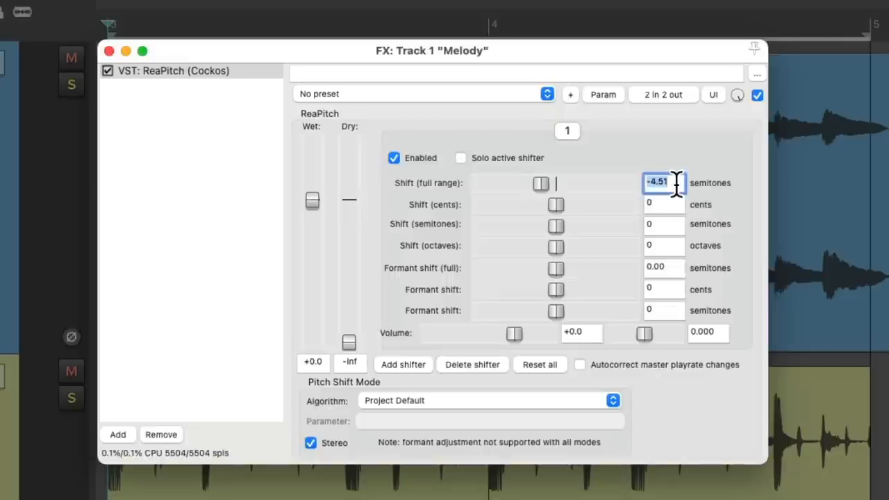
type("-4")
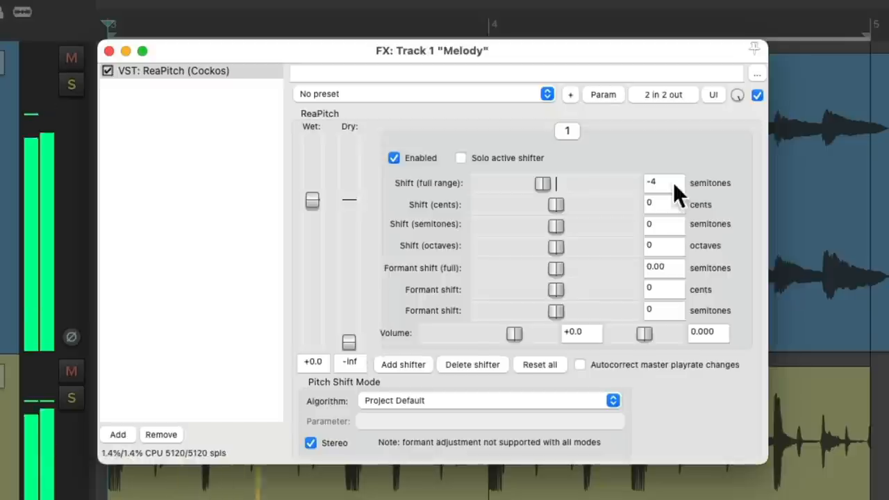
mouse_move(578, 268)
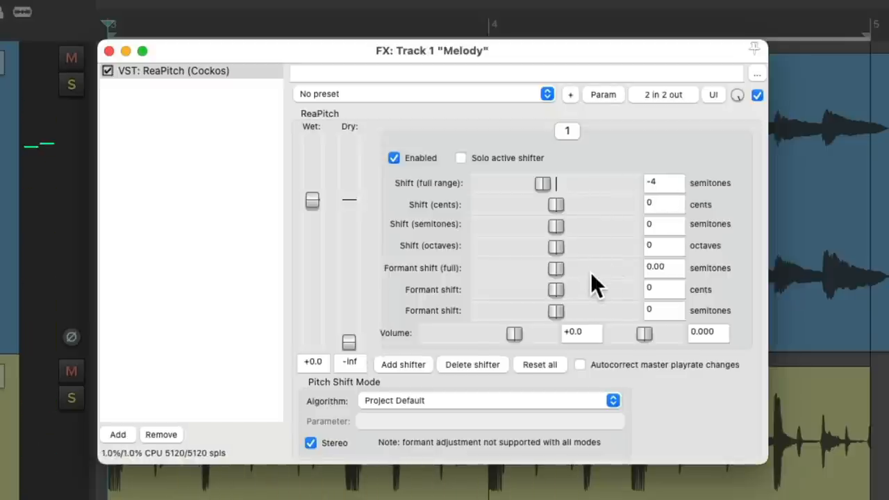
mouse_move(497, 303)
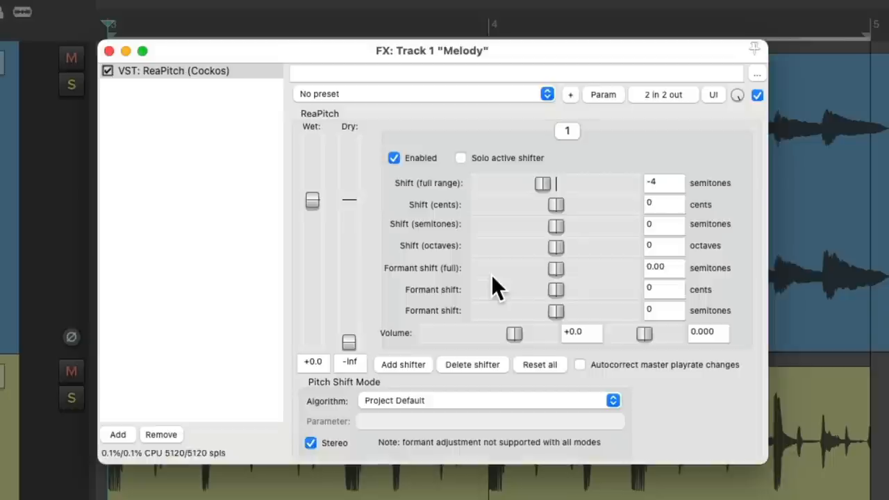
Set ReaPitch's formant shift to 4.70 semitones and compare by bypassing, leaving it enabled
left_click_drag(555, 268, 547, 268)
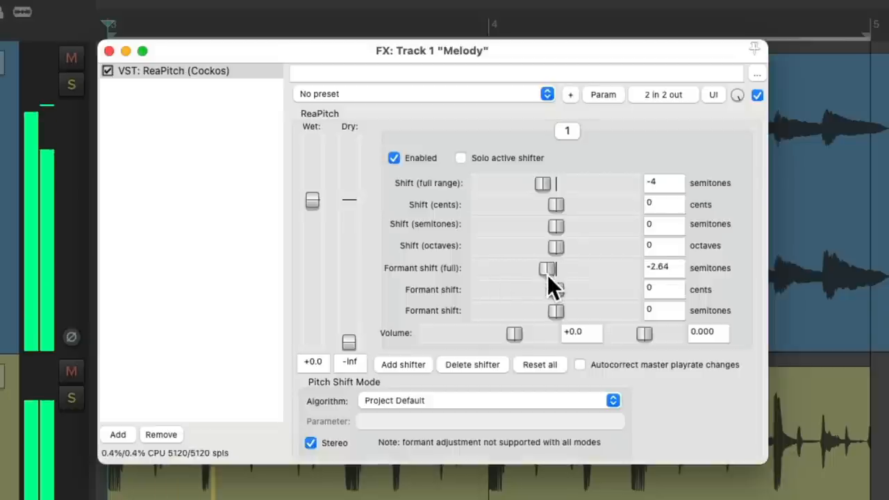
left_click_drag(547, 269, 568, 269)
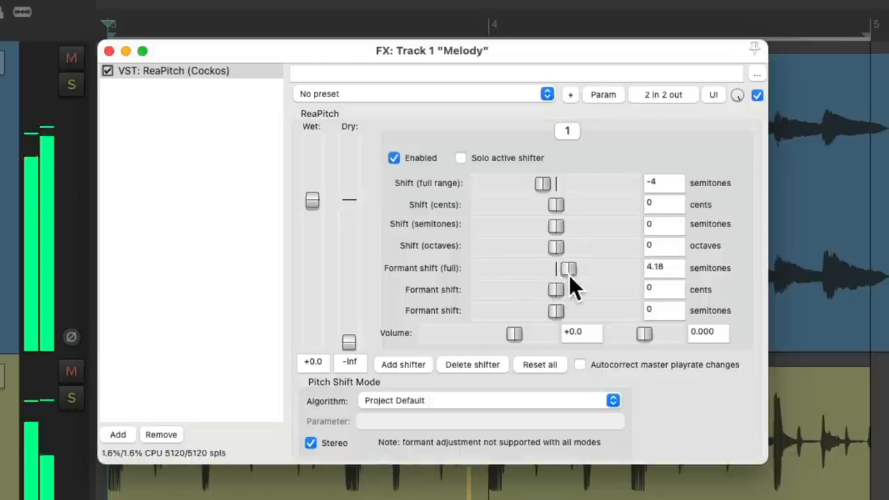
left_click_drag(568, 270, 594, 269)
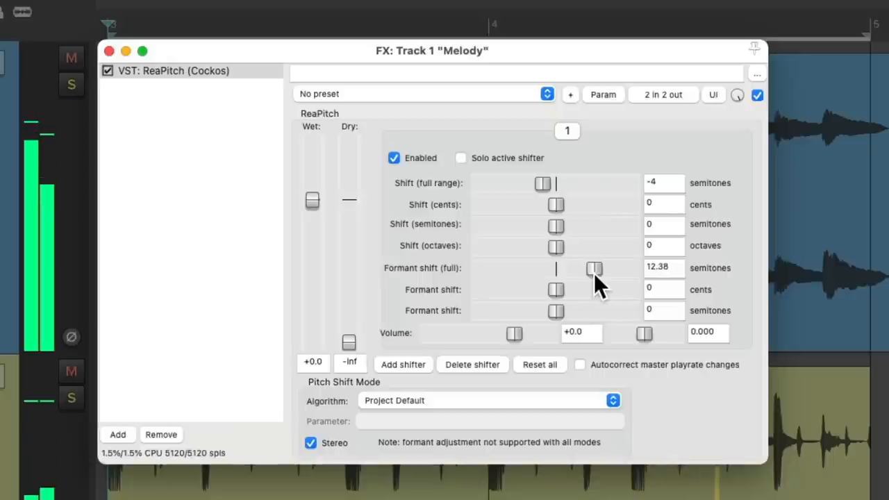
left_click_drag(595, 269, 582, 270)
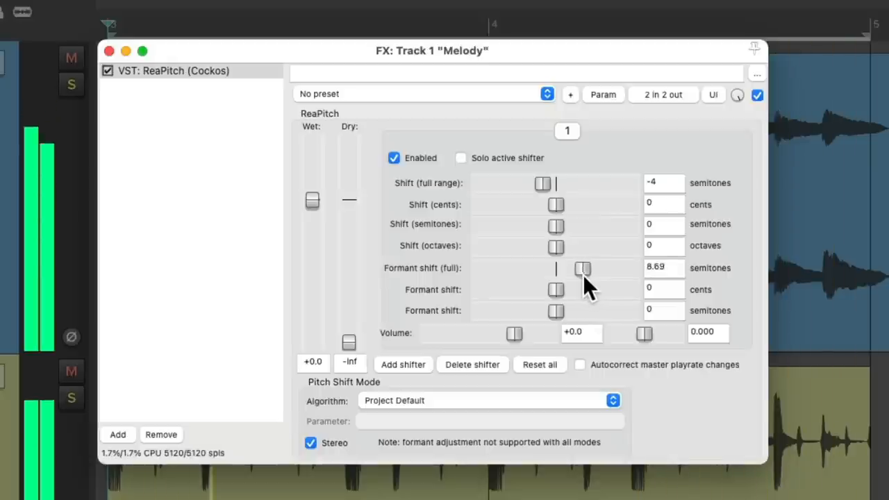
left_click_drag(582, 268, 586, 268)
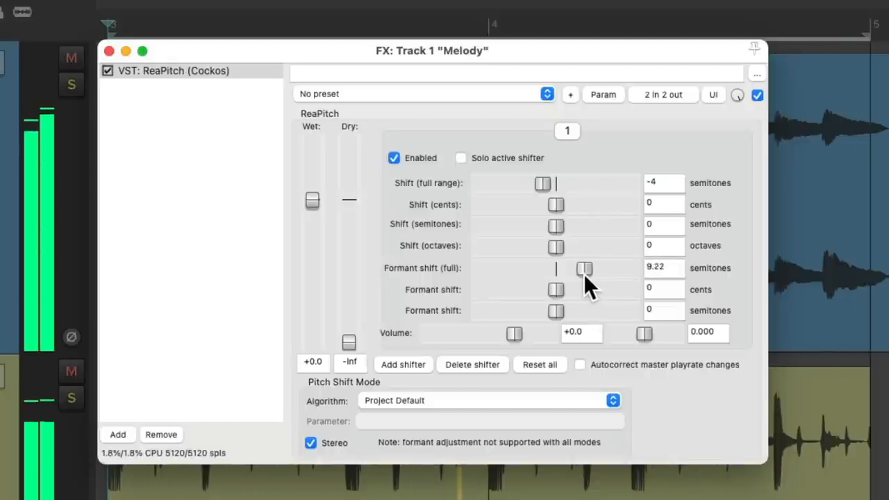
left_click_drag(584, 269, 571, 270)
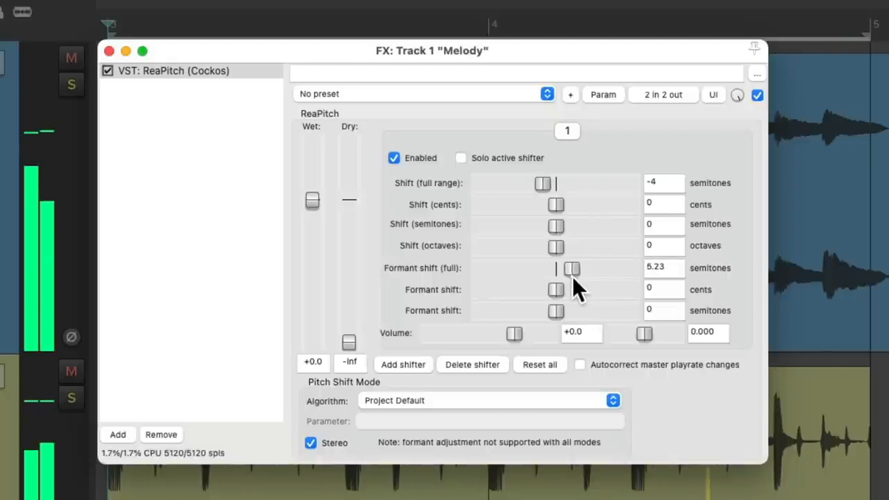
left_click_drag(572, 268, 569, 268)
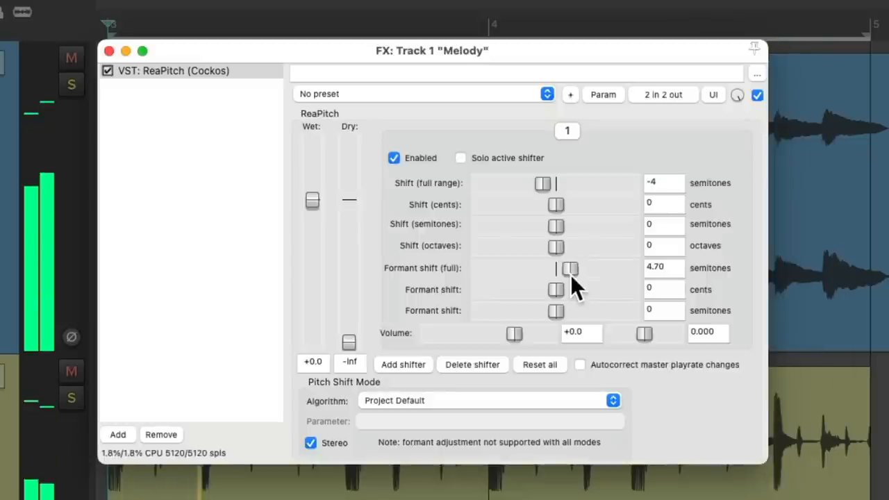
mouse_move(595, 297)
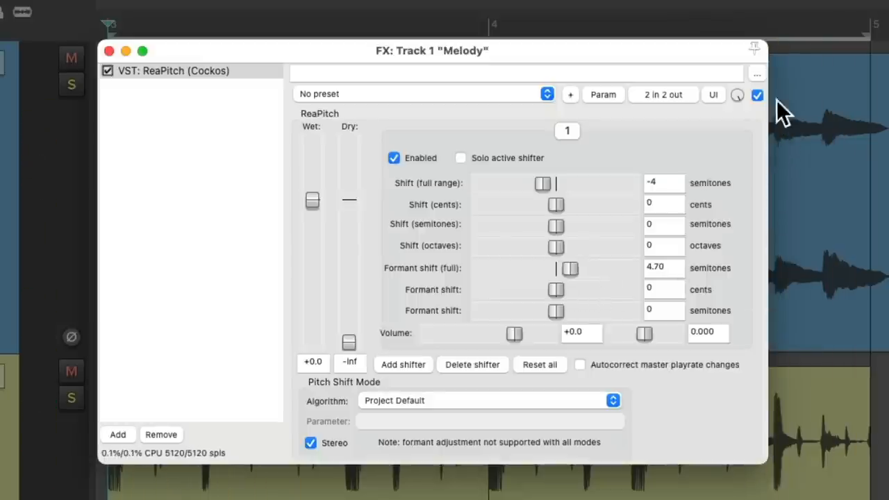
left_click(757, 94)
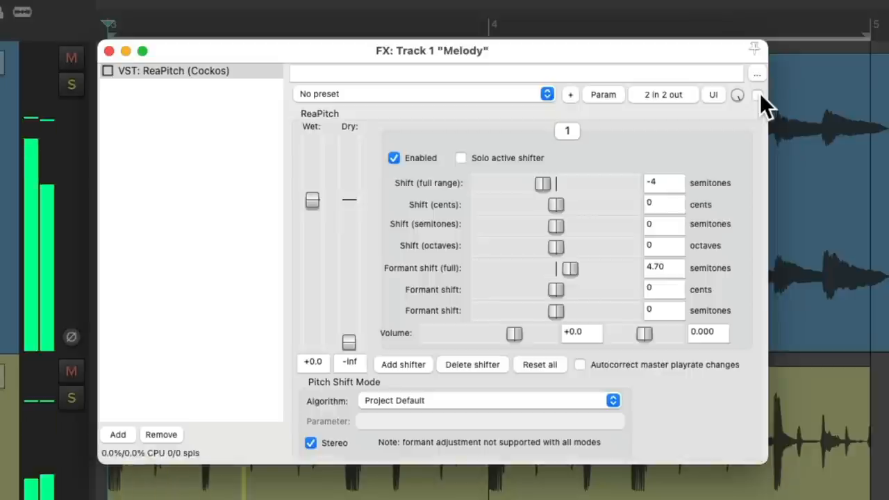
left_click(759, 95)
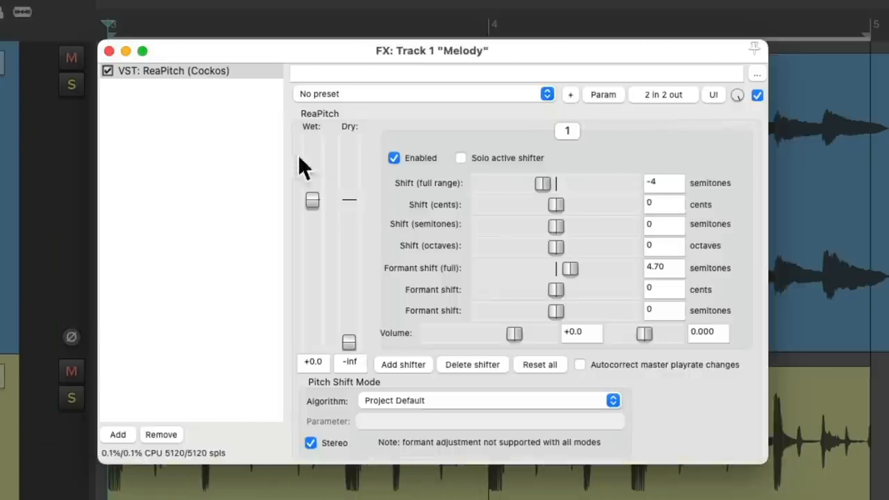
Add JS: Distortion after ReaPitch via the picker filtered for 'distort'
left_click(118, 433)
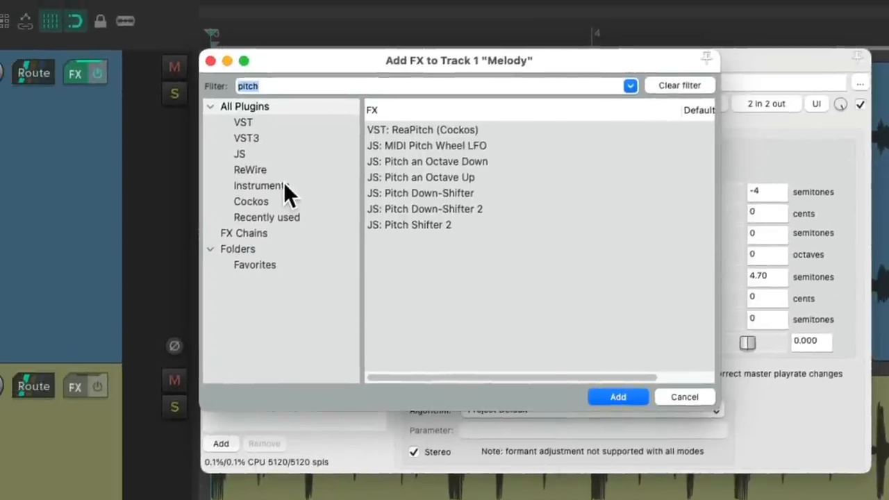
type("distort")
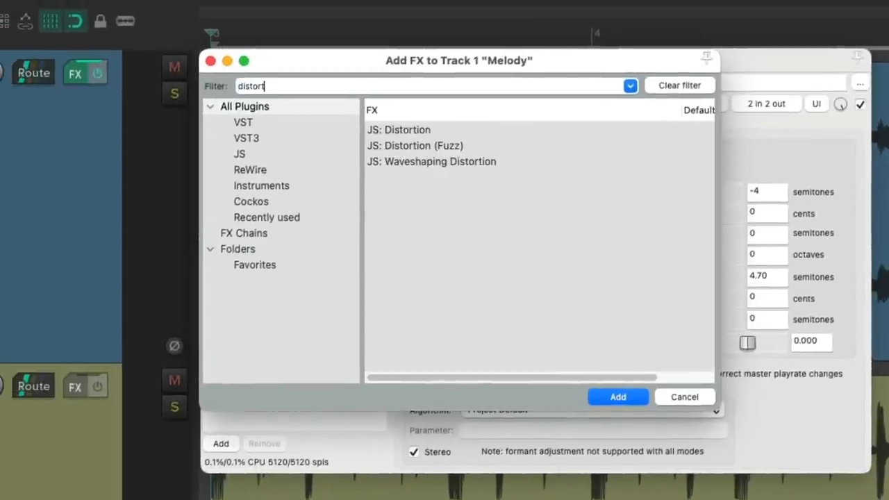
mouse_move(433, 172)
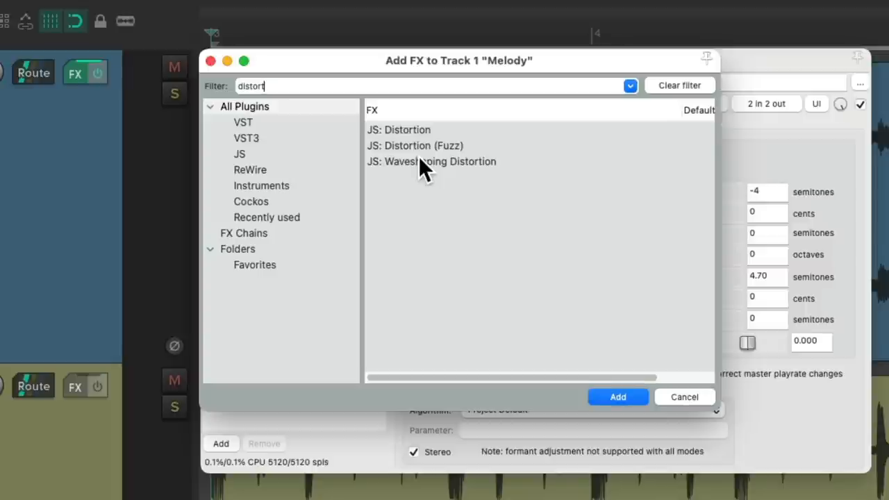
left_click(399, 130)
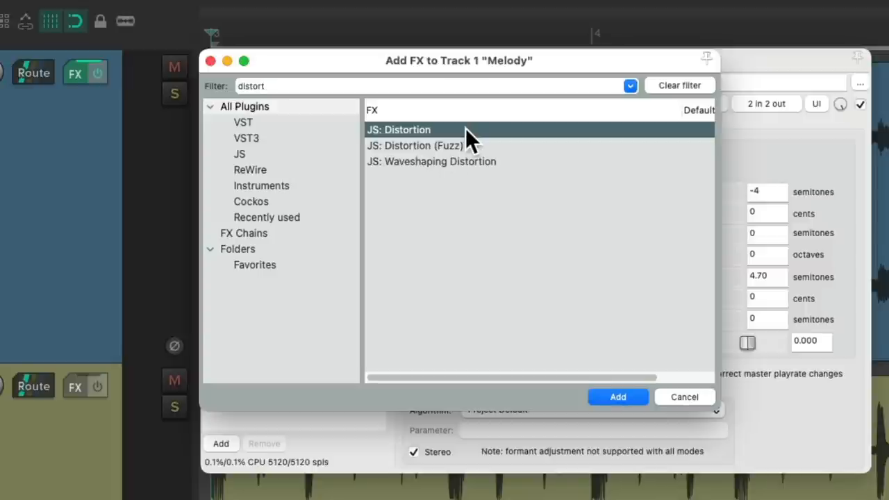
left_click(619, 398)
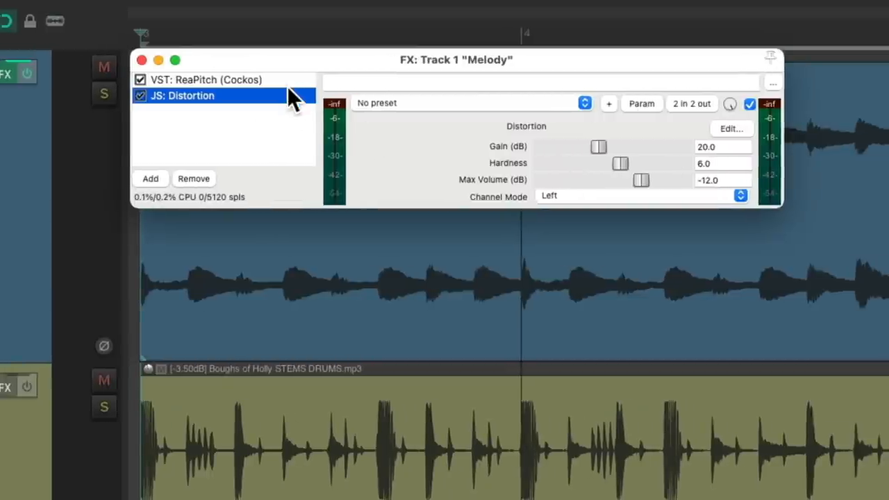
Set the Distortion to Stereo channel mode and lower its gain to about 3 dB
left_click(638, 196)
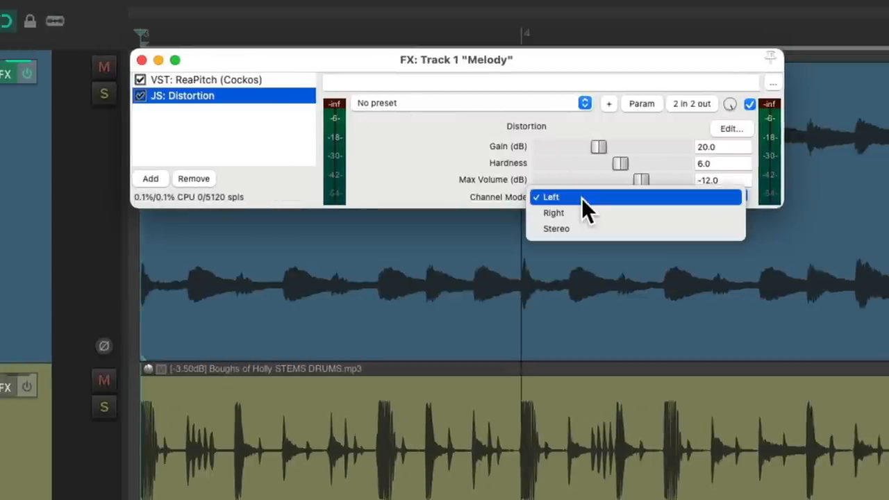
left_click(556, 228)
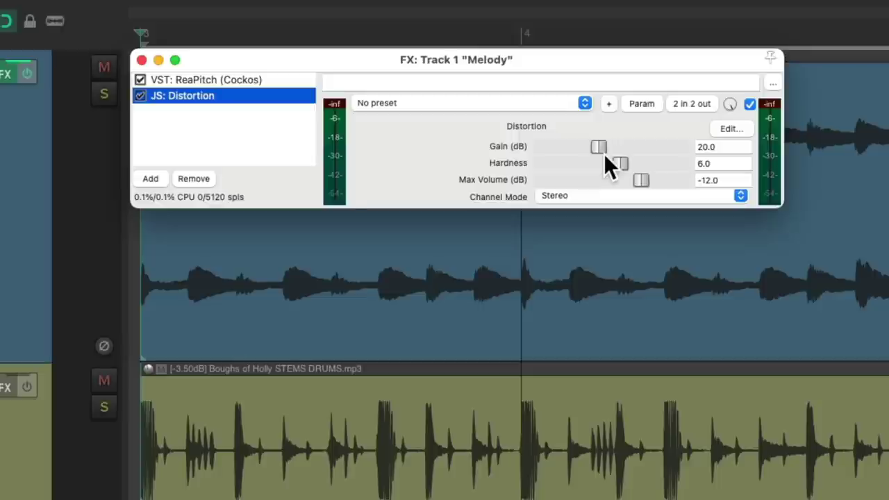
left_click_drag(599, 146, 584, 146)
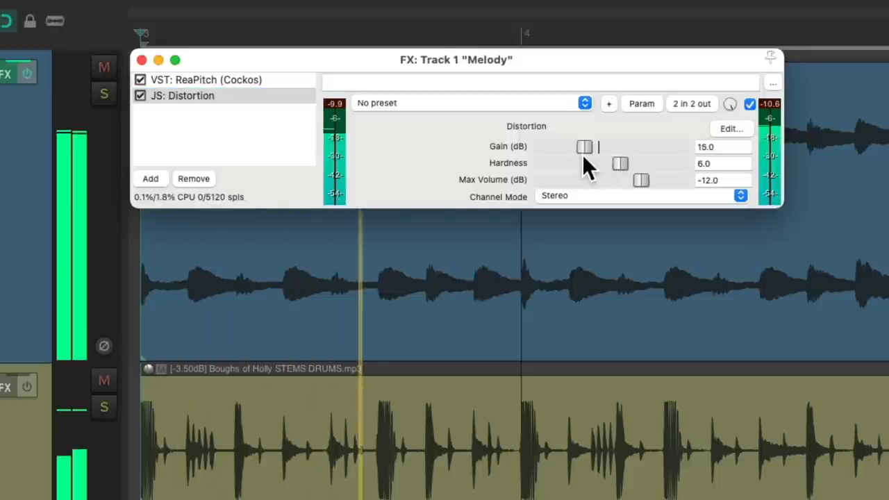
left_click_drag(585, 147, 544, 147)
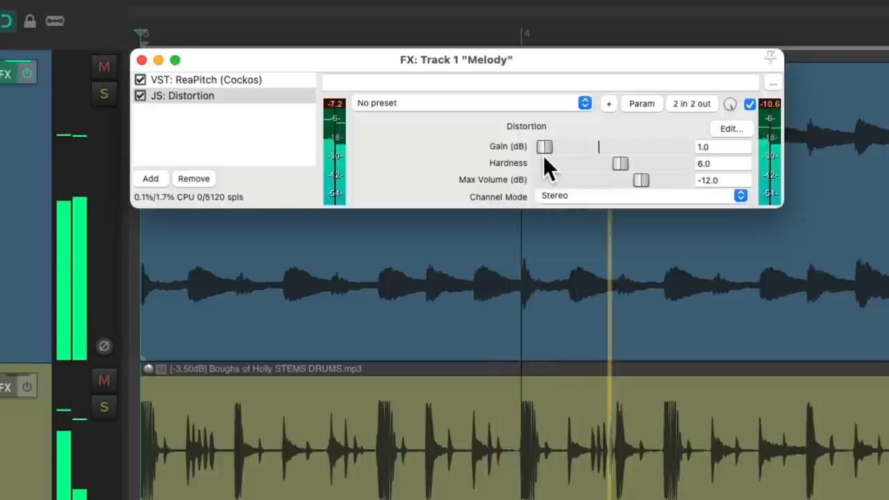
left_click_drag(544, 147, 570, 147)
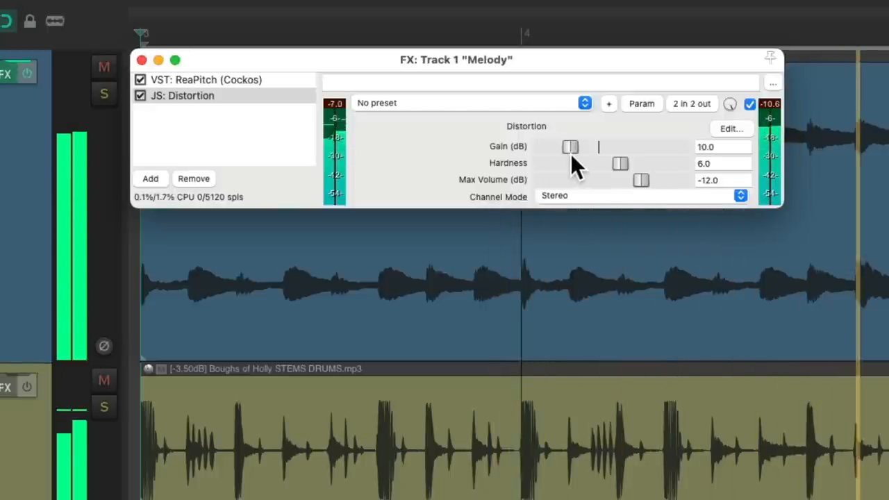
left_click_drag(570, 147, 556, 147)
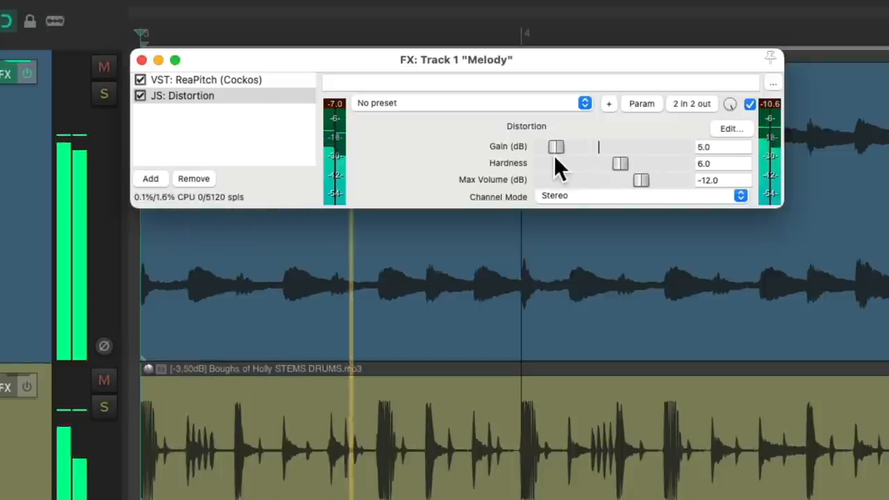
left_click_drag(556, 147, 550, 147)
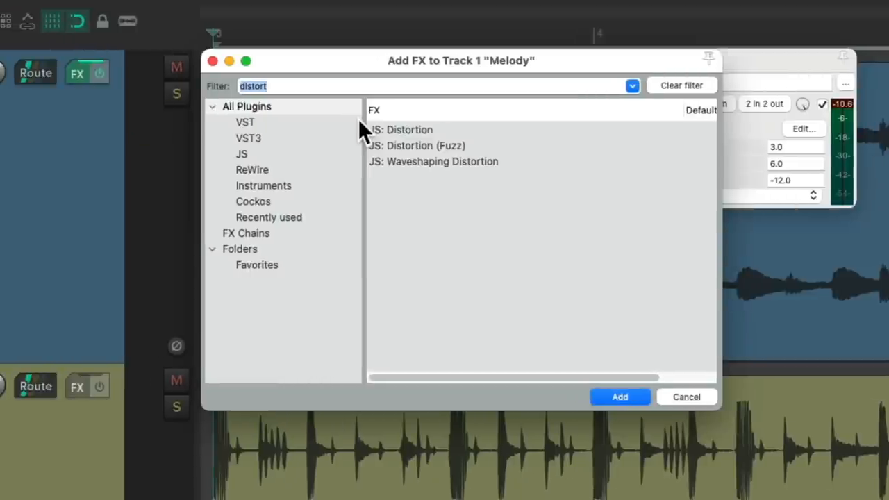
Filter the effect picker for 'tilt' and select JS: Tilt Equalizer
left_click(680, 85)
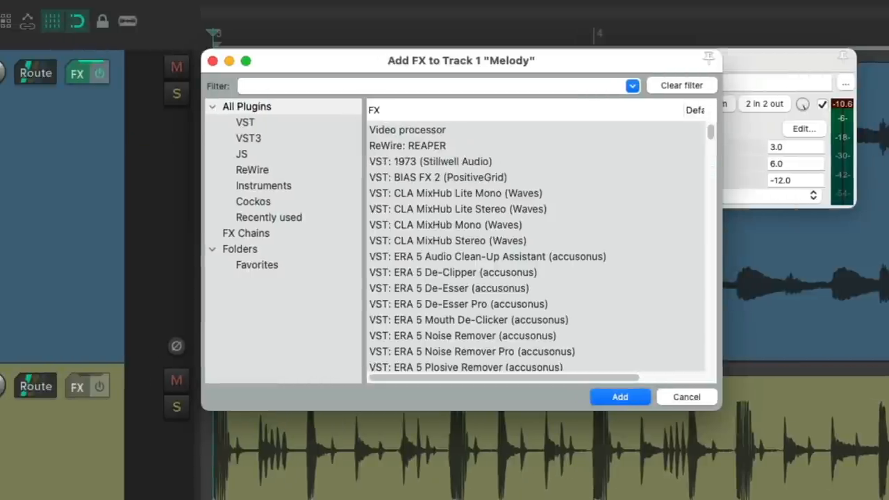
type("tilt")
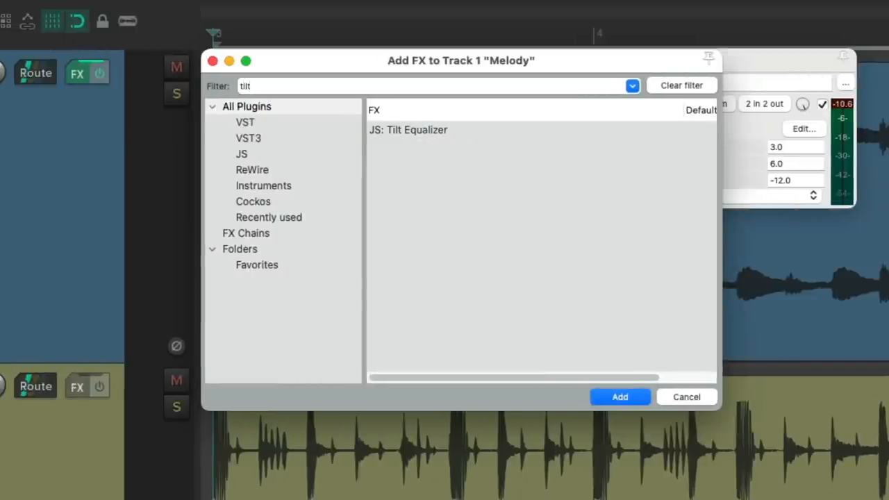
left_click(408, 131)
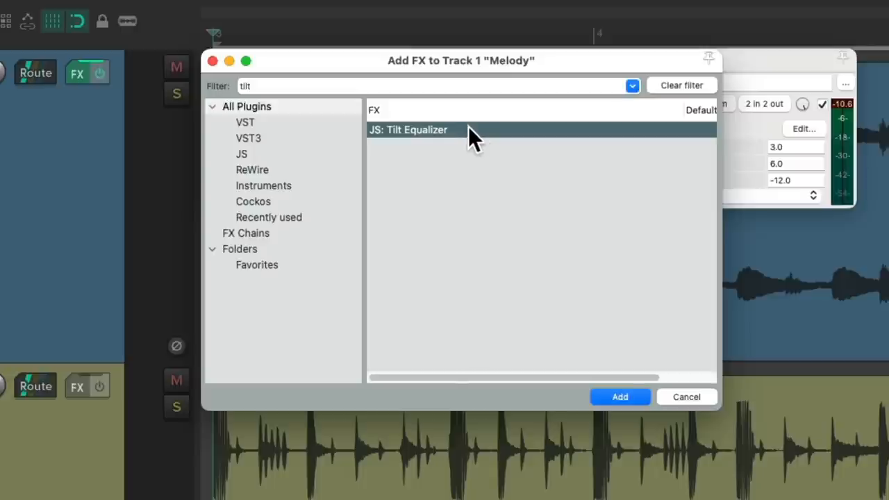
Add JS: Tilt Equalizer to the chain and raise its center frequency to 61.15
left_click(619, 398)
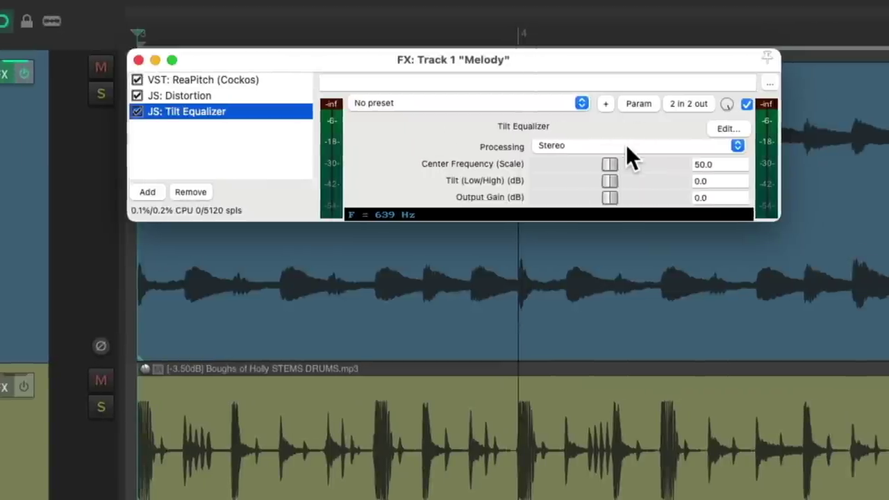
left_click_drag(608, 164, 613, 164)
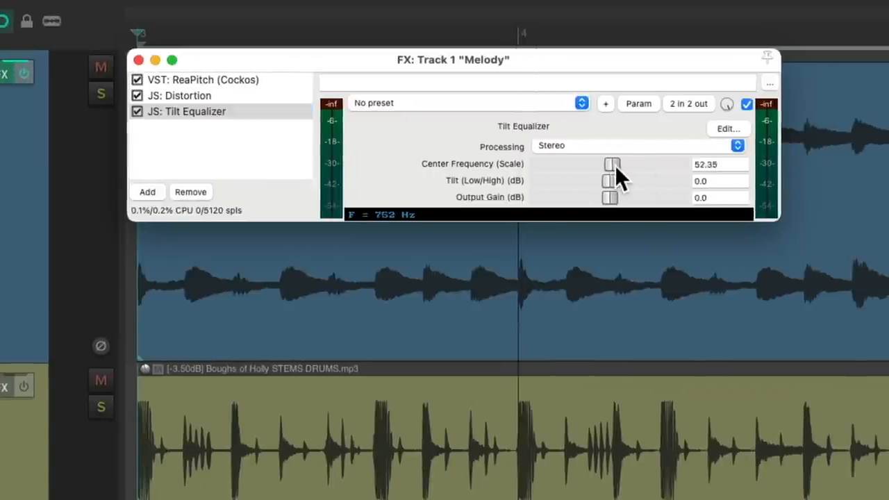
left_click_drag(612, 163, 625, 164)
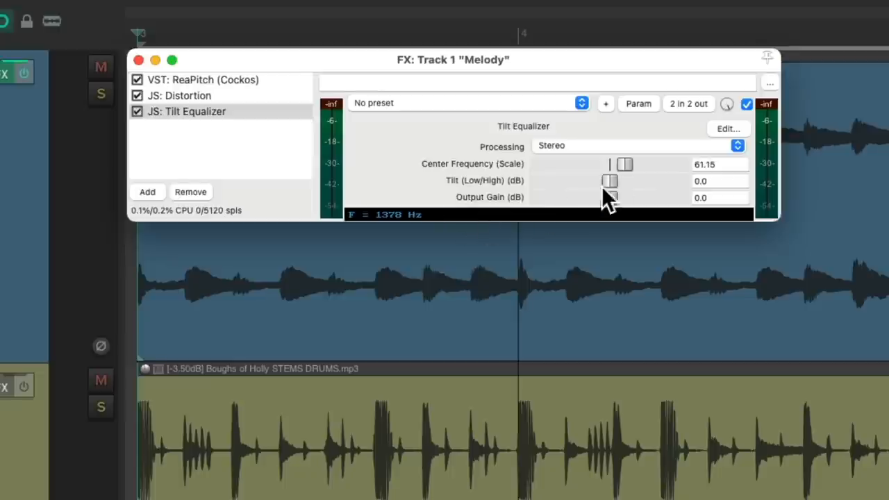
Audition low and high tilts and settle the Tilt Equalizer at +3.85 dB toward the highs
left_click_drag(609, 180, 655, 181)
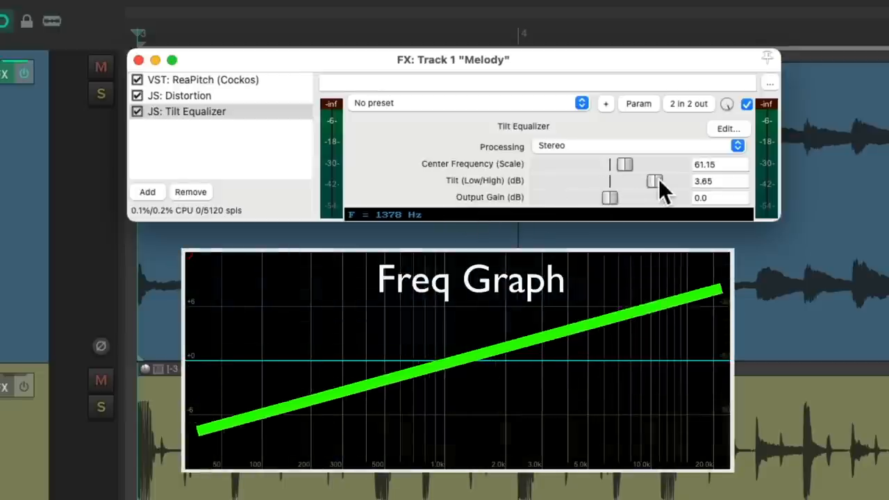
left_click_drag(653, 180, 558, 181)
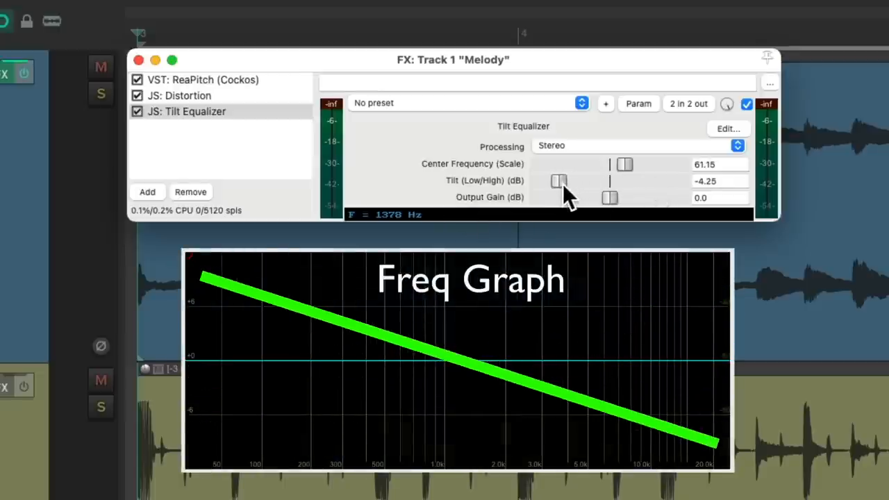
left_click_drag(559, 180, 589, 181)
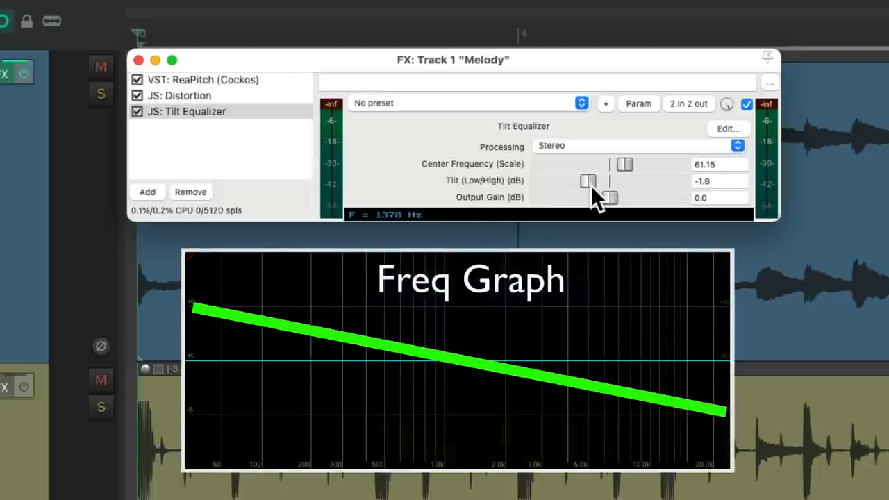
left_click_drag(589, 180, 566, 180)
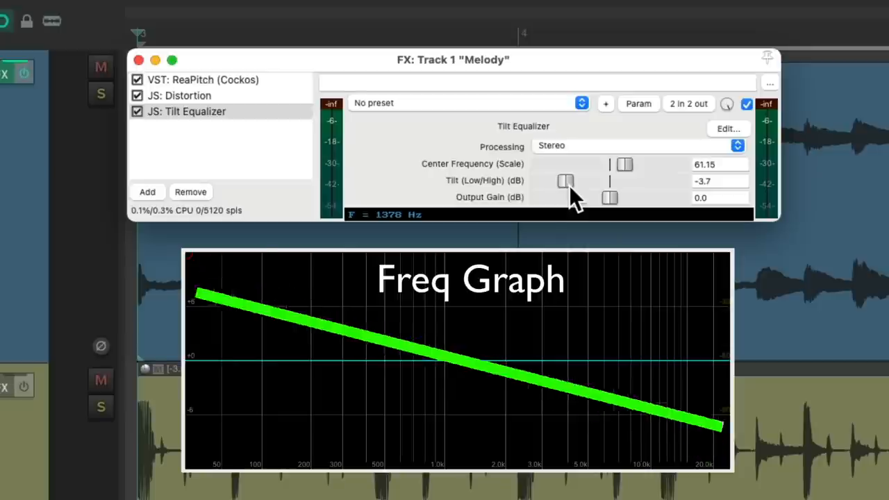
left_click_drag(567, 180, 645, 181)
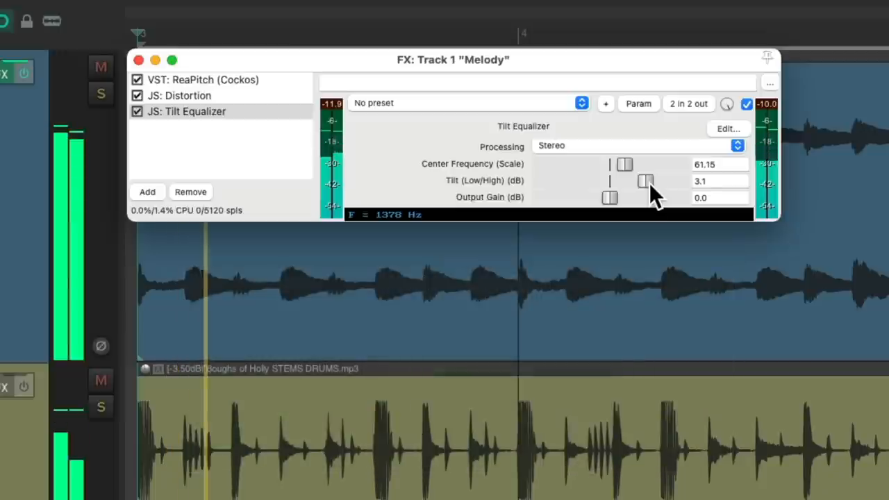
left_click_drag(646, 180, 638, 182)
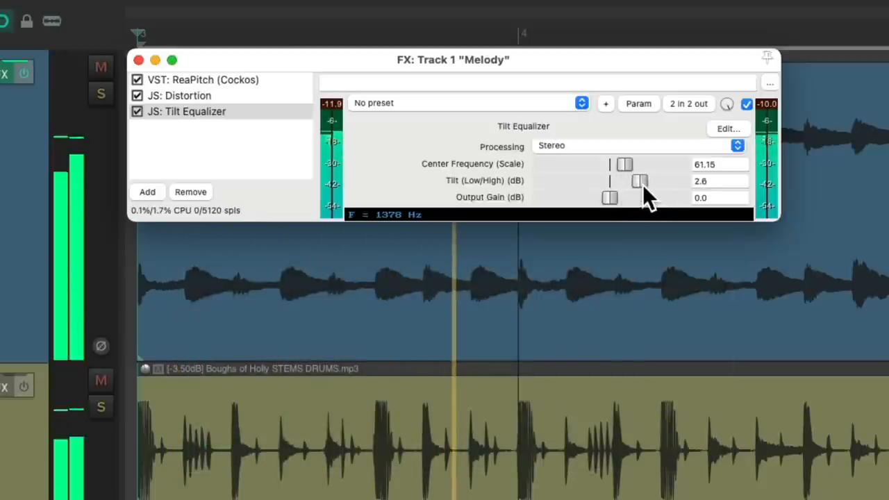
left_click_drag(639, 181, 676, 180)
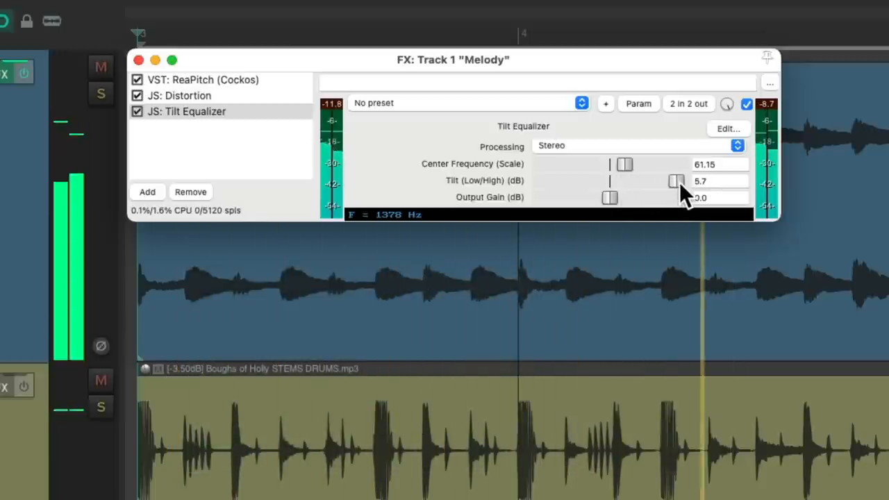
left_click_drag(676, 180, 654, 180)
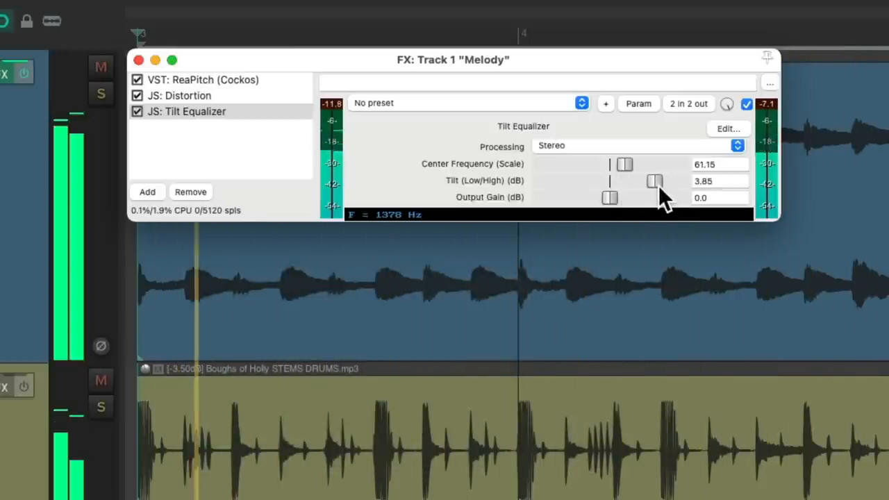
Raise the Tilt EQ output gain to 3.2 dB, compare bypassed, then find Ozzifier Chorus under 'chorus'
left_click(136, 111)
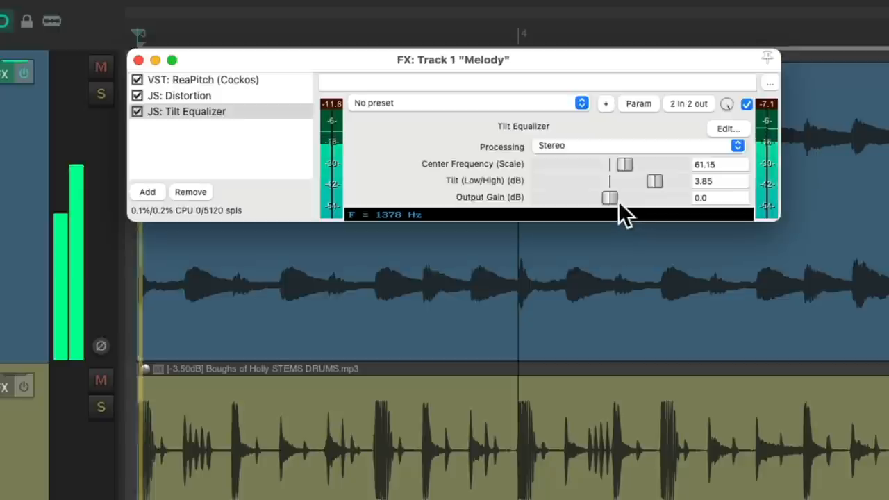
left_click_drag(609, 198, 618, 197)
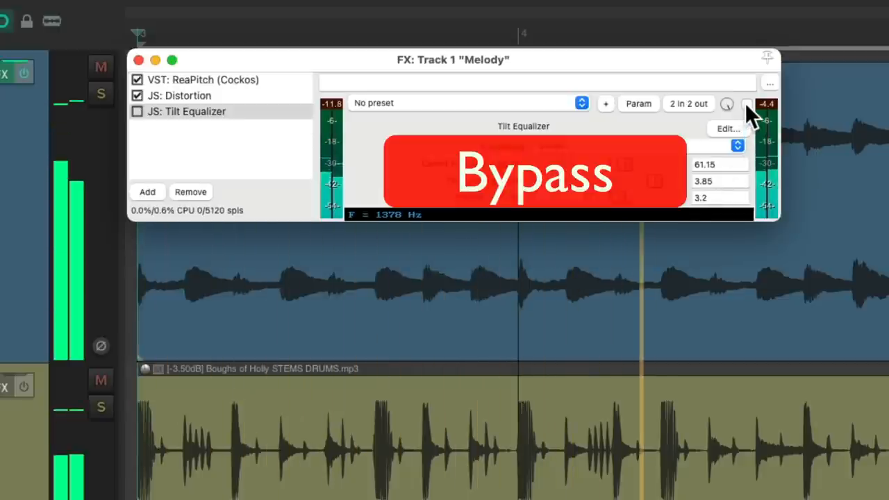
left_click(744, 105)
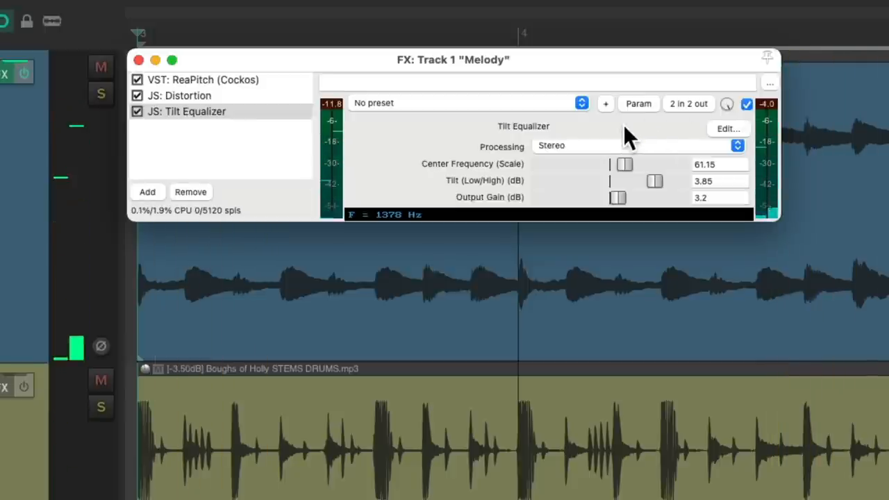
mouse_move(520, 111)
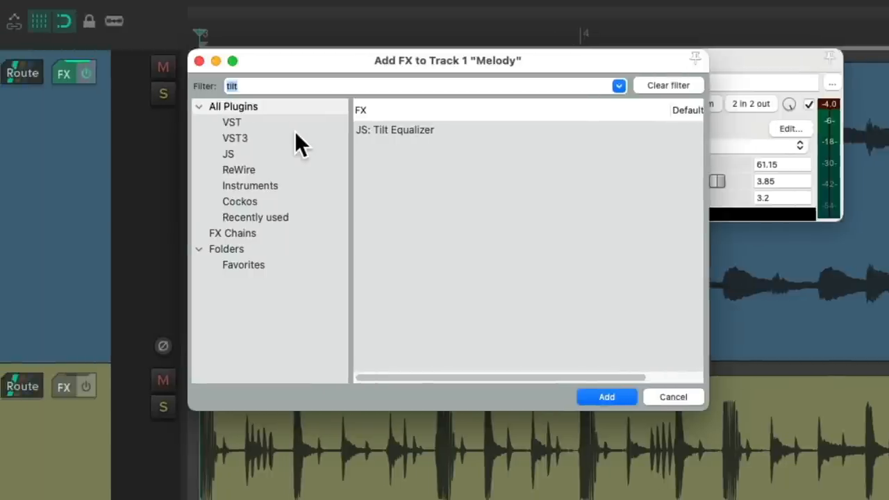
type("chorus")
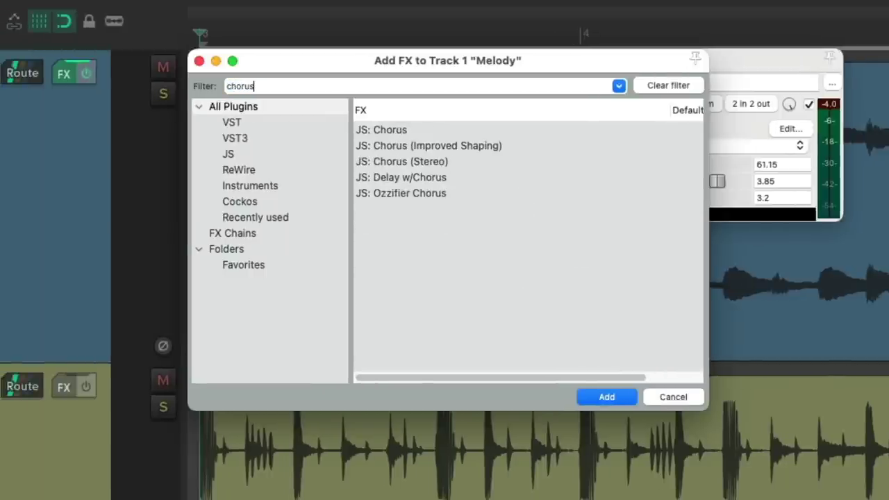
left_click(400, 193)
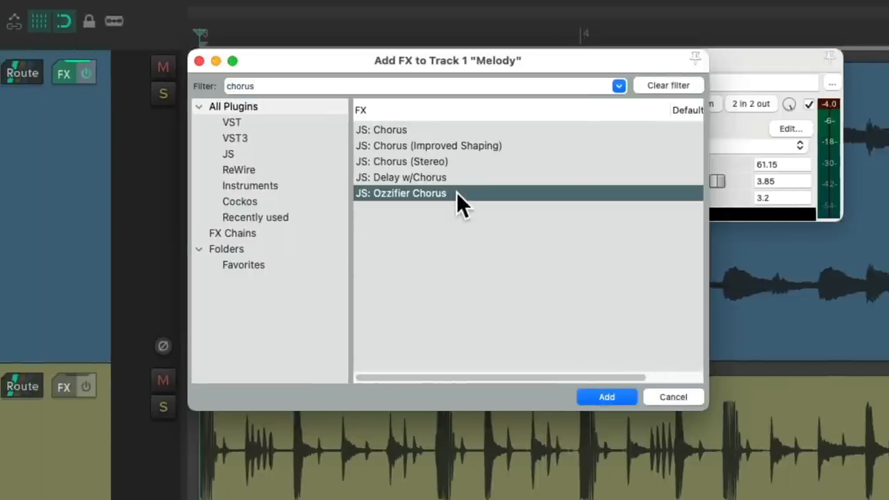
Add Ozzifier Chorus with 2 voices, 15.6 ms time spread and 20-cent pitch spread
left_click(606, 397)
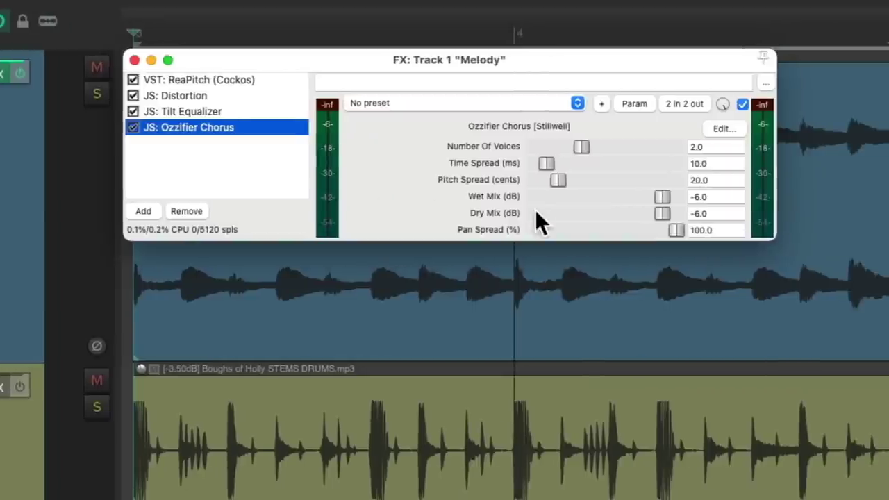
mouse_move(541, 154)
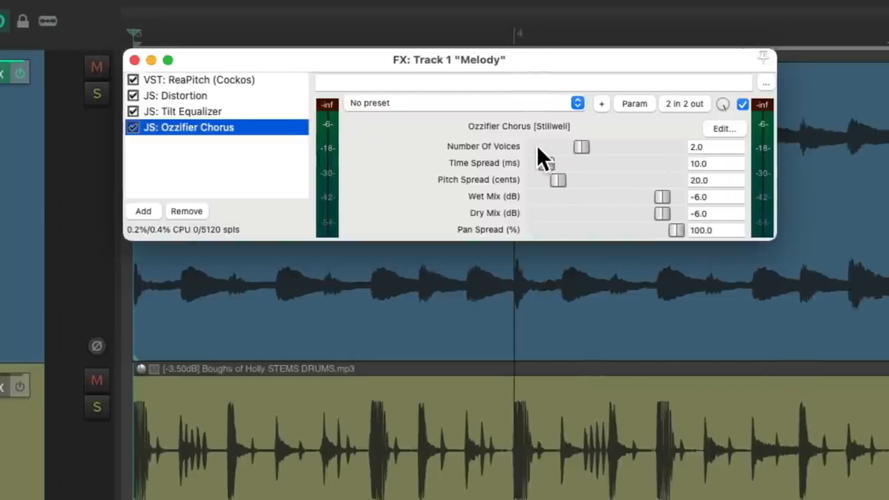
mouse_move(611, 160)
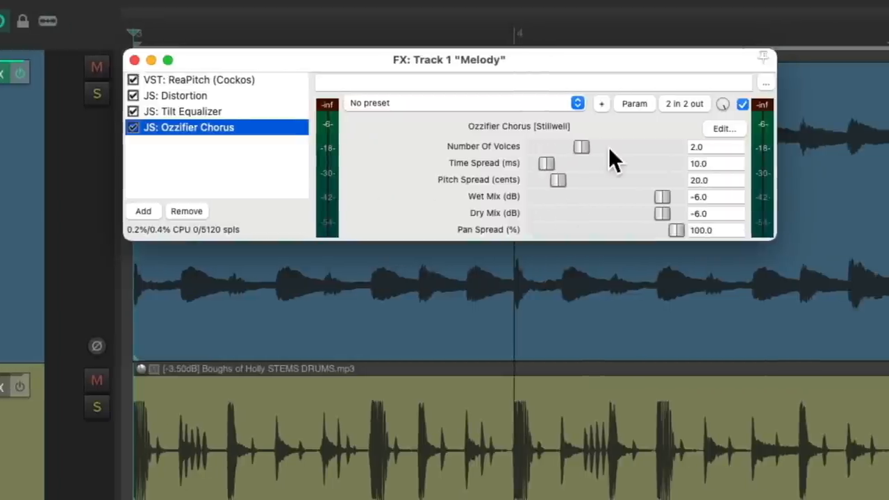
left_click_drag(582, 147, 652, 148)
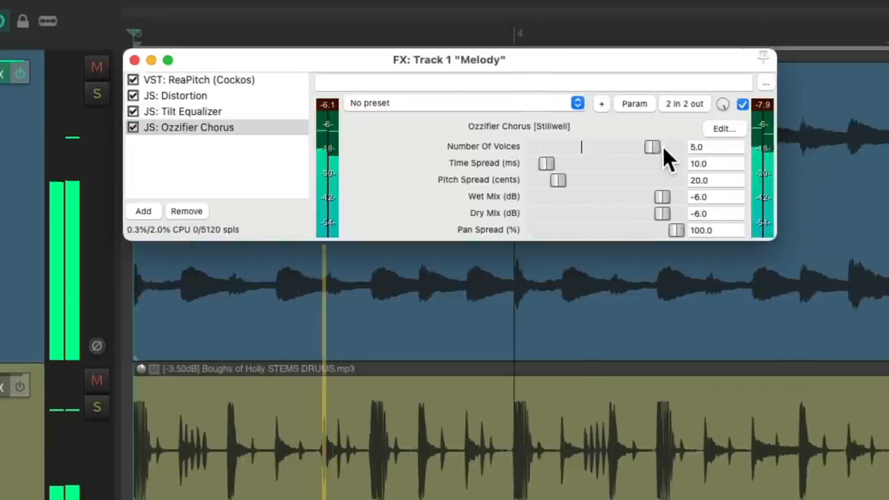
left_click_drag(651, 147, 582, 147)
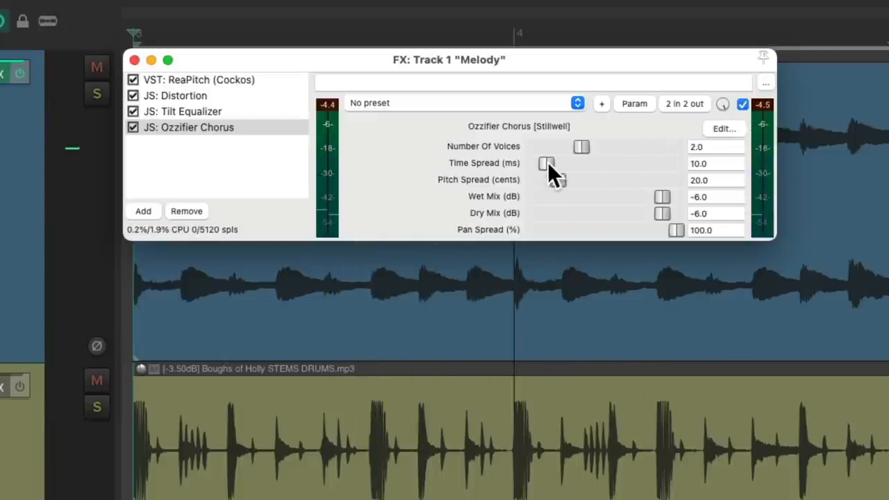
left_click_drag(547, 164, 673, 164)
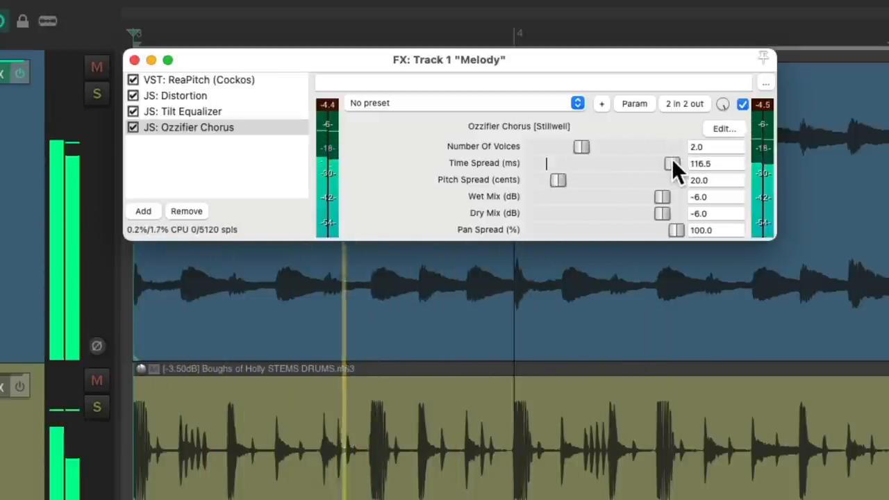
left_click_drag(669, 164, 548, 164)
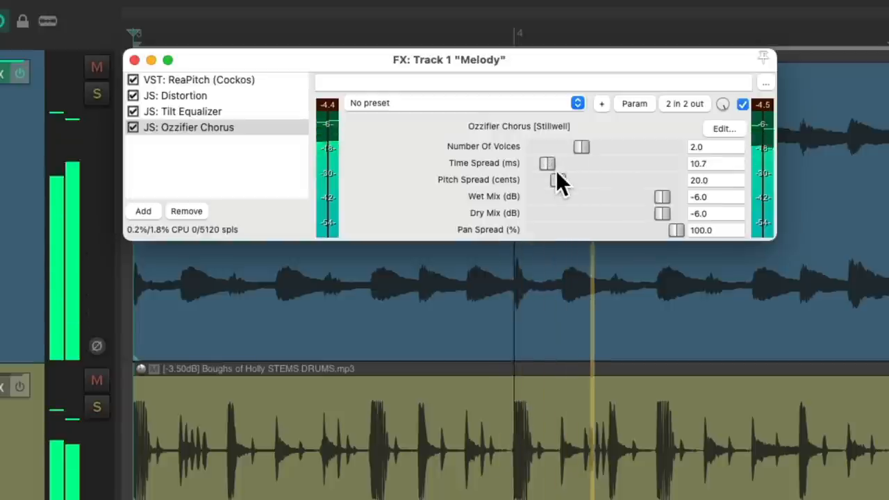
left_click_drag(556, 179, 569, 182)
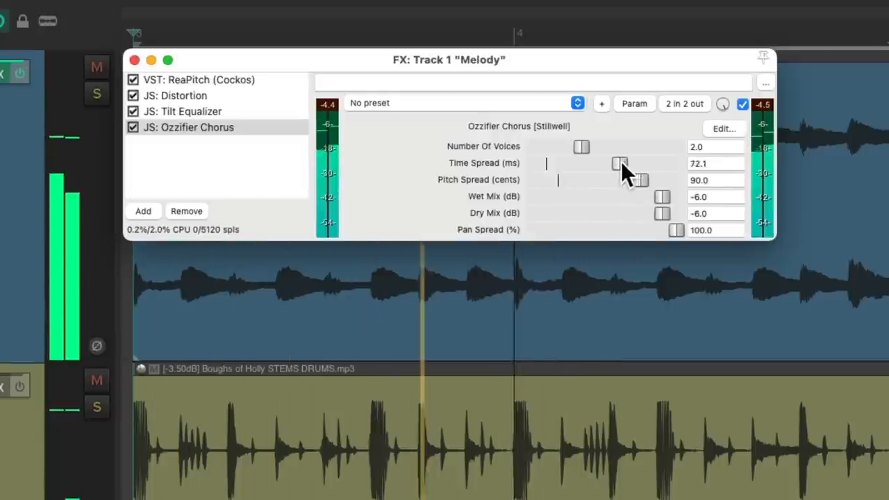
left_click_drag(618, 164, 549, 164)
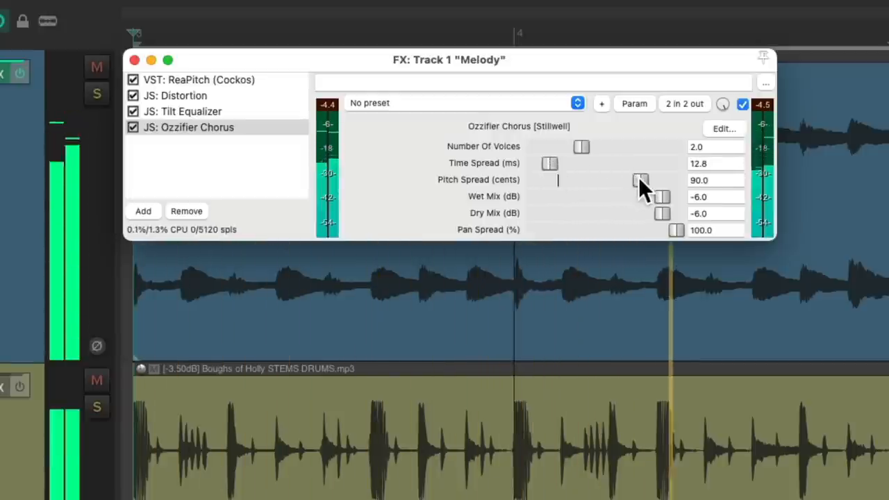
left_click_drag(639, 181, 555, 180)
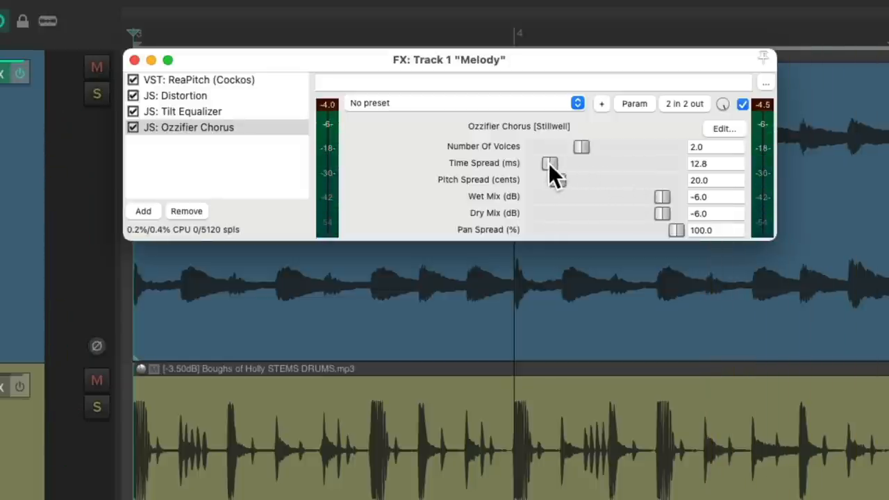
left_click_drag(550, 164, 555, 164)
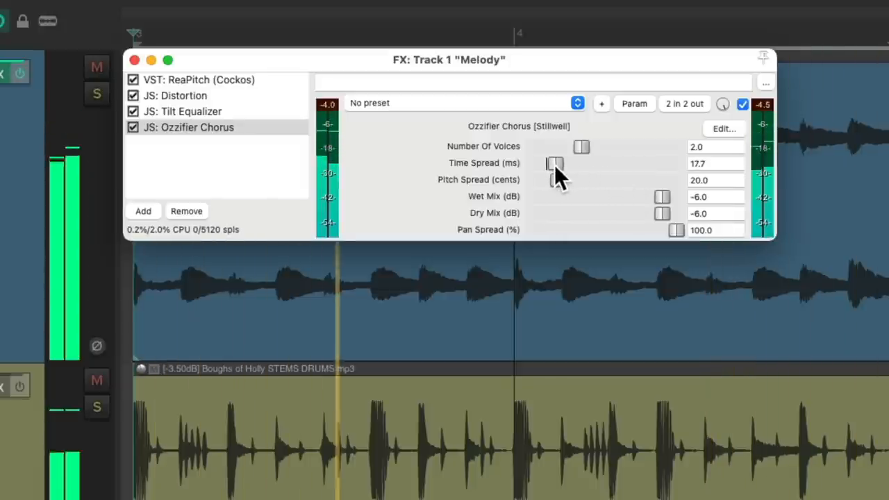
left_click_drag(555, 163, 553, 164)
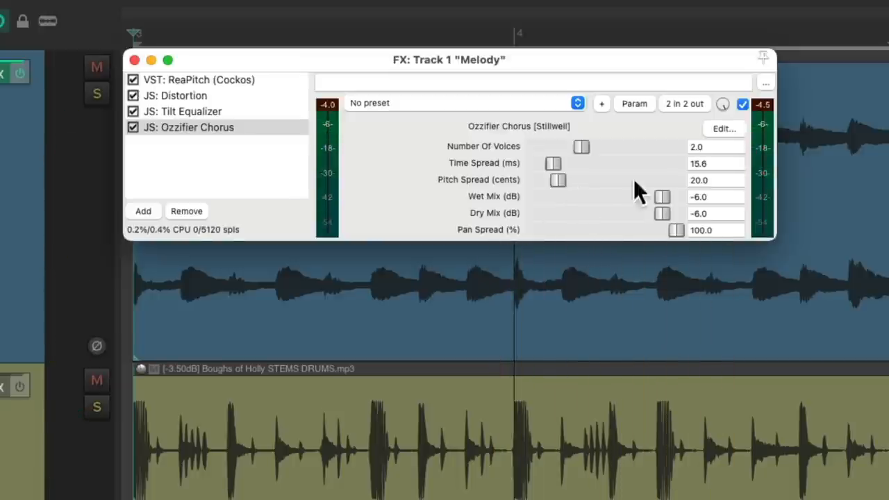
mouse_move(680, 225)
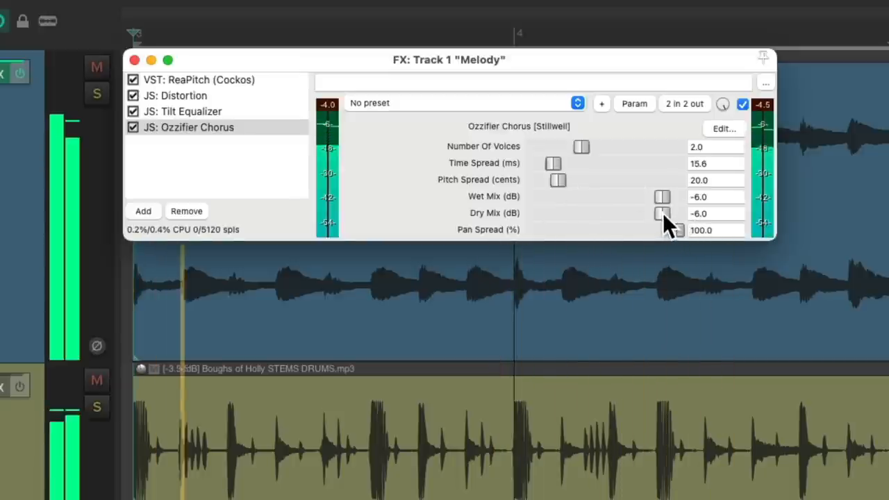
Set the chorus dry mix to -4 dB and wet mix to -6 dB, leaving it enabled
left_click_drag(661, 197, 610, 197)
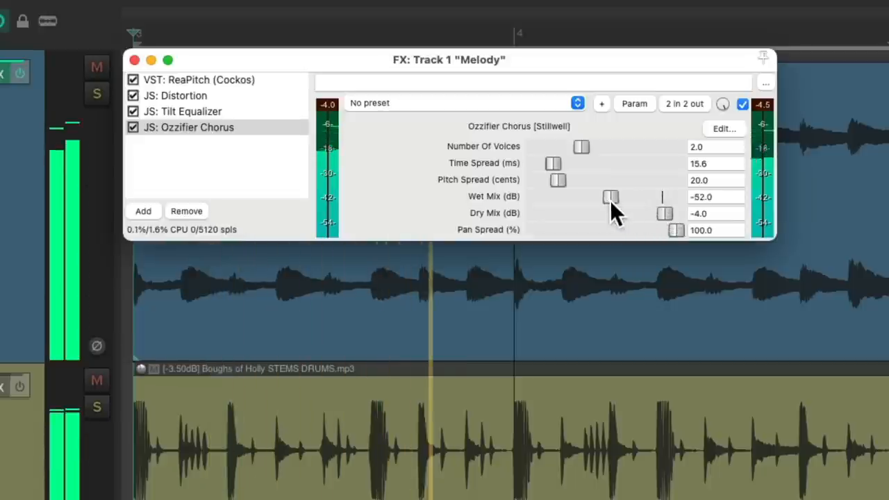
left_click_drag(610, 197, 646, 197)
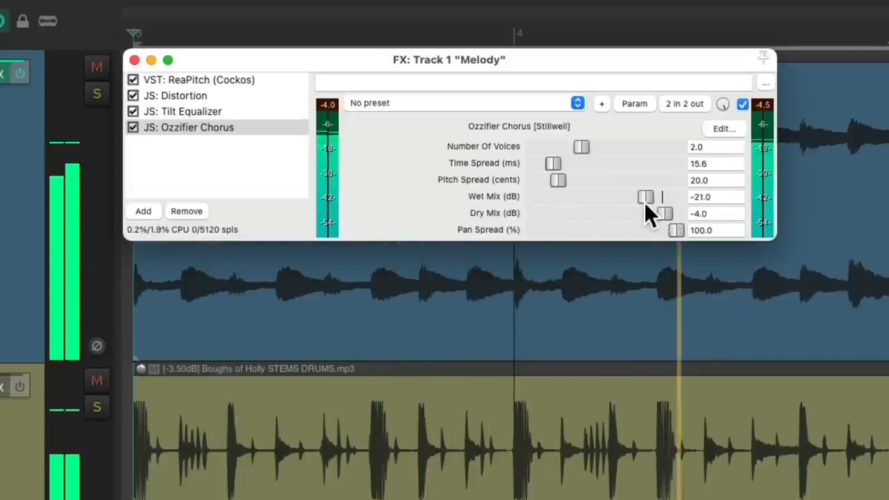
left_click_drag(644, 197, 661, 197)
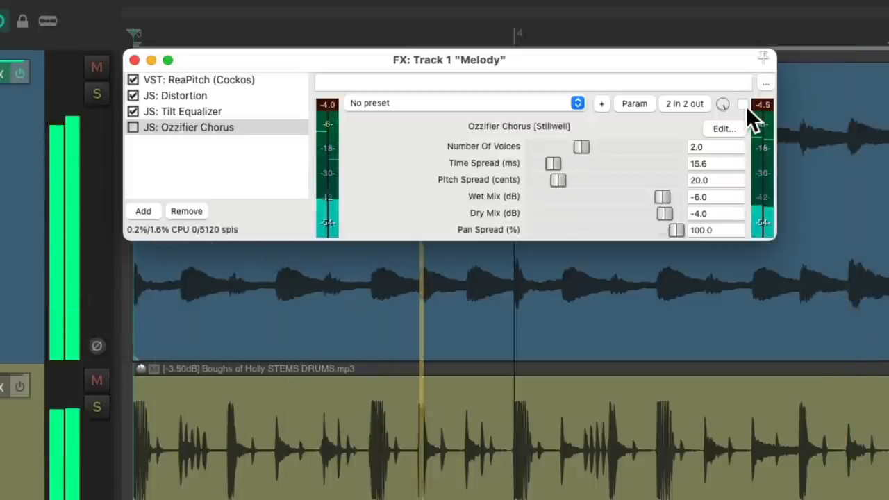
left_click(742, 103)
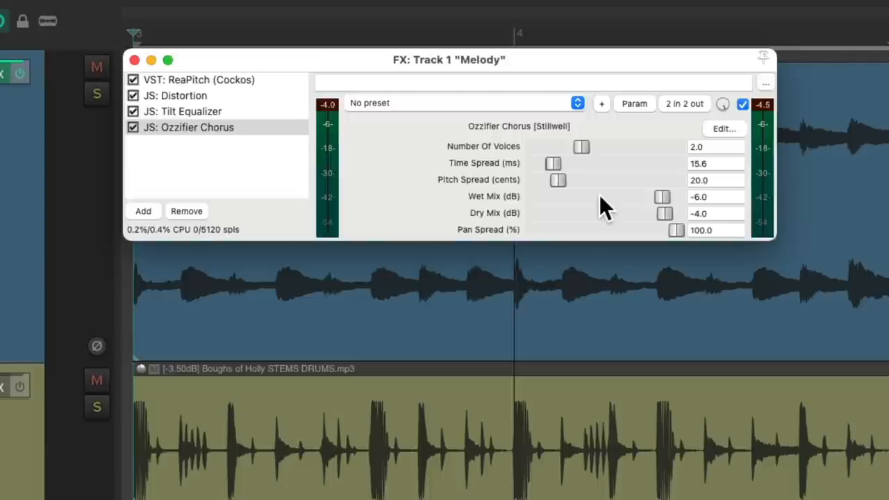
left_click(143, 211)
type("g")
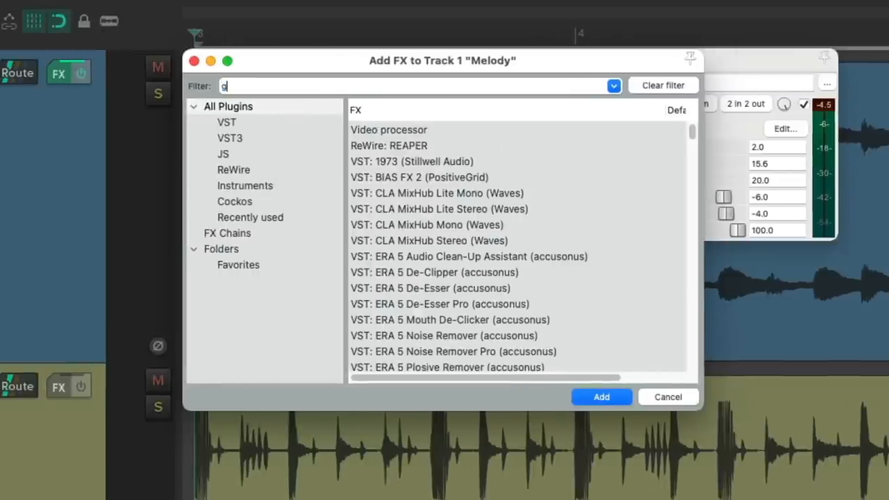
Add JS: Avocado Ducking Glitch Generator from the 'glitch' filter, bypass it, and reopen the picker
type("litch")
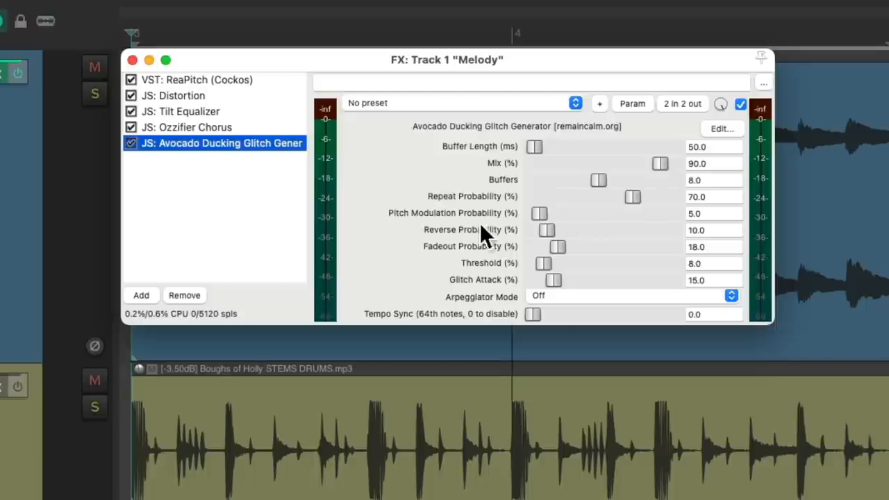
mouse_move(500, 239)
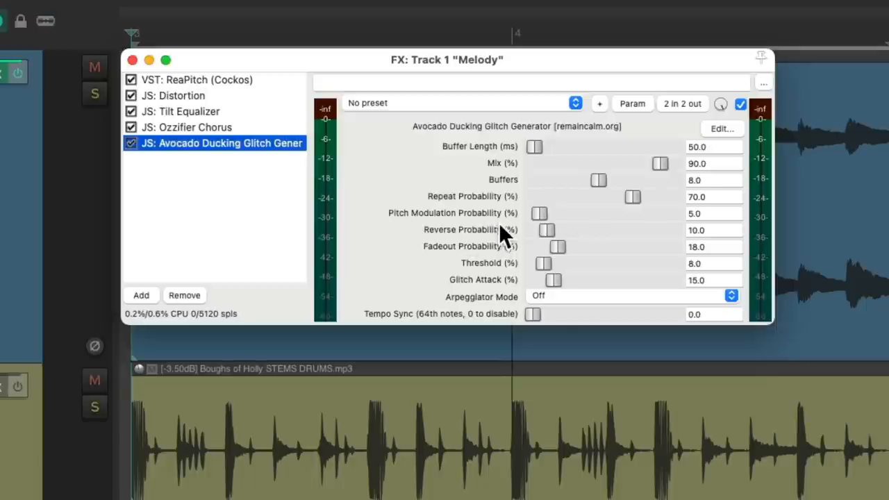
mouse_move(497, 261)
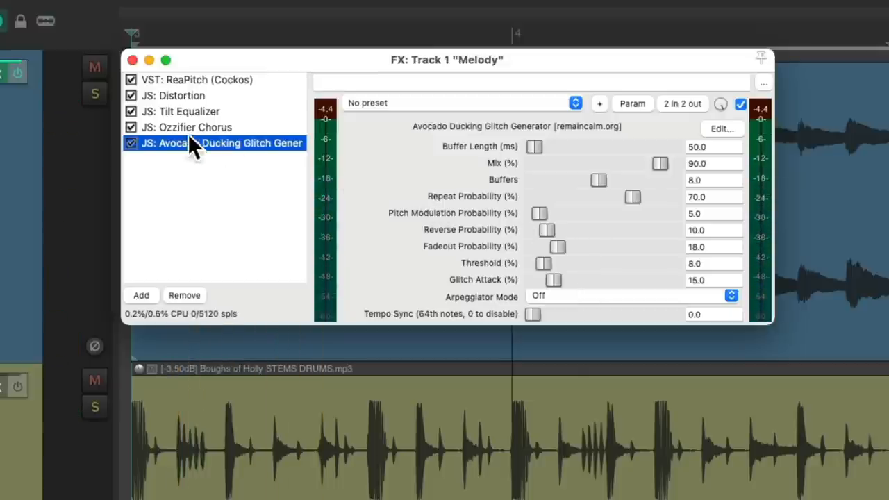
left_click(131, 143)
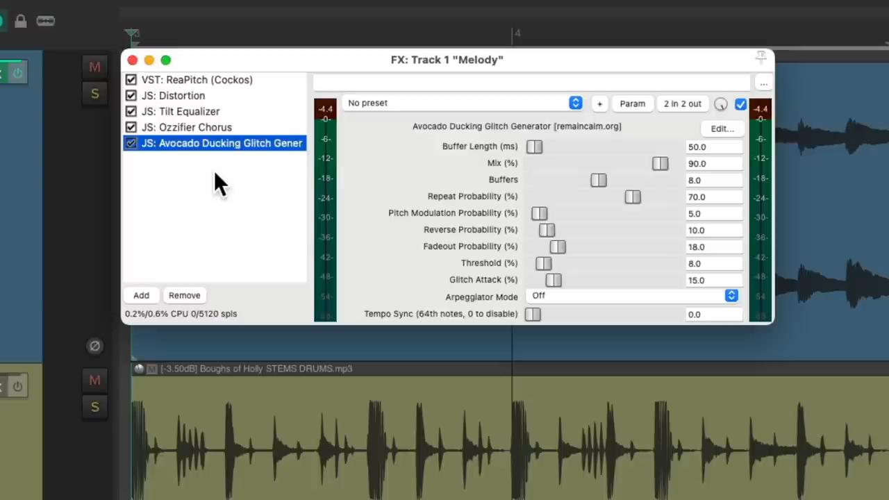
left_click(131, 143)
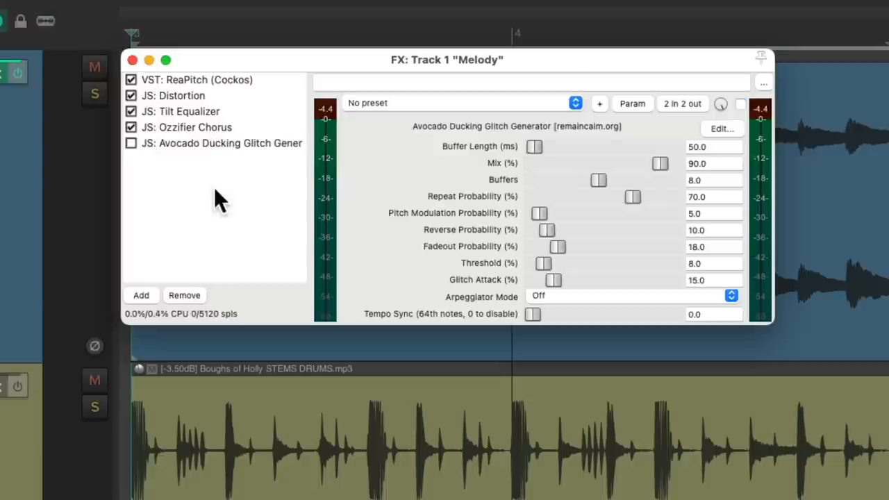
left_click(141, 295)
type("delay")
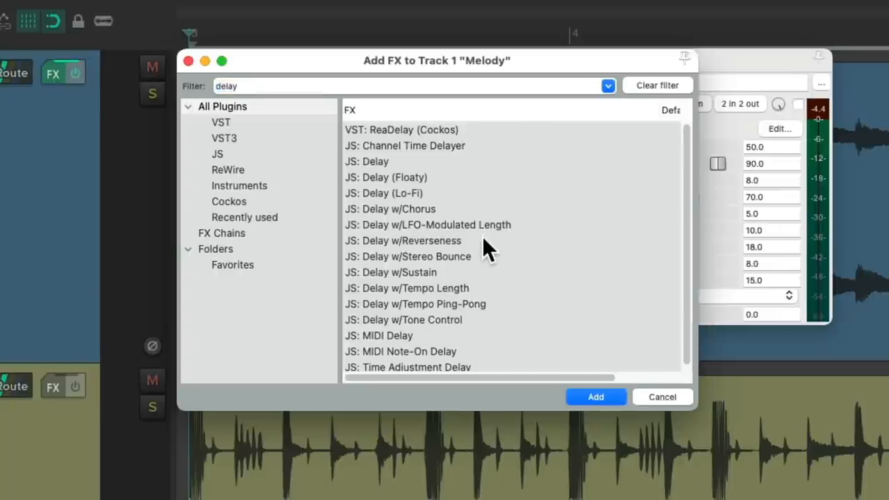
Add JS: Delay w/Reverseness at 500 ms with dry mix -4 dB and wet mix -6 dB
left_click(403, 241)
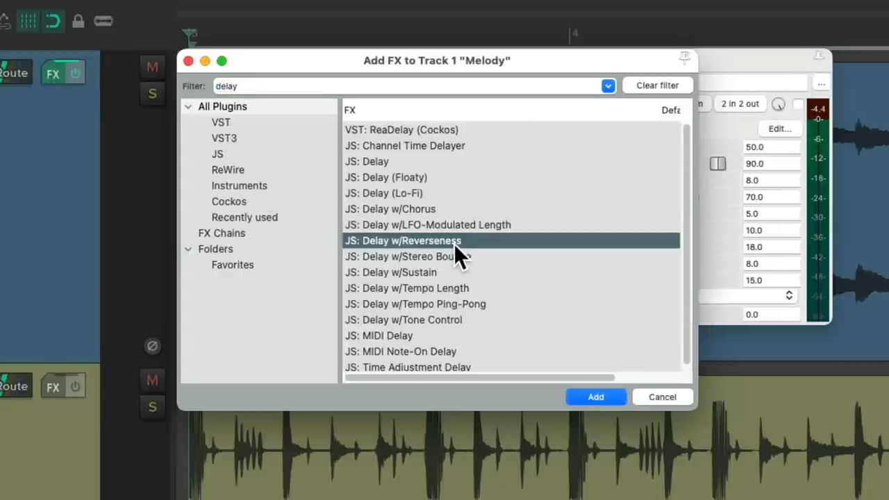
left_click(596, 397)
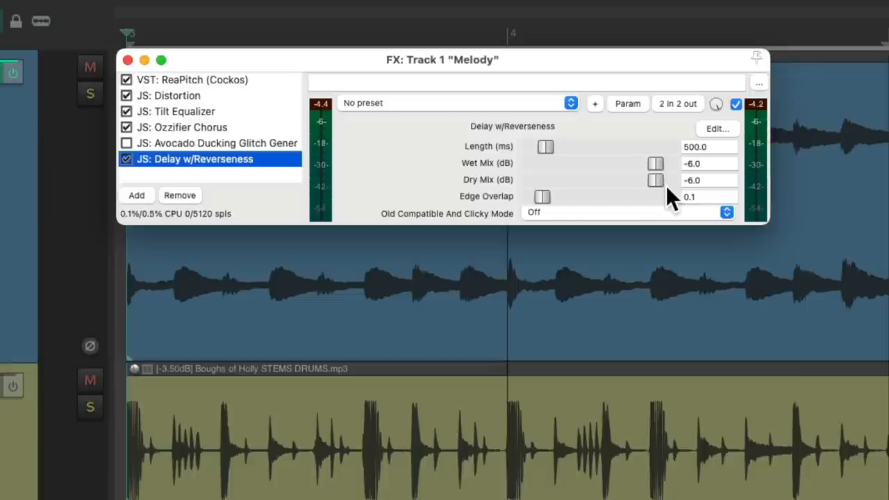
mouse_move(660, 202)
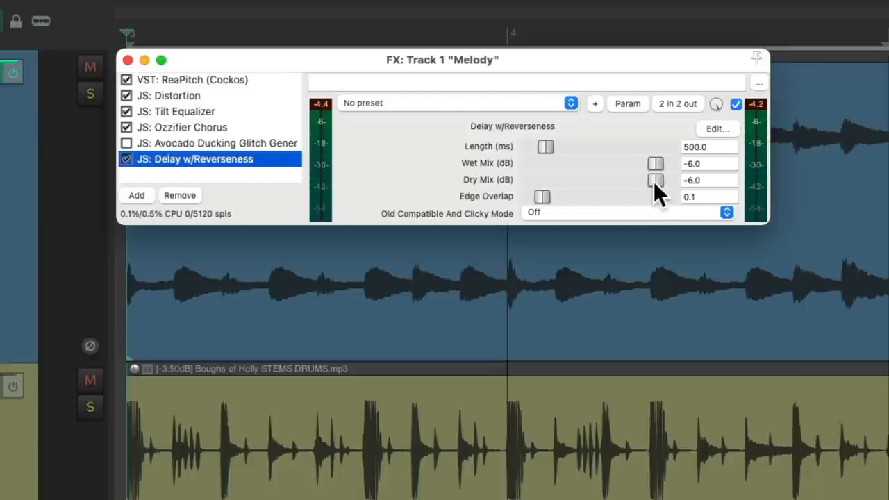
left_click_drag(656, 181, 659, 180)
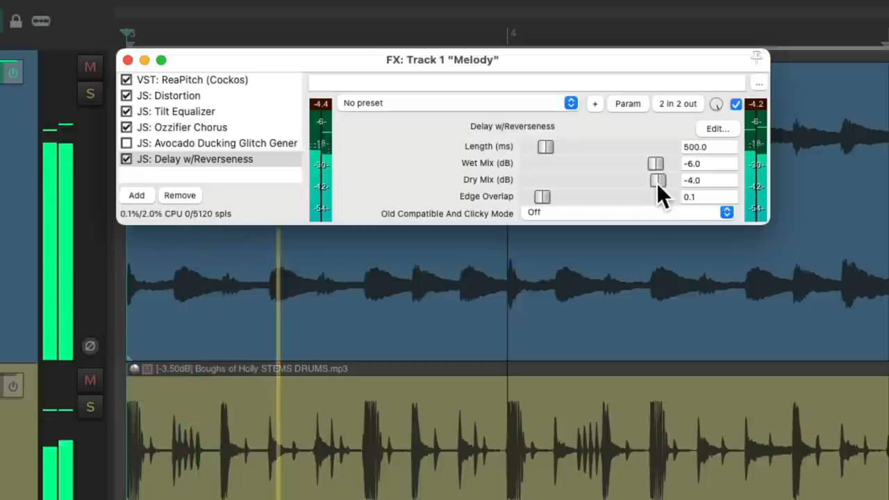
left_click_drag(656, 164, 536, 164)
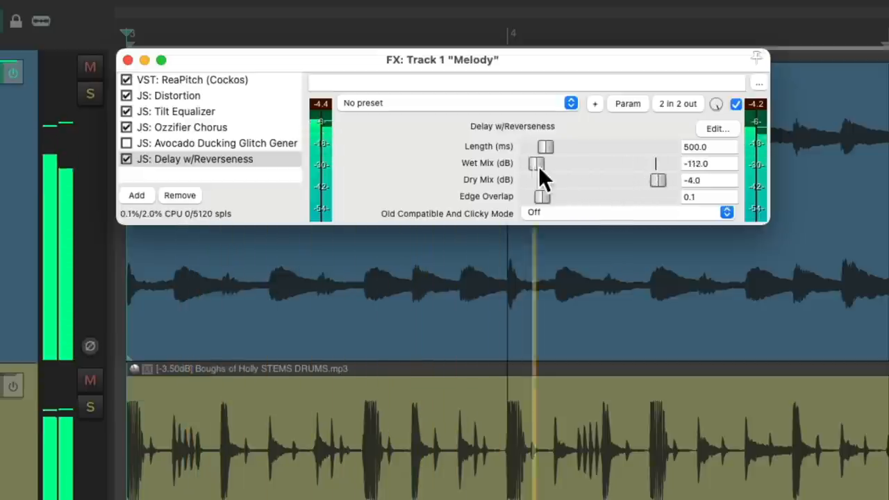
left_click_drag(536, 164, 654, 164)
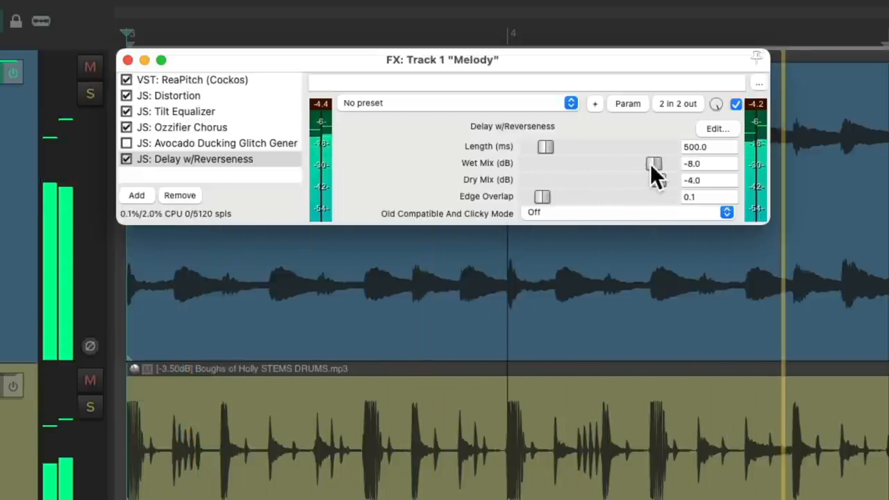
left_click_drag(654, 162, 655, 163)
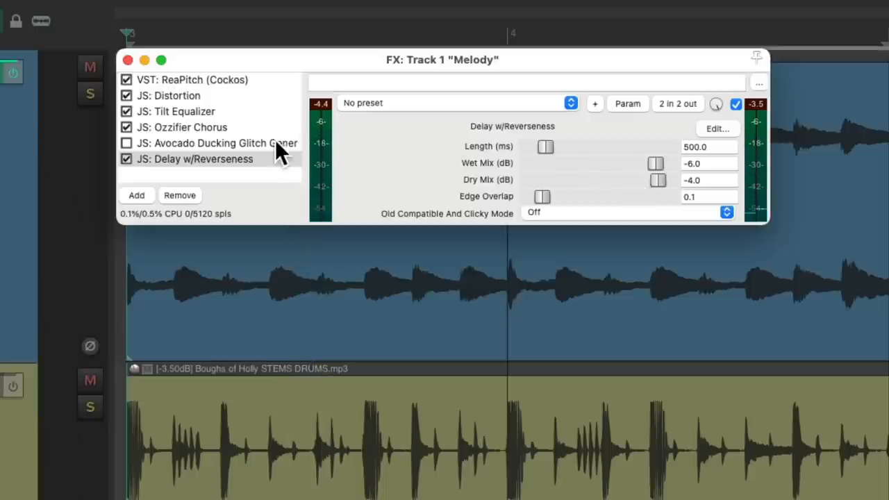
Toggle chain entries and bypass the Delay w/Reverseness effect
left_click(127, 143)
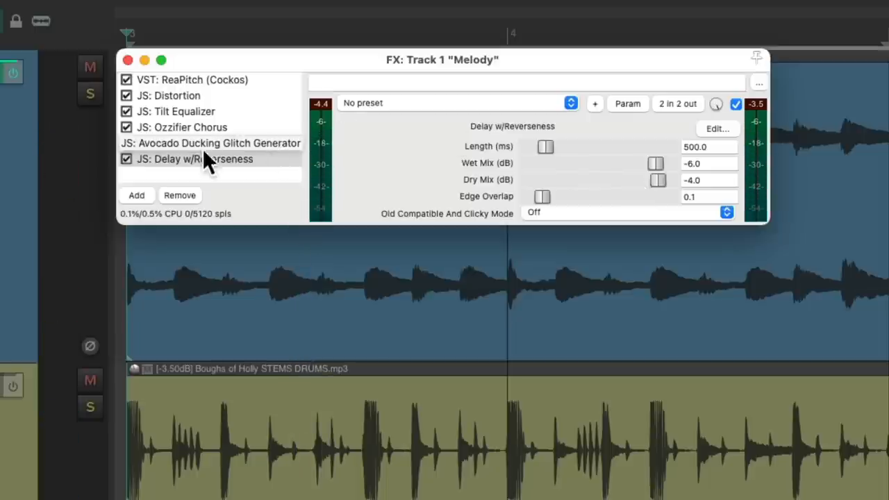
left_click(126, 143)
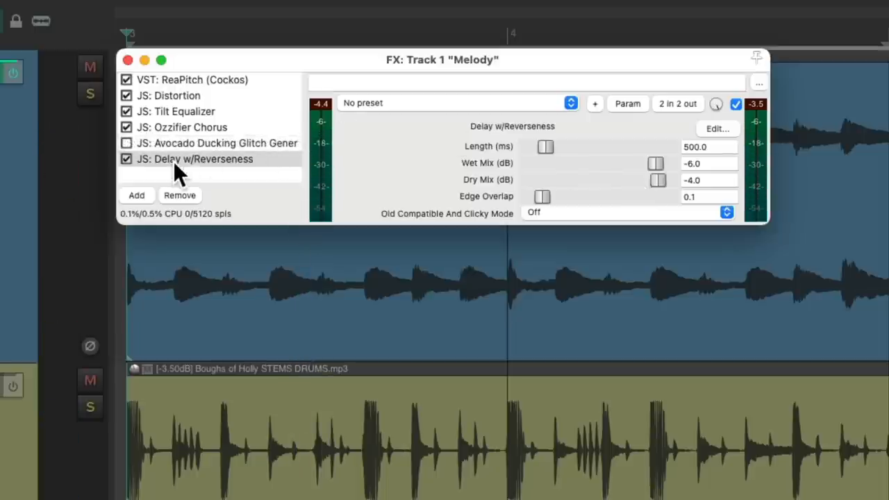
left_click(128, 158)
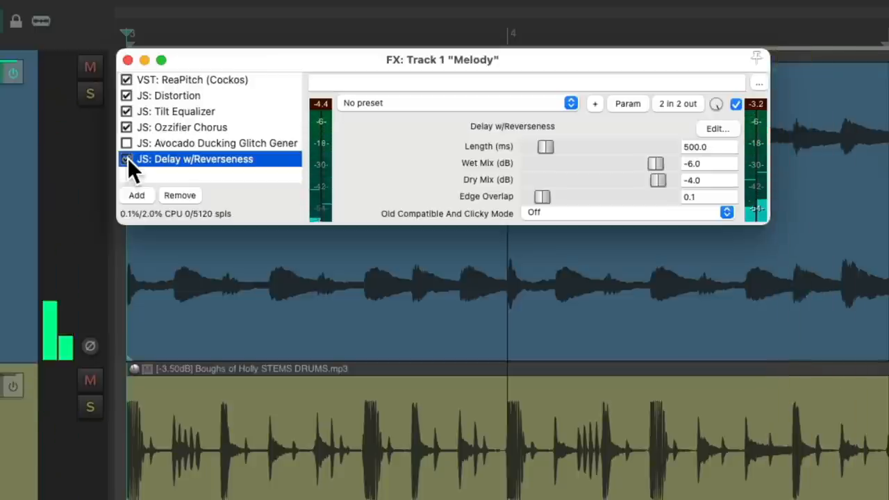
left_click(128, 158)
type("tremolo")
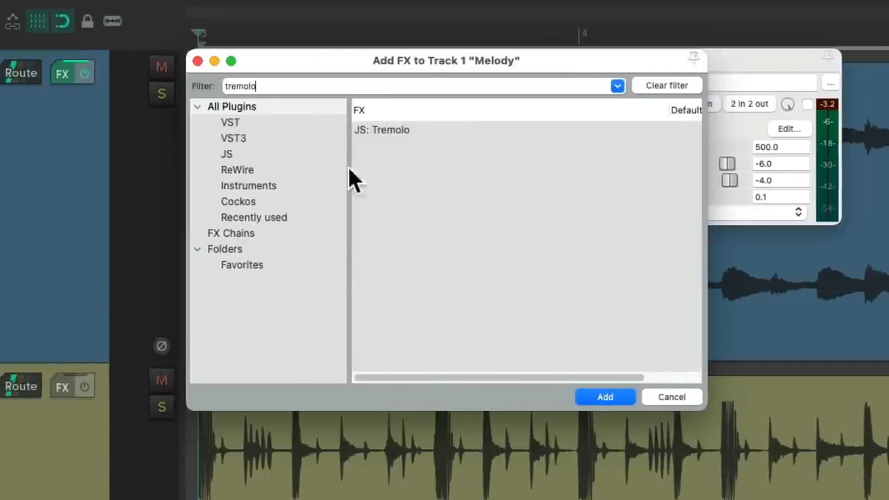
Add JS: Tremolo and settle it at a 7 Hz rate with -6 dB amount
left_click(605, 397)
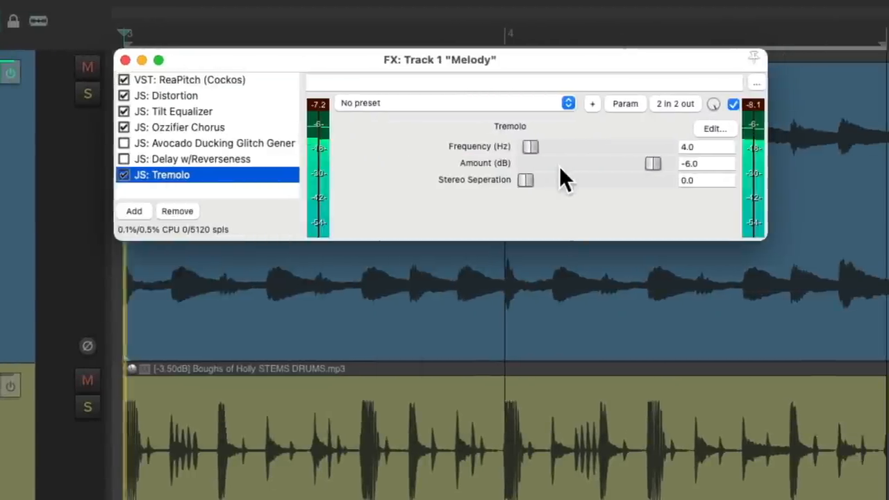
left_click_drag(530, 147, 617, 147)
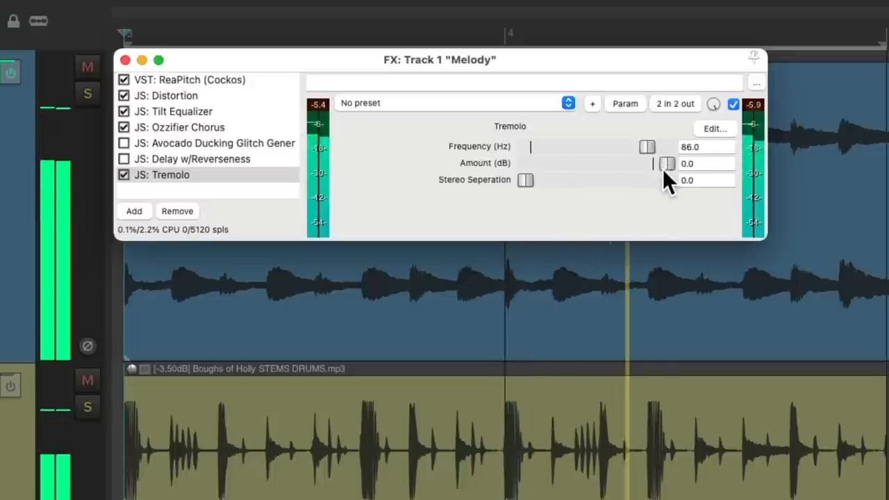
left_click_drag(646, 148, 564, 148)
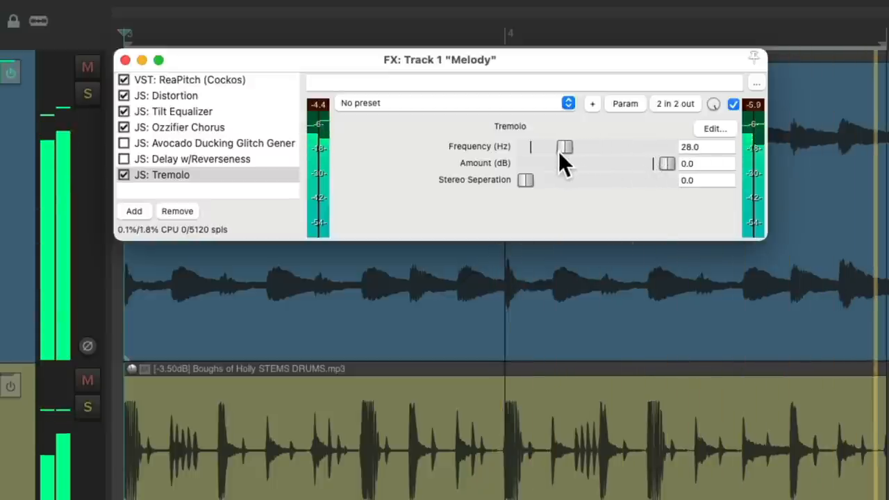
left_click_drag(564, 147, 544, 147)
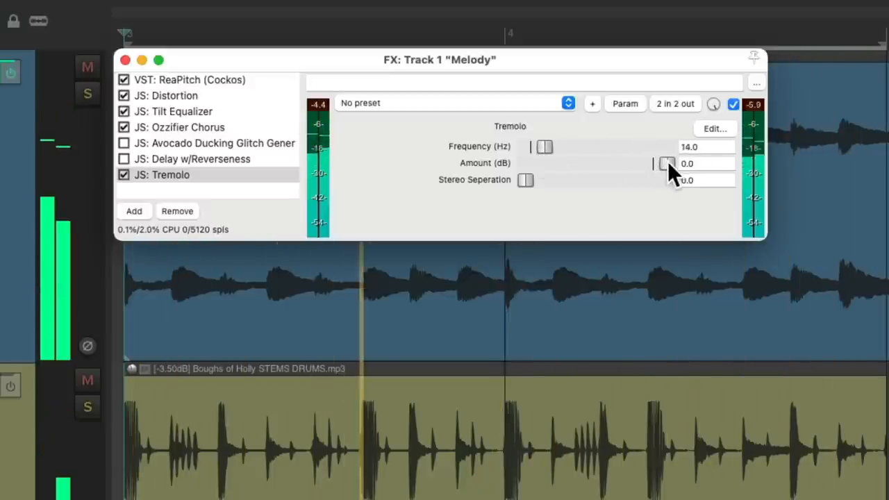
left_click_drag(667, 164, 653, 164)
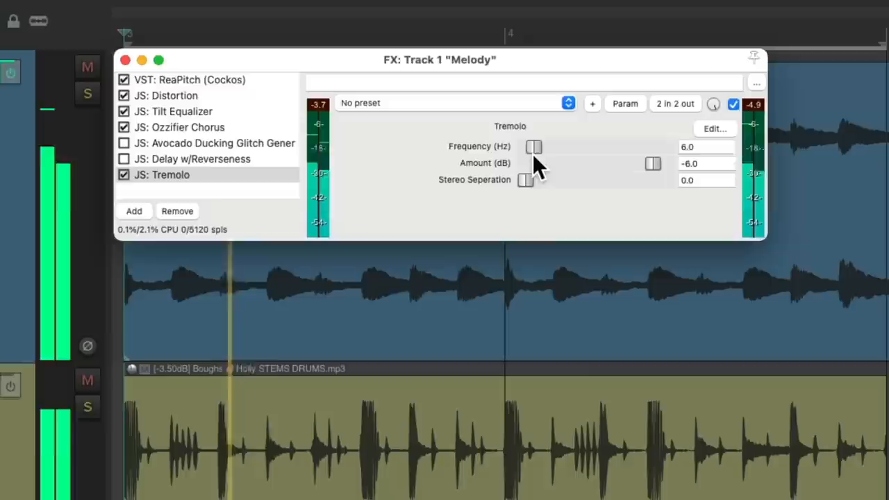
left_click_drag(533, 145, 541, 145)
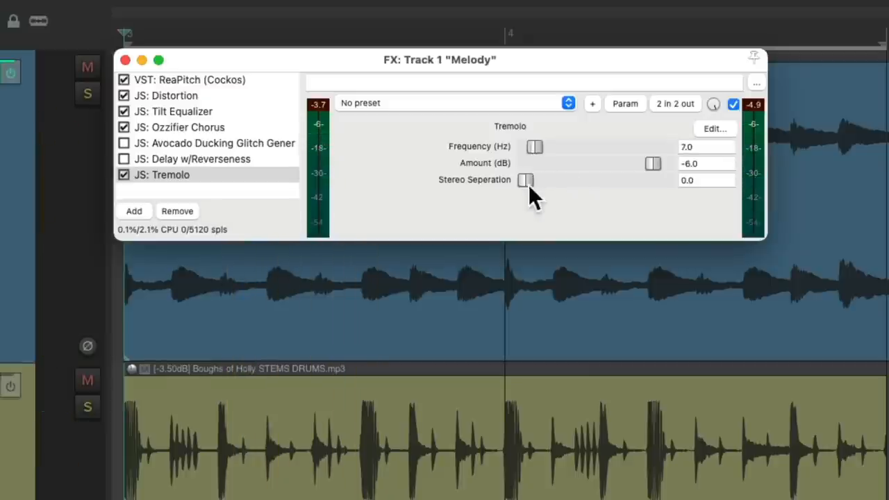
mouse_move(465, 198)
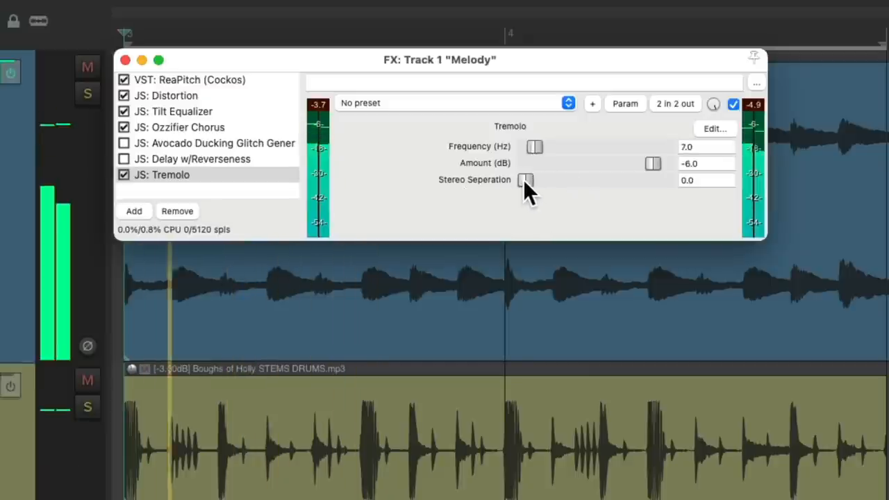
Set the tremolo stereo separation to 0.54, keeping the rate at 7 Hz, and reopen the picker
left_click_drag(525, 180, 664, 180)
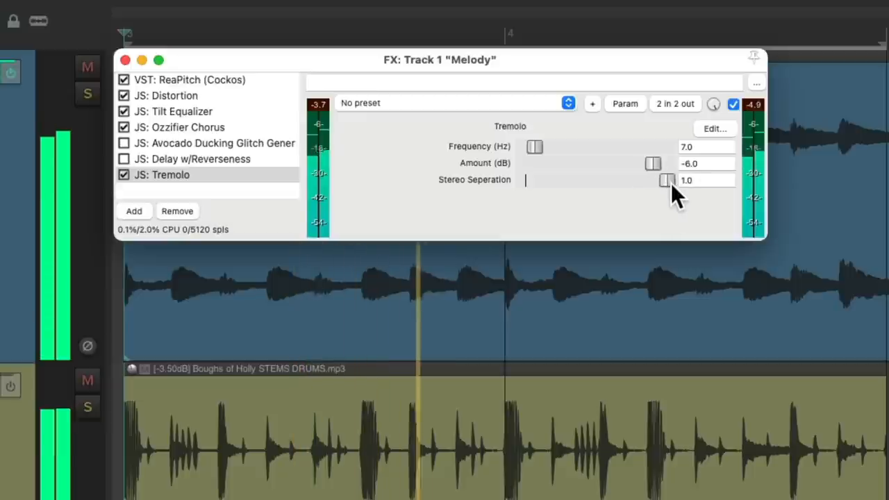
left_click_drag(535, 147, 607, 148)
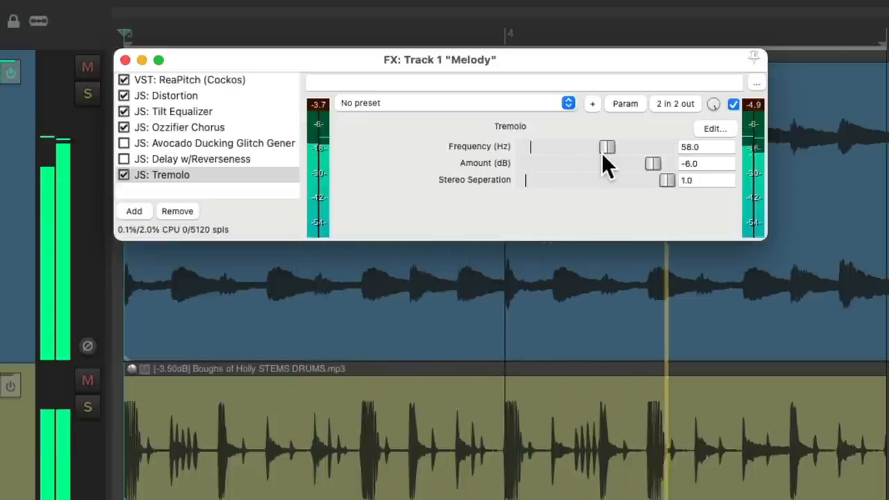
left_click_drag(605, 147, 542, 147)
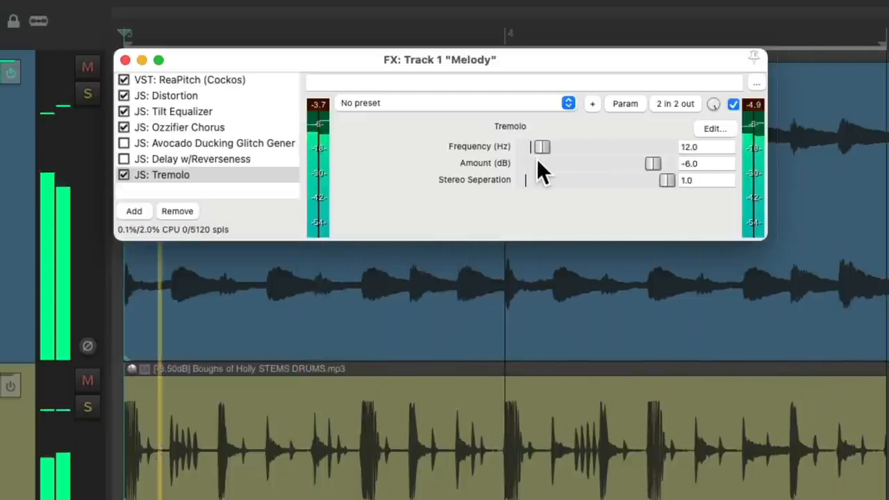
left_click_drag(544, 147, 534, 148)
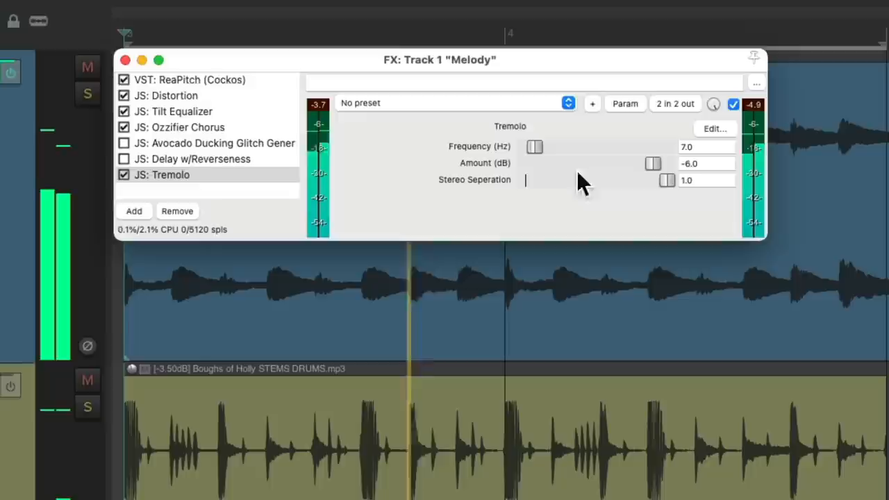
left_click_drag(666, 181, 604, 181)
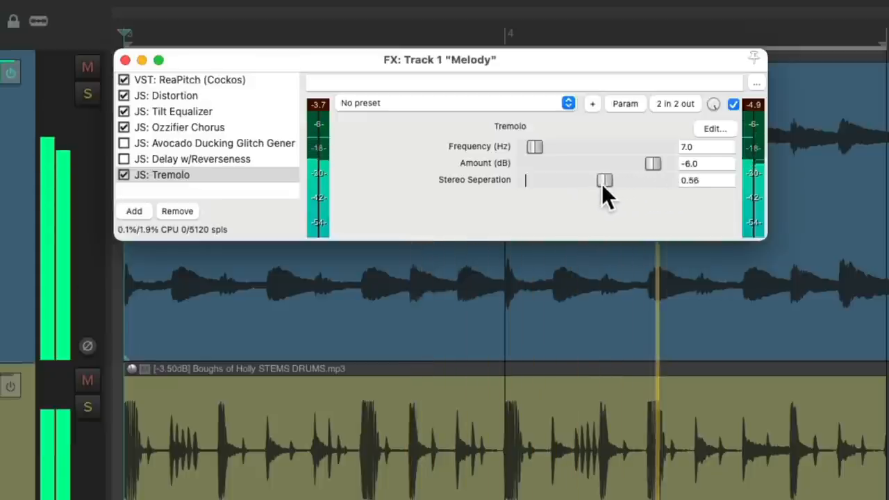
left_click_drag(604, 181, 601, 180)
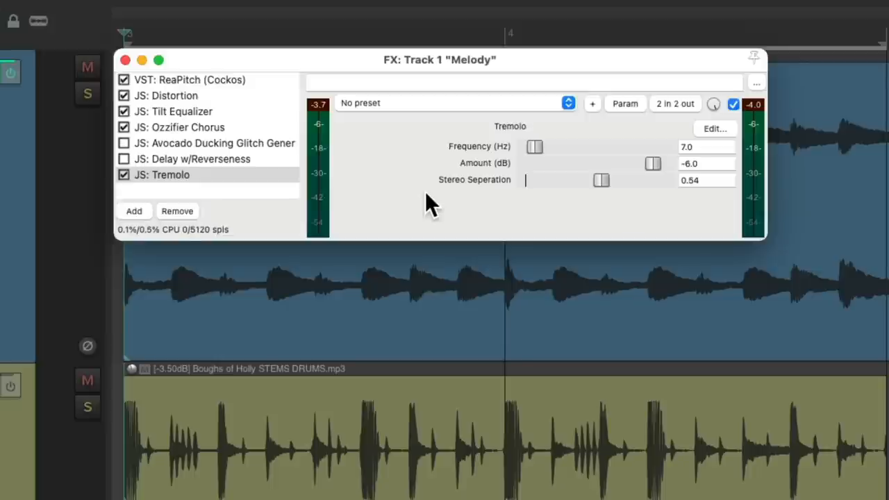
left_click(133, 212)
type("f")
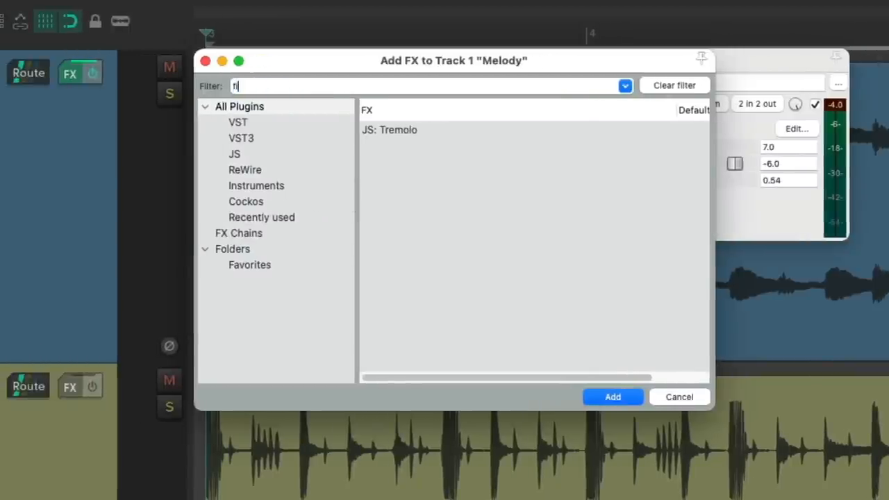
Filter the plugin list for 'filter' and add JS: Sweeping Resonant Lowpass Filter to the Melody track
type("ilter")
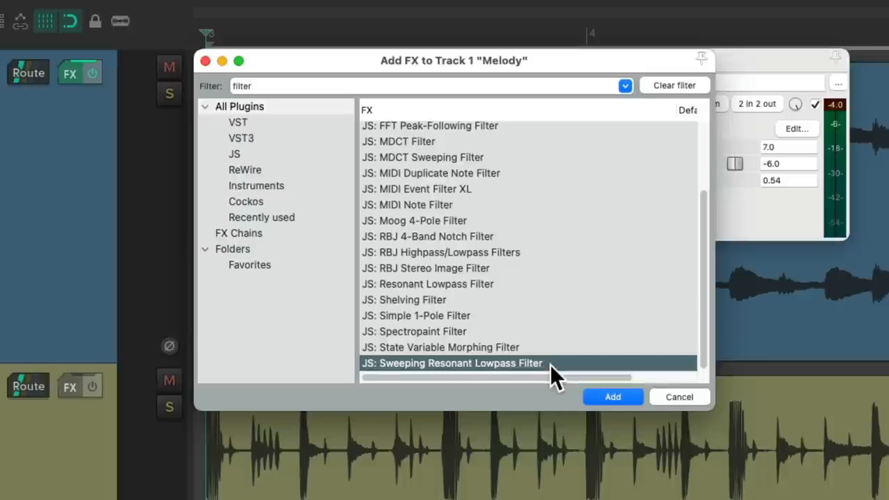
mouse_move(525, 382)
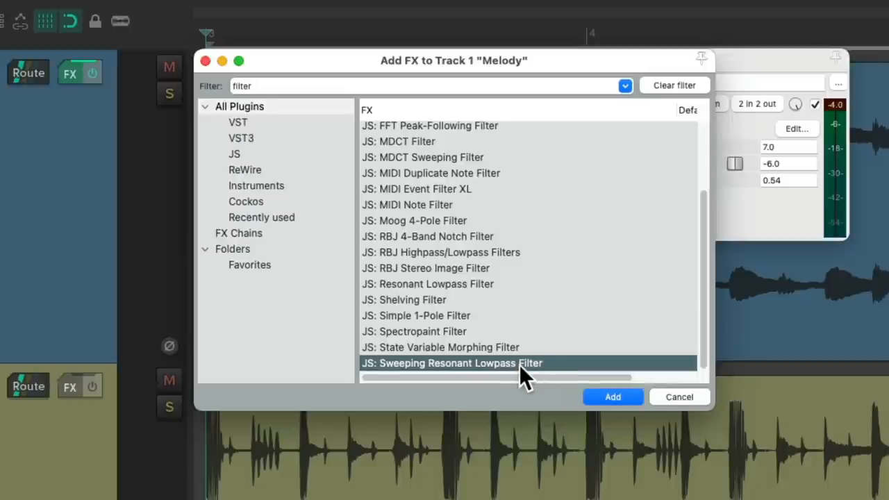
left_click(612, 397)
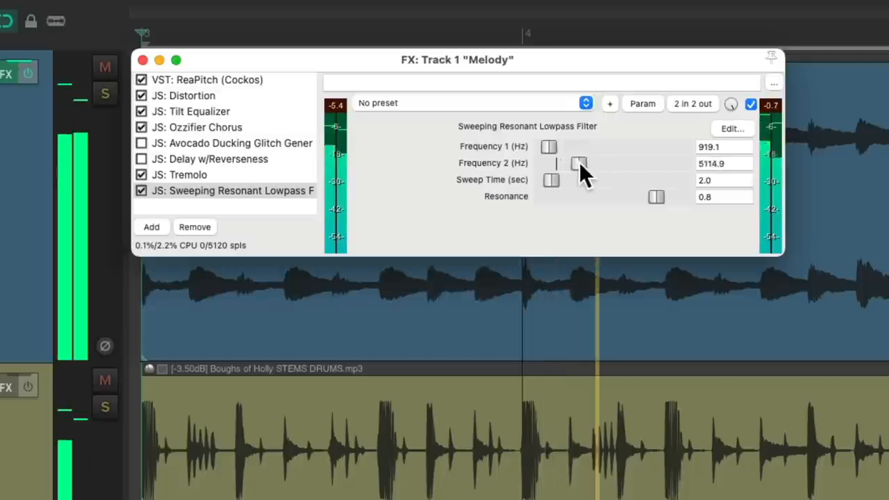
Tune the lowpass filter to Frequency 2 near 8611 Hz, 1.25 s sweep time and 0.9 resonance
left_click_drag(578, 164, 603, 164)
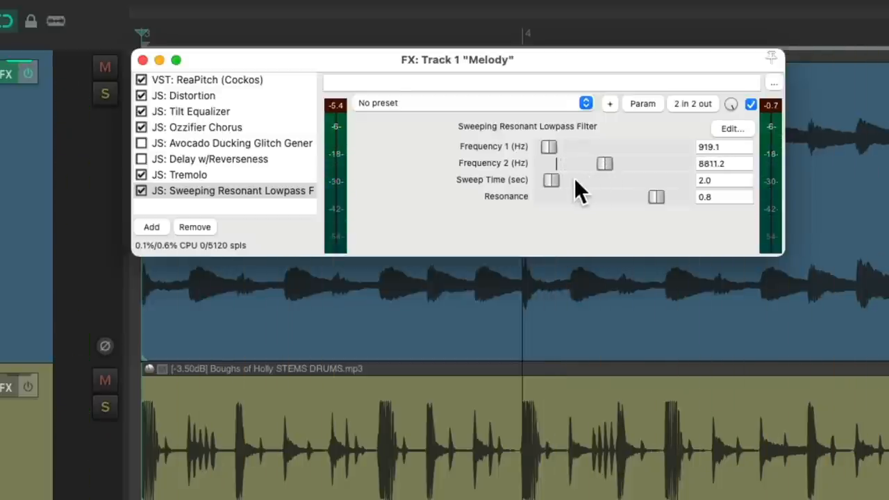
left_click_drag(550, 181, 583, 181)
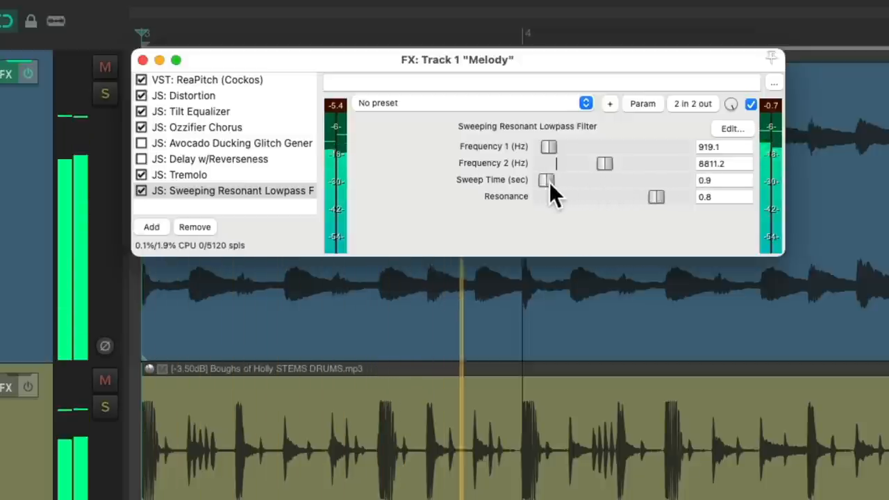
left_click_drag(548, 181, 543, 181)
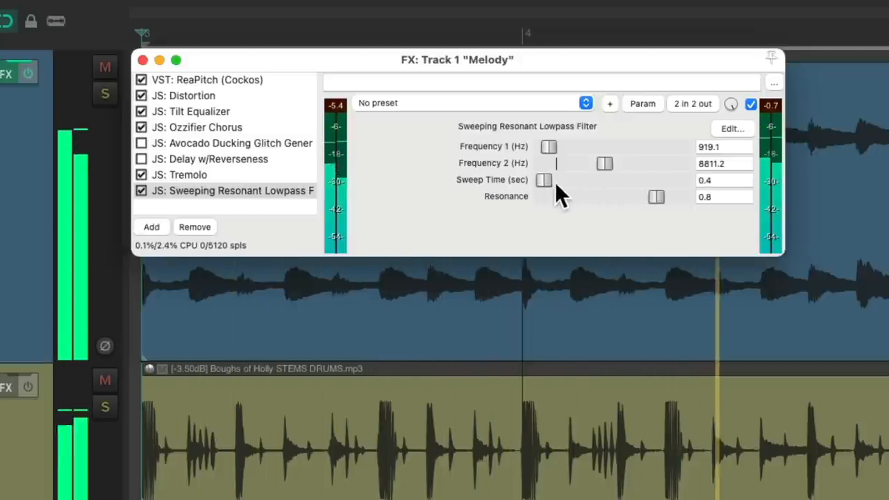
left_click_drag(605, 164, 613, 164)
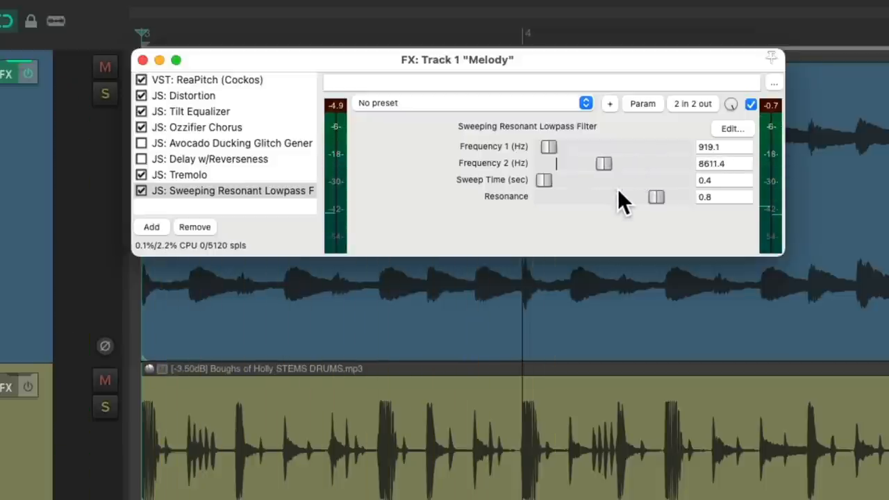
mouse_move(688, 220)
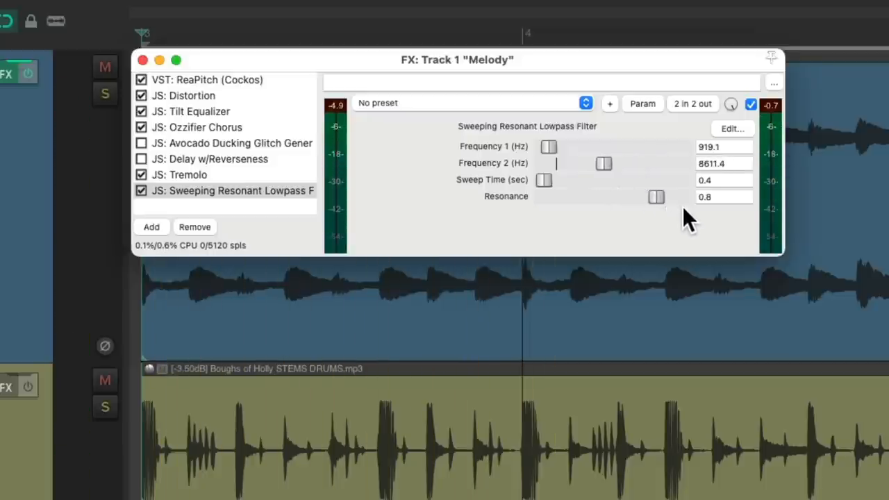
left_click_drag(656, 197, 669, 197)
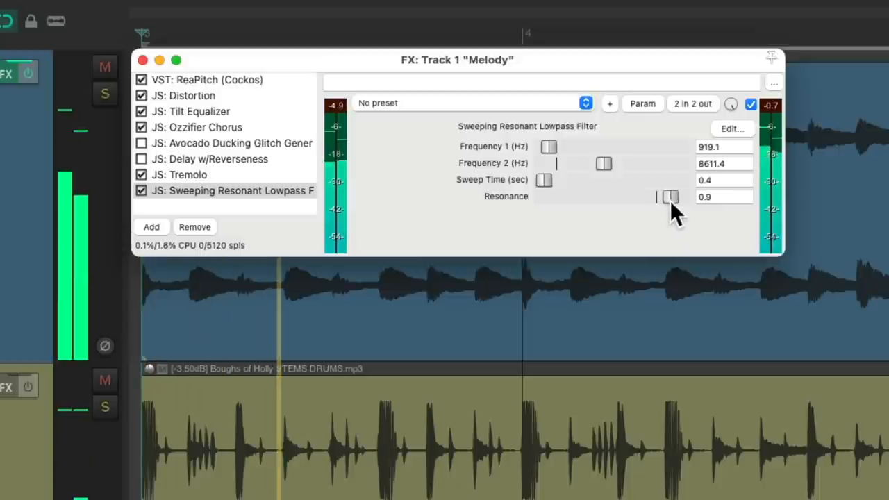
left_click_drag(670, 197, 675, 197)
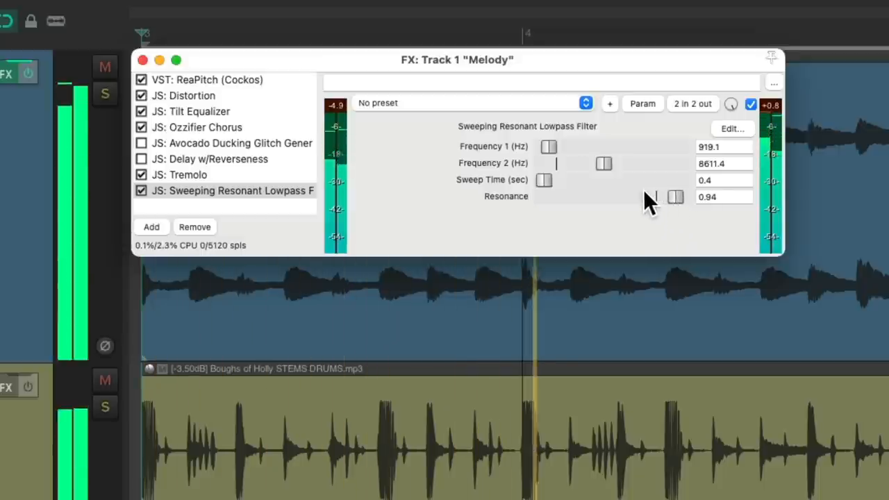
left_click_drag(543, 181, 546, 181)
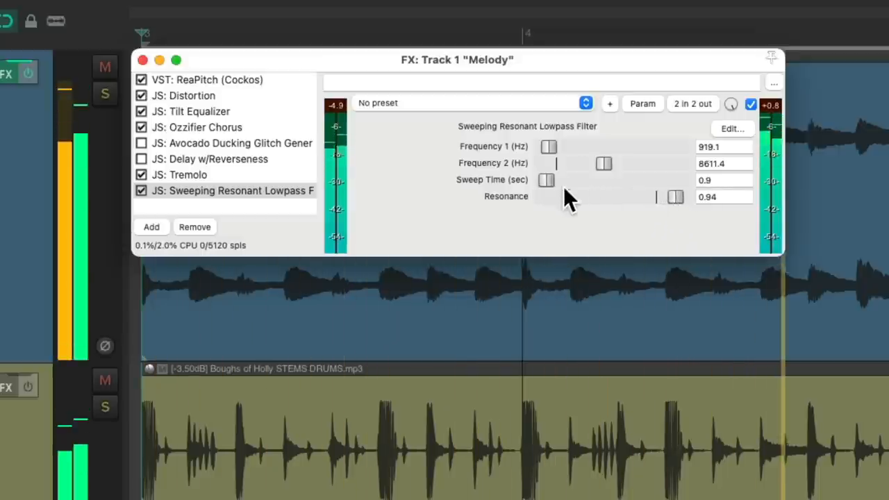
left_click_drag(687, 197, 673, 198)
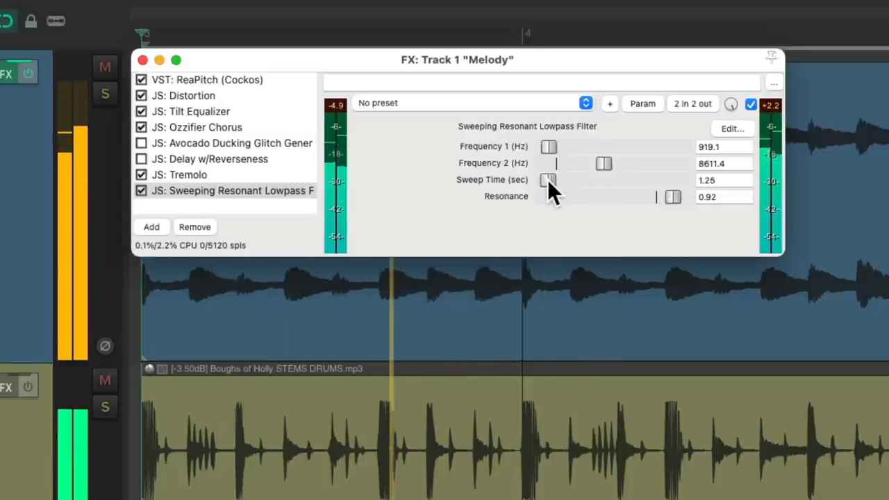
left_click_drag(672, 197, 669, 197)
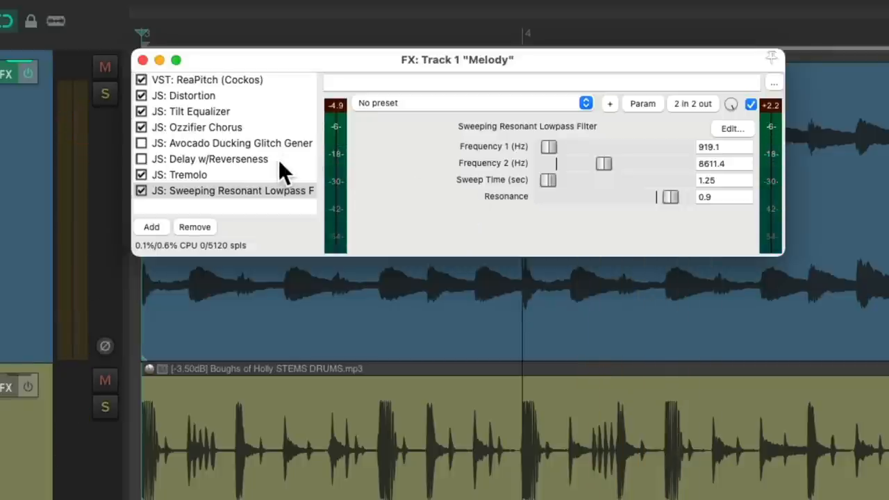
mouse_move(256, 183)
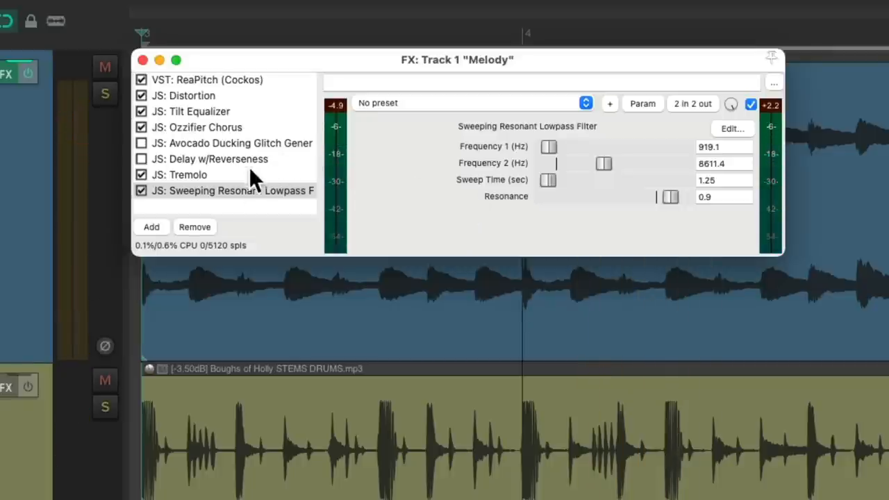
Toggle the filter's bypass to compare, leave Delay w/Reverseness off, and start adding another effect
left_click(142, 190)
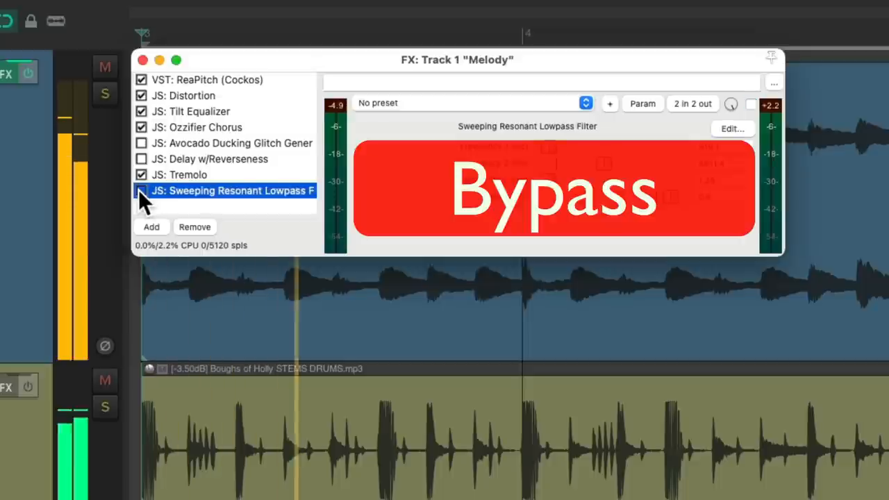
left_click(141, 190)
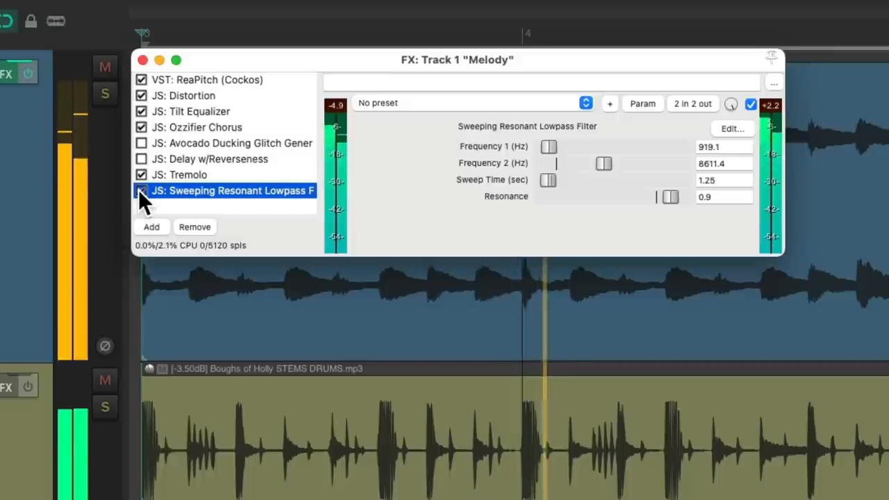
left_click(142, 190)
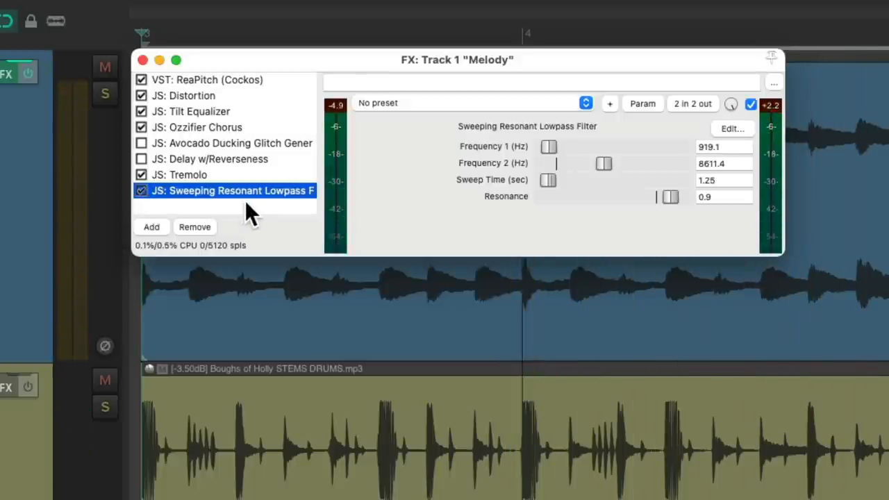
left_click(150, 227)
type("delay")
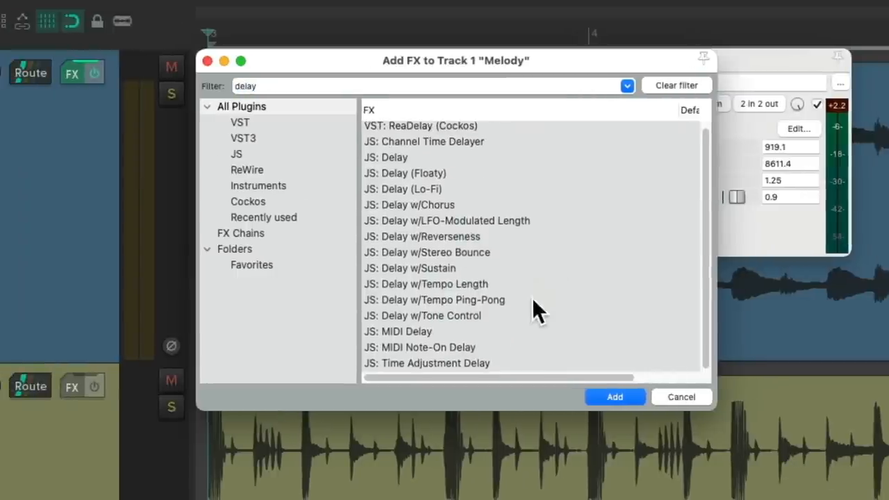
Add JS: Delay w/Tempo Ping-Pong with 100% ping-pong width and -8 dB wet output, then return to the plugin list
left_click(433, 300)
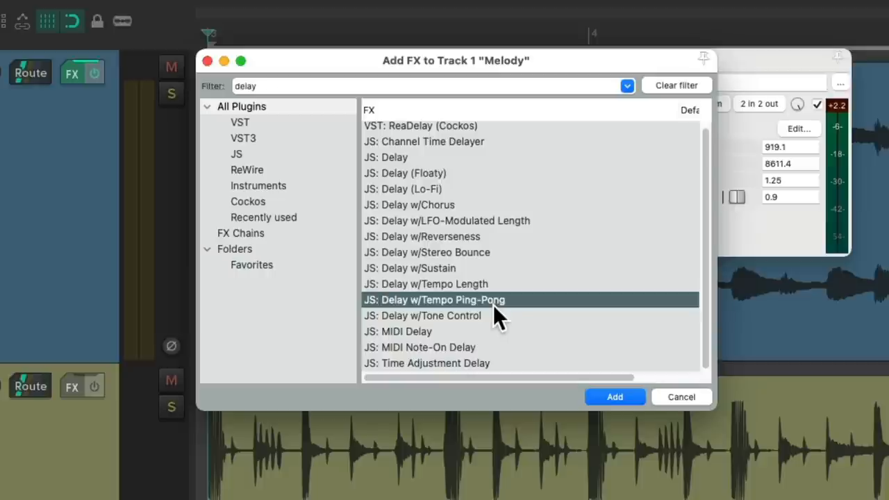
left_click(614, 397)
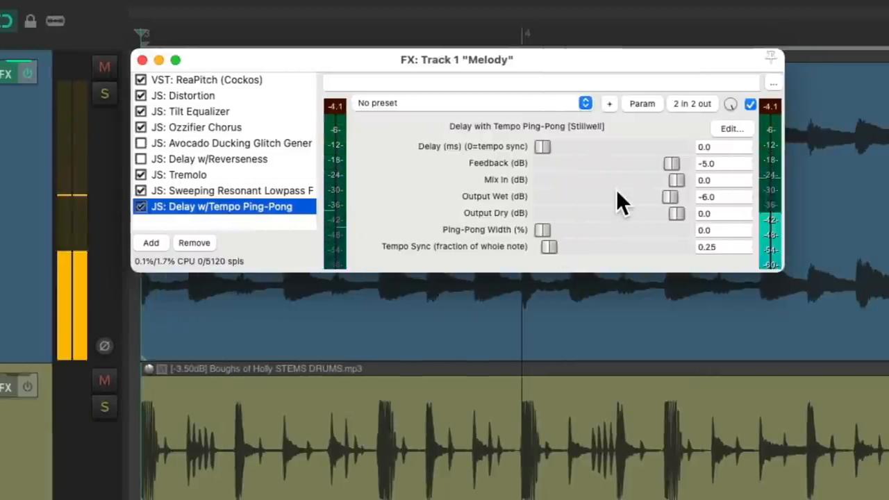
mouse_move(544, 243)
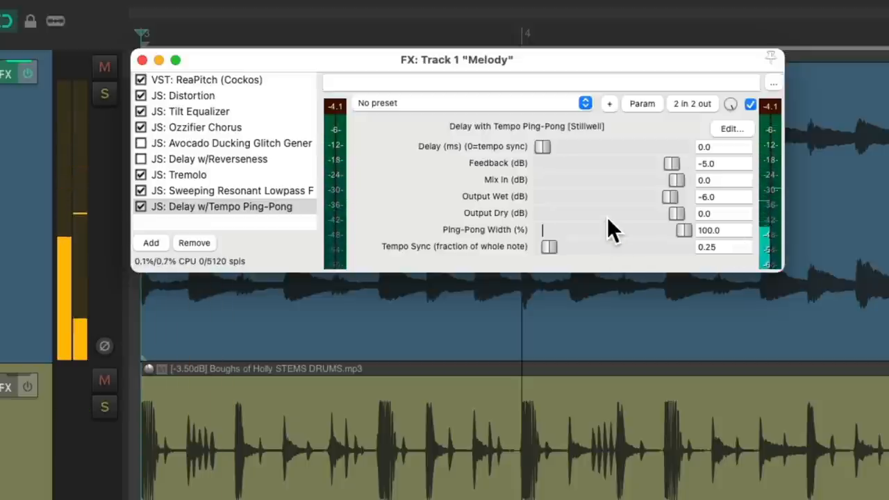
left_click_drag(670, 197, 669, 205)
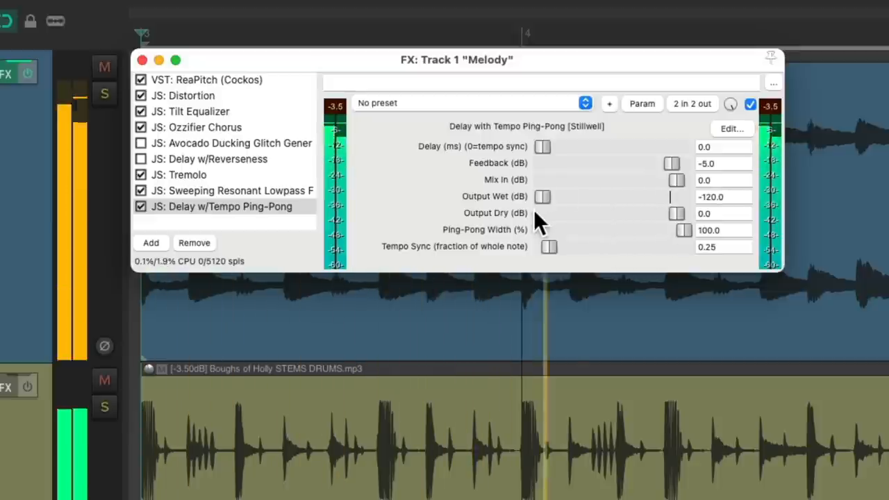
left_click_drag(542, 198, 664, 198)
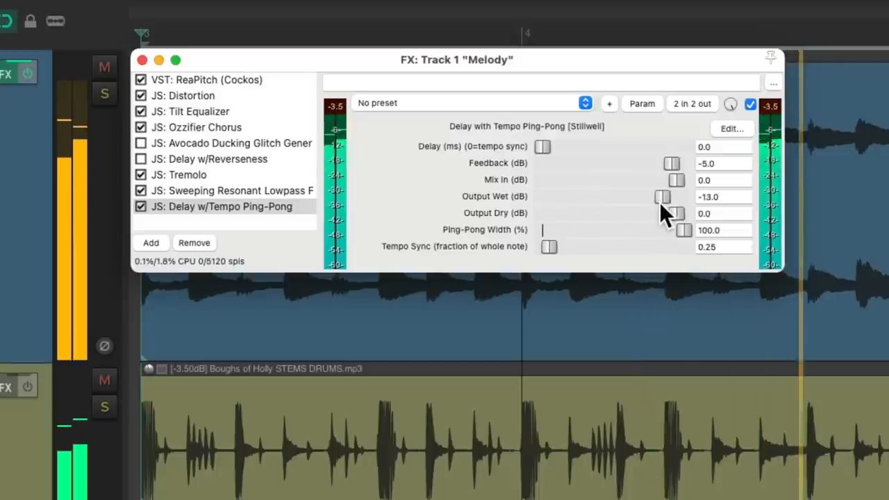
left_click_drag(660, 197, 670, 197)
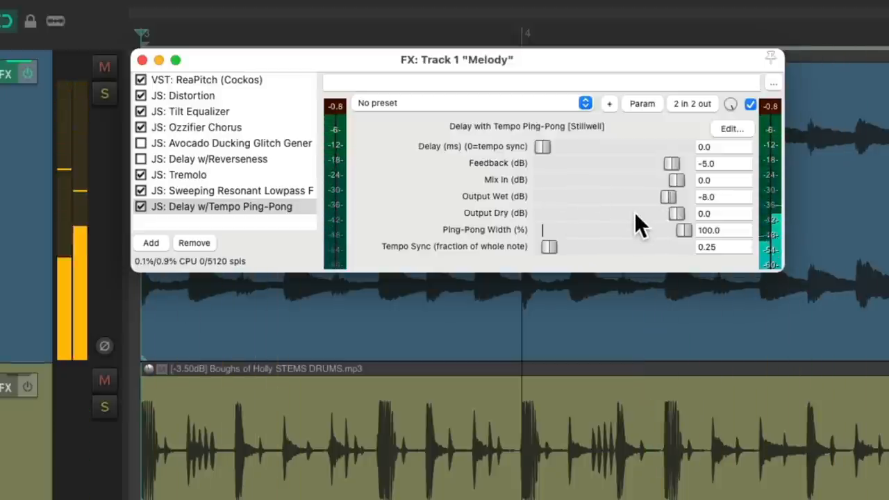
left_click(150, 242)
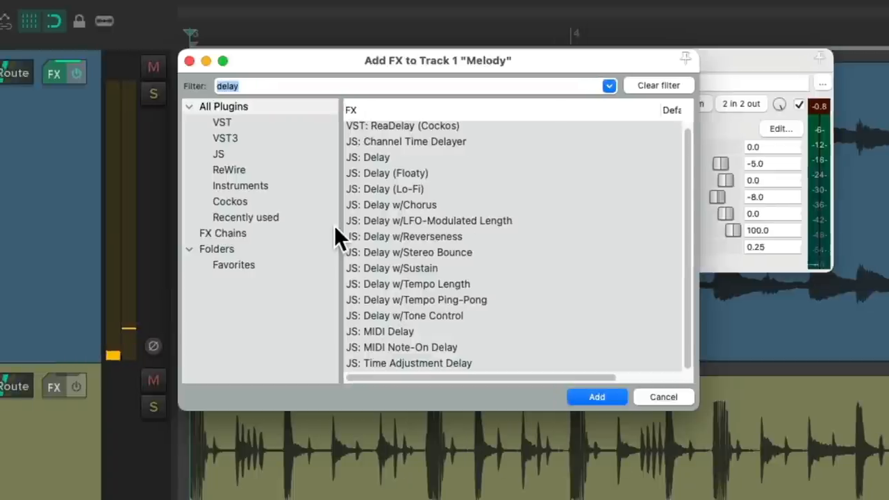
Add Cockos ReaVerbate to the chain, lower its wet level to about -22 dB and adjust room size
left_click(231, 202)
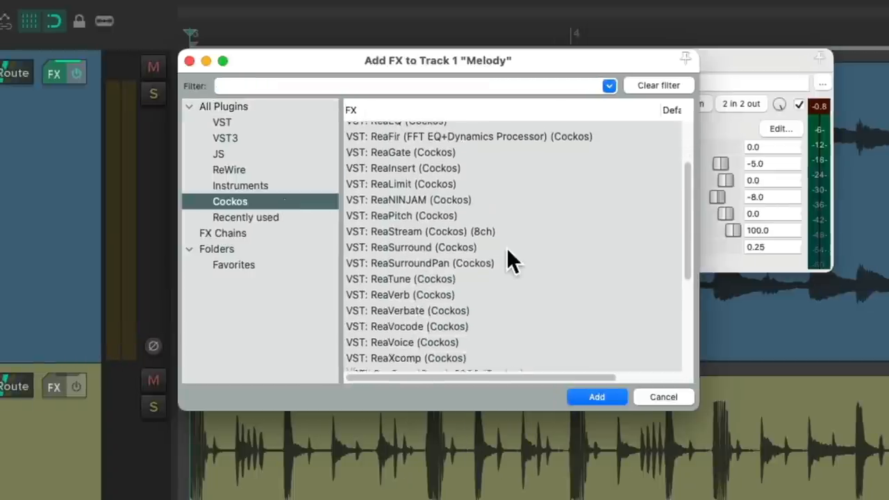
left_click(435, 307)
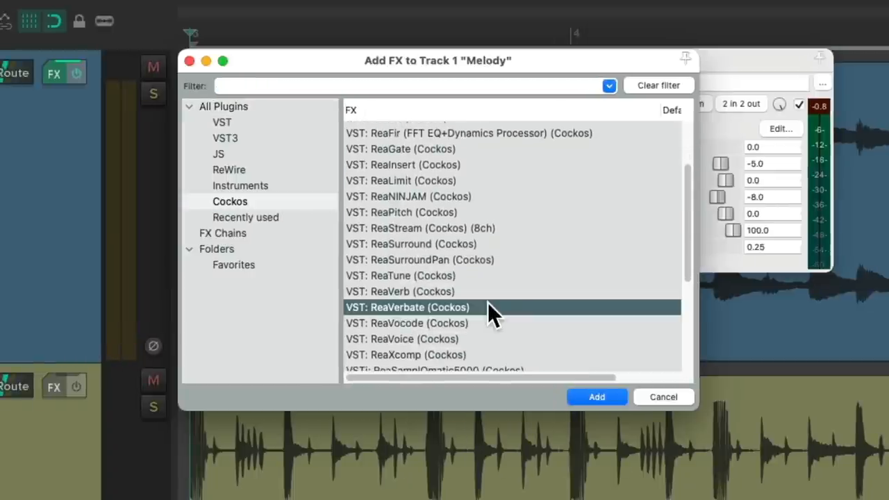
left_click(598, 398)
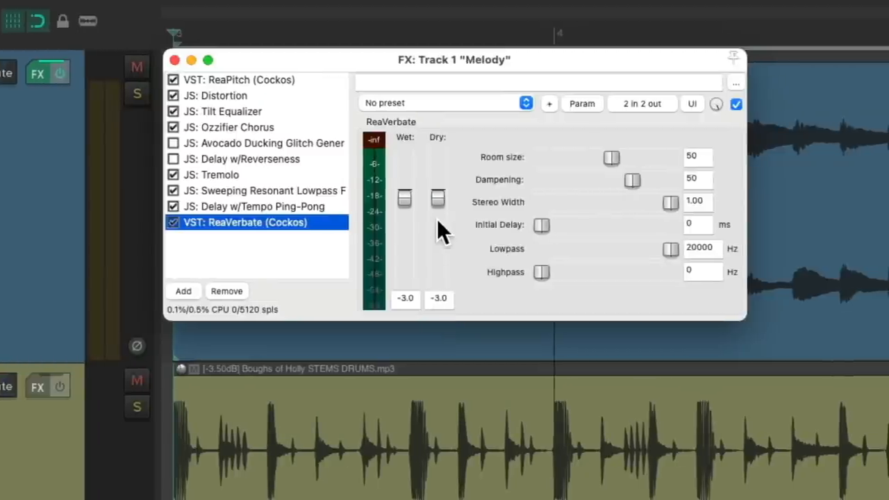
left_click_drag(405, 200, 404, 227)
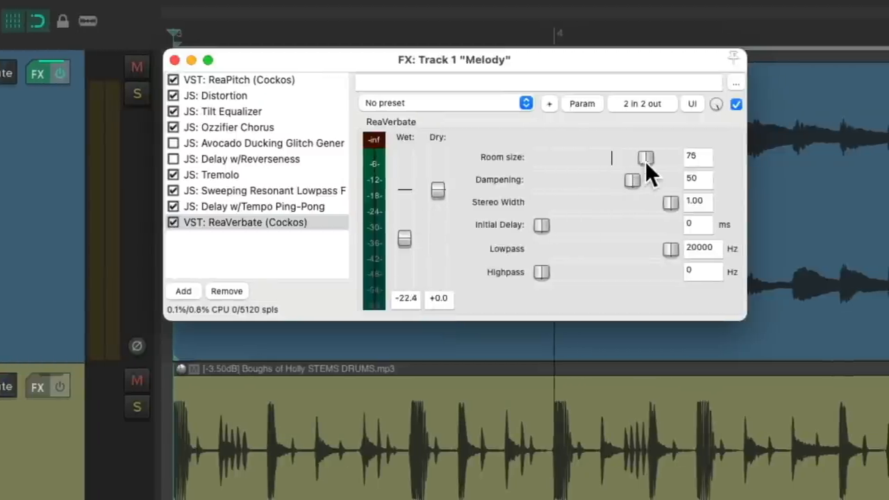
left_click_drag(645, 157, 666, 157)
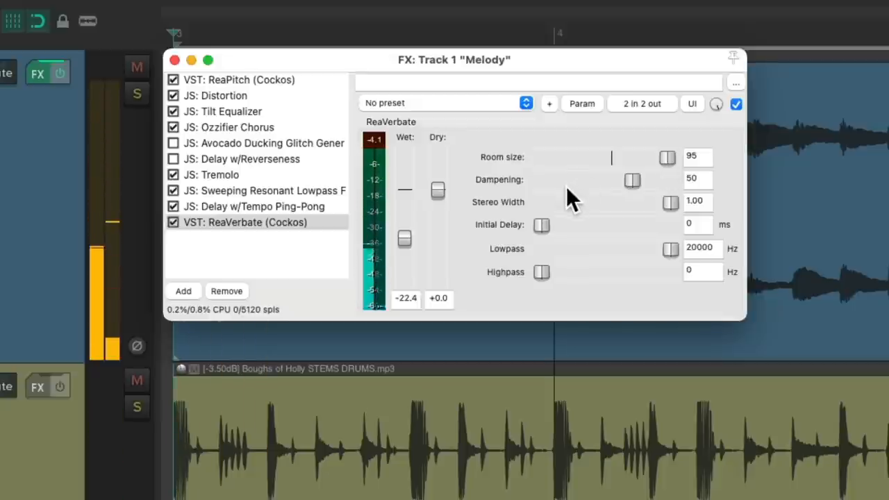
mouse_move(619, 261)
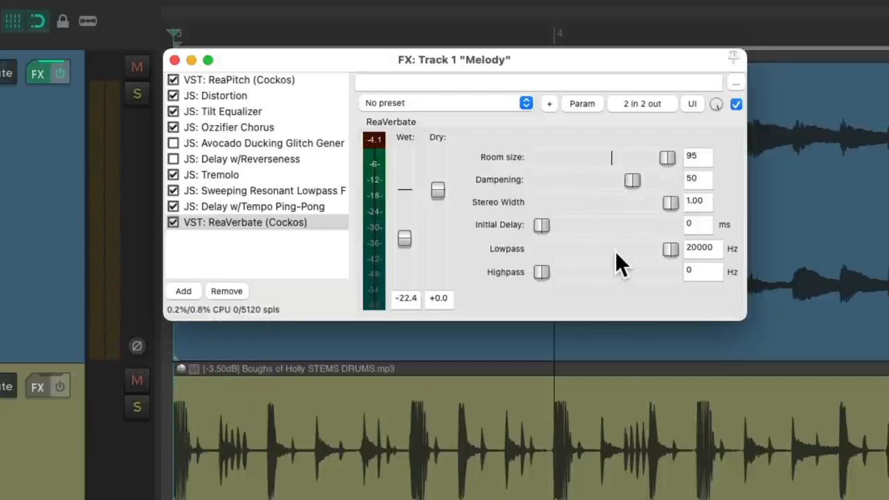
Set ReaVerbate's lowpass to about 4647 Hz, highpass to about 345 Hz, wet settled near -22.4 dB
left_click_drag(669, 249, 647, 250)
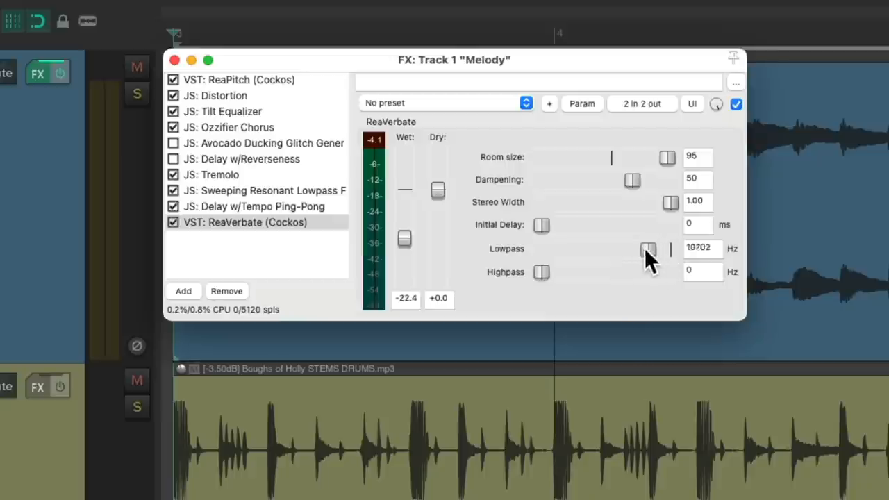
left_click_drag(647, 250, 623, 250)
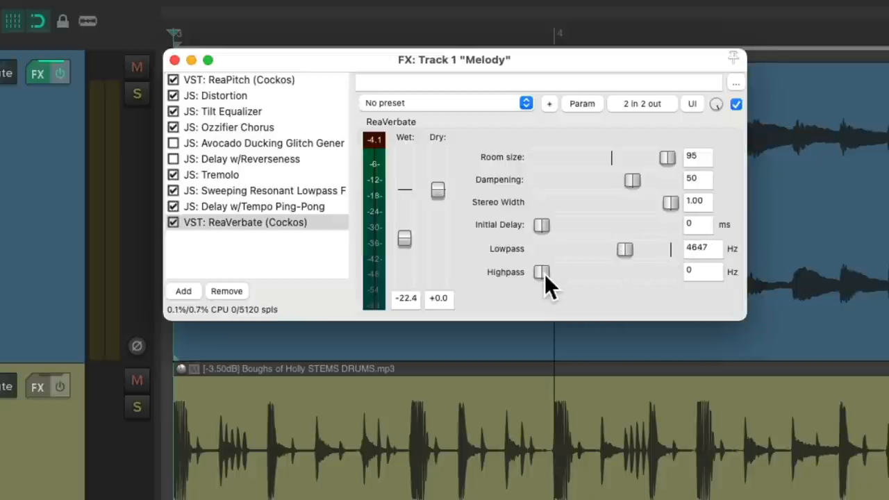
left_click_drag(541, 271, 581, 271)
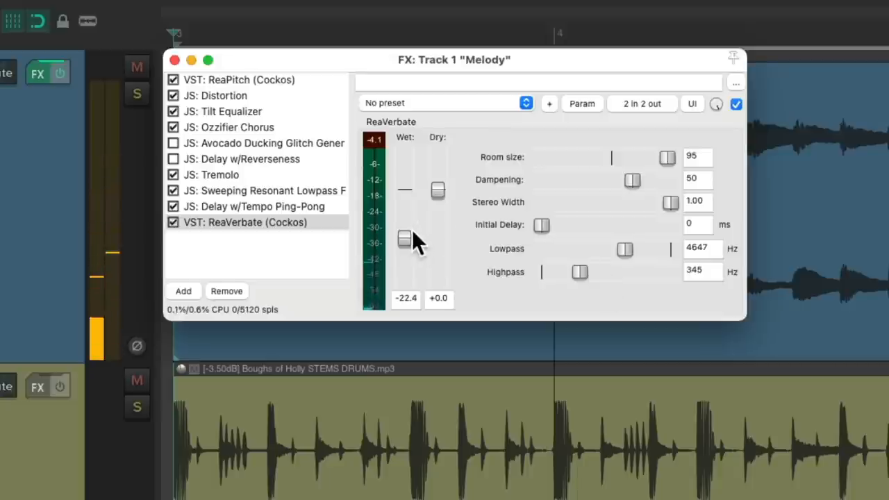
left_click_drag(404, 239, 405, 222)
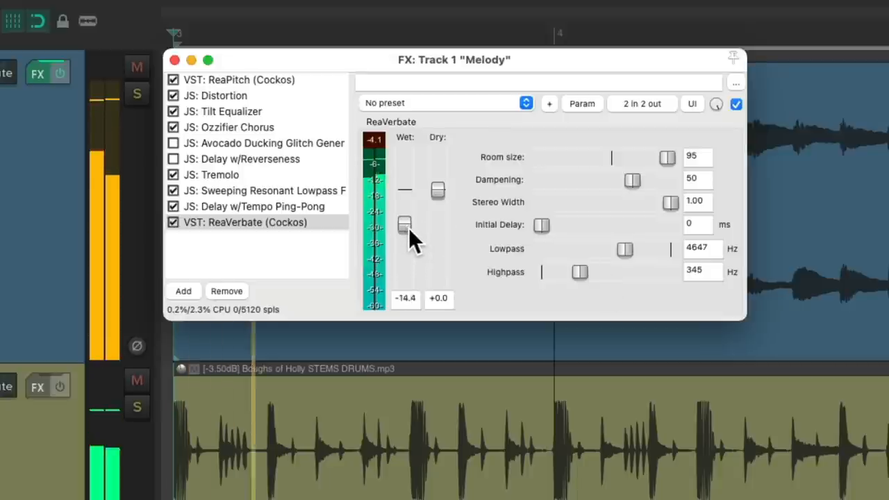
left_click_drag(404, 224, 404, 235)
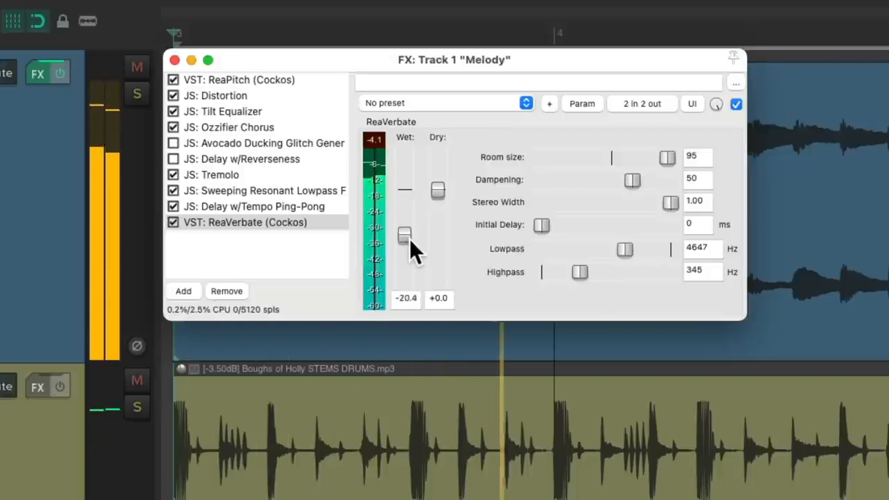
left_click_drag(404, 235, 404, 239)
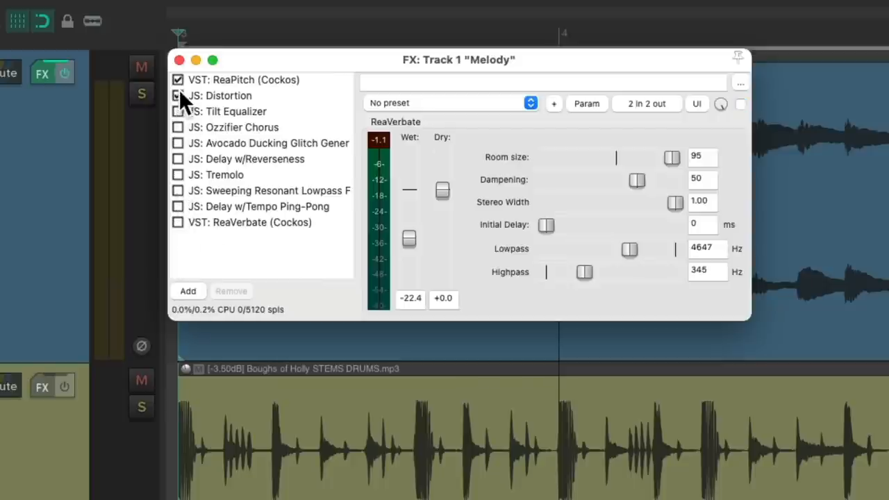
Bypass ReaPitch and save all Melody effects as an FX chain named 'ReaMel…'
left_click(178, 79)
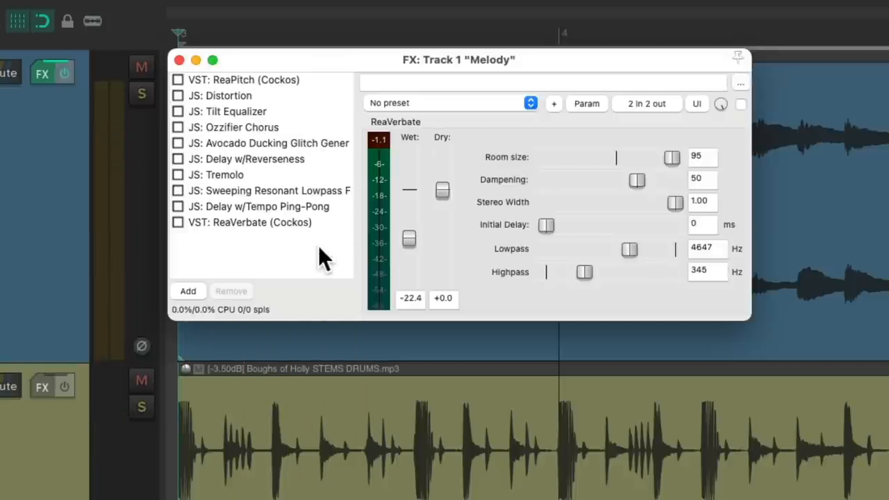
mouse_move(283, 263)
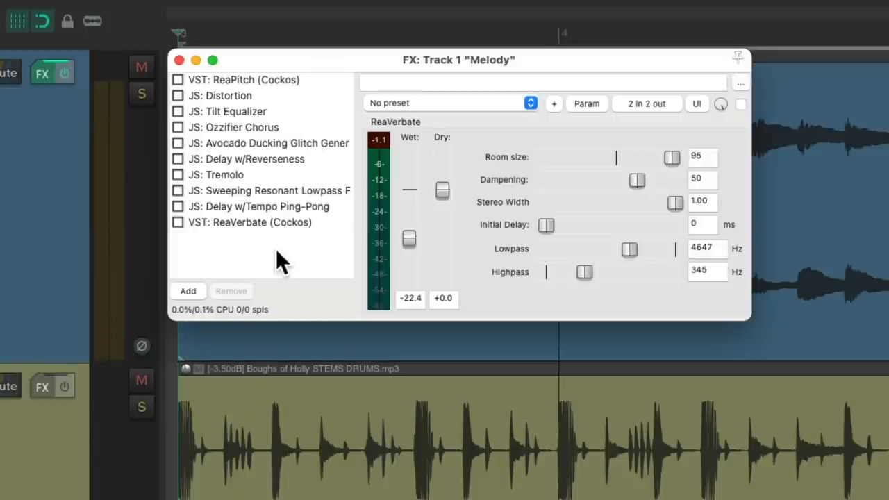
right_click(280, 261)
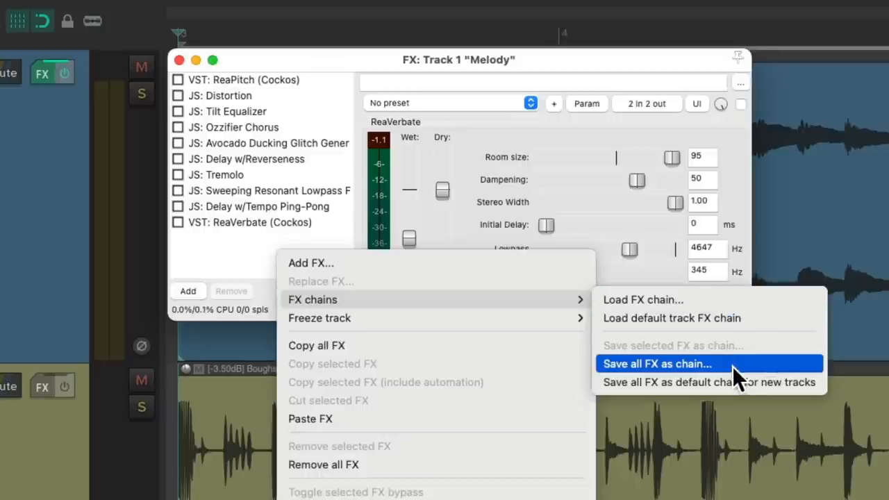
left_click(656, 364)
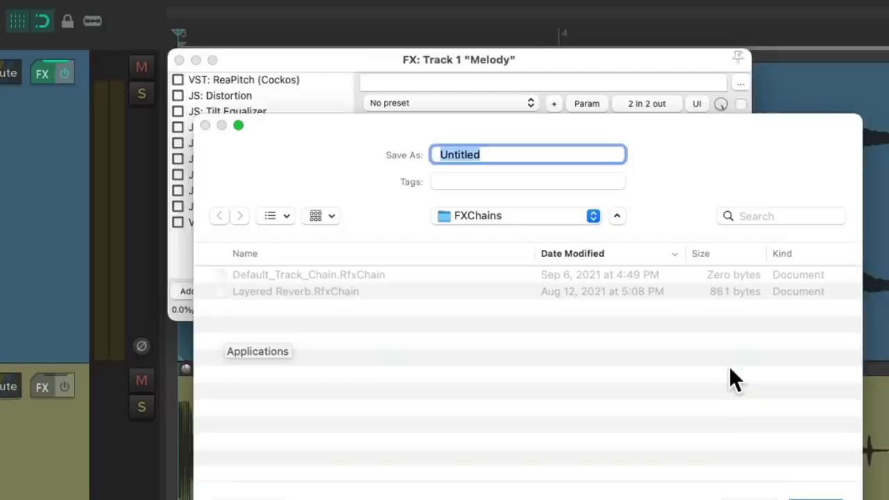
type("ReaMel")
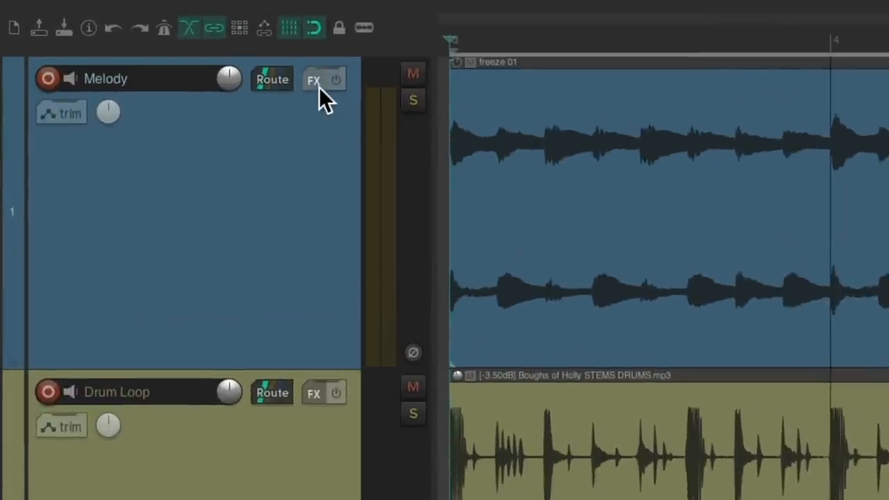
Load the ReaMelodies FX chain onto the Melody track from its FX chains menu
left_click(314, 79)
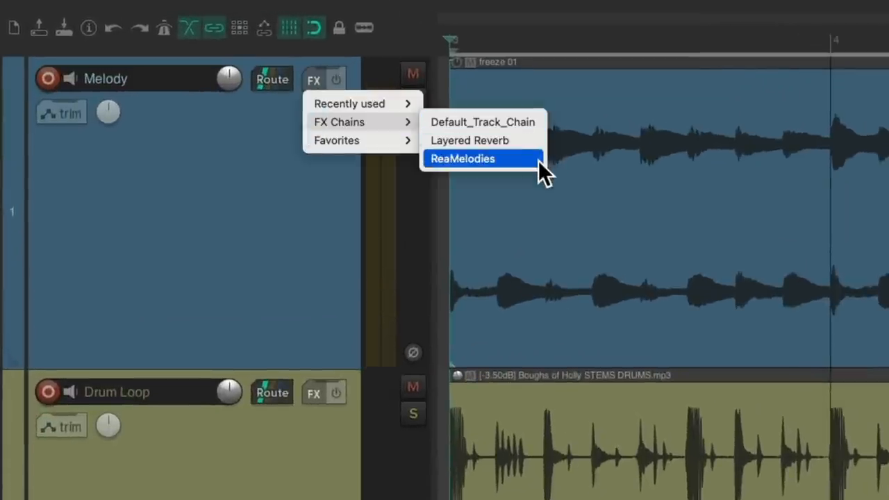
left_click(463, 158)
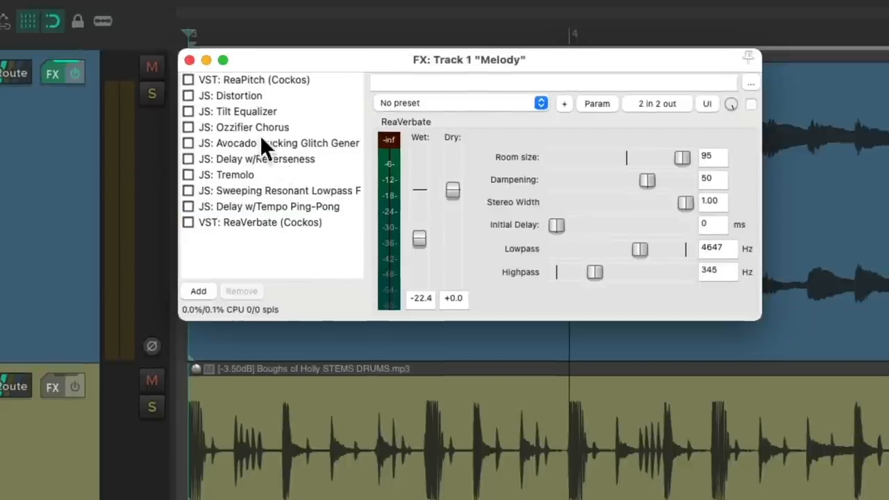
Re-enable ReaPitch with about -8 semitones pitch shift and 7.78 semitones formant shift
left_click(256, 79)
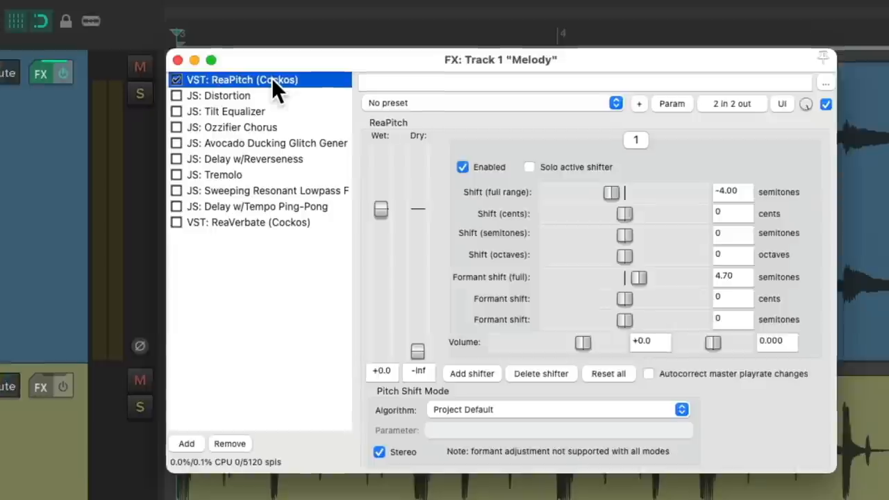
left_click_drag(611, 192, 606, 192)
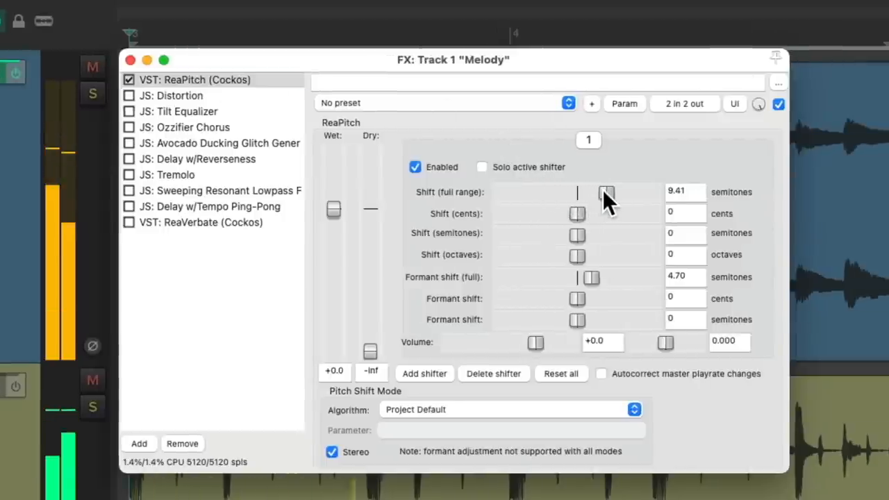
left_click_drag(605, 192, 555, 192)
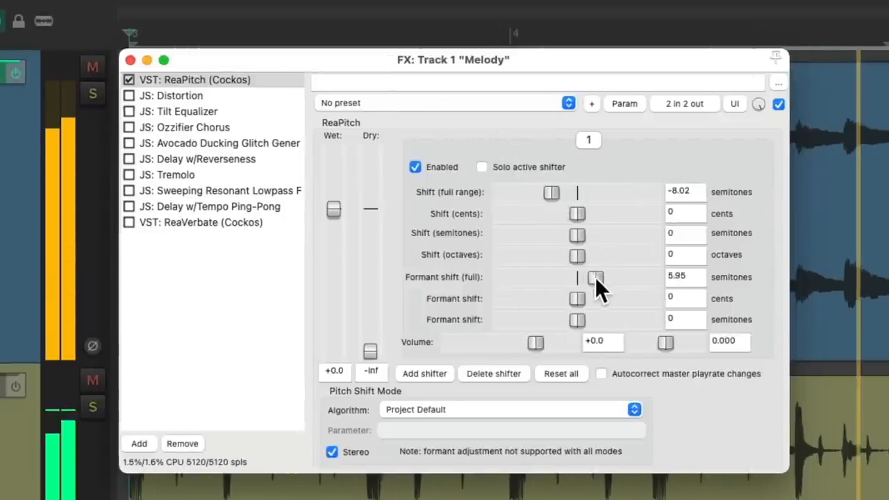
left_click_drag(596, 276, 552, 192)
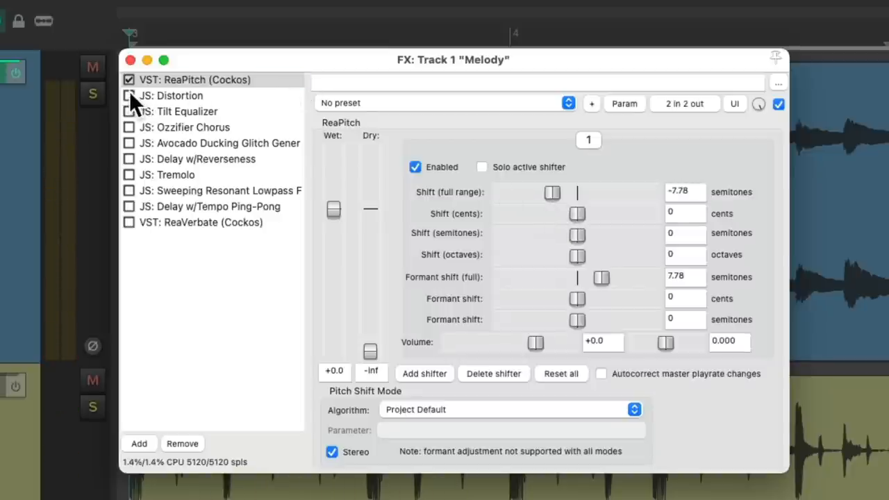
Enable Distortion at 5 dB gain and the Tilt Equalizer, keeping the Avocado glitch generator bypassed
left_click(172, 95)
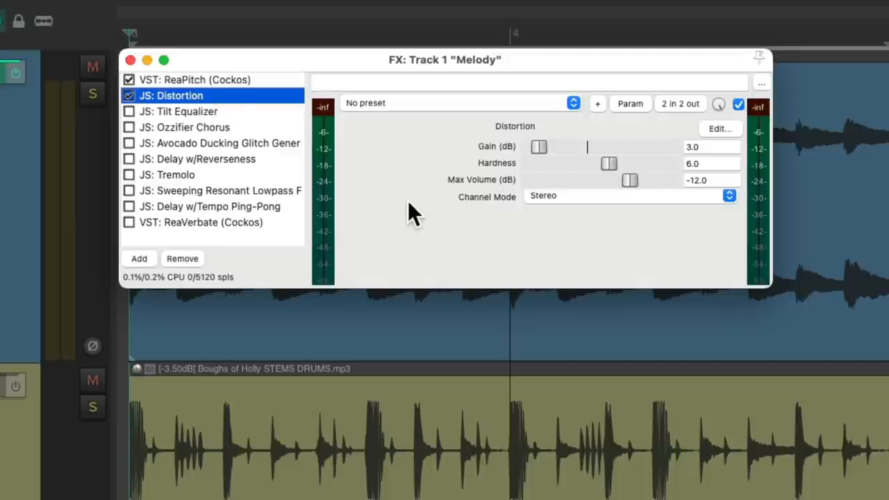
left_click_drag(539, 147, 544, 147)
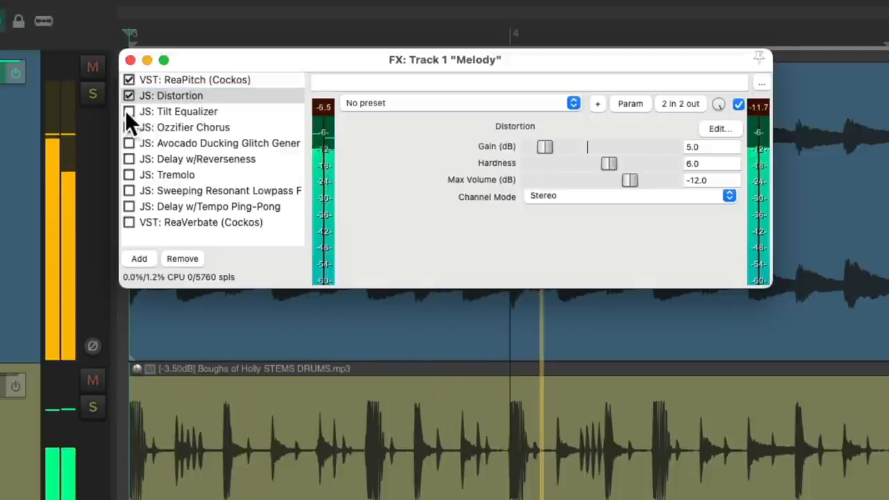
left_click(185, 128)
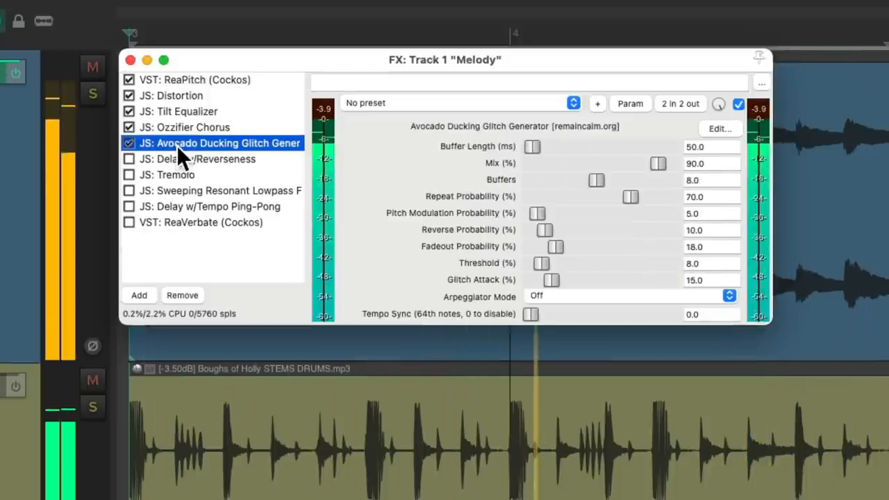
left_click(127, 144)
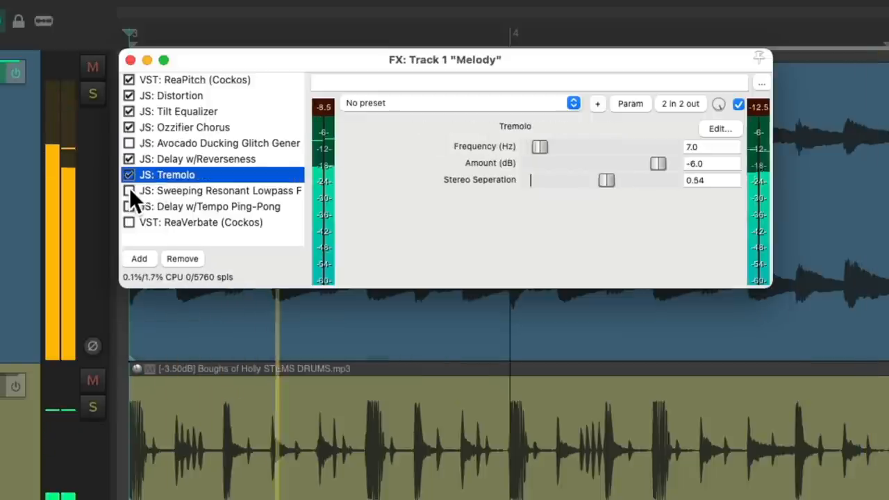
Enable the Sweeping Resonant Lowpass Filter and shorten its sweep time to 0.5 s
left_click(128, 190)
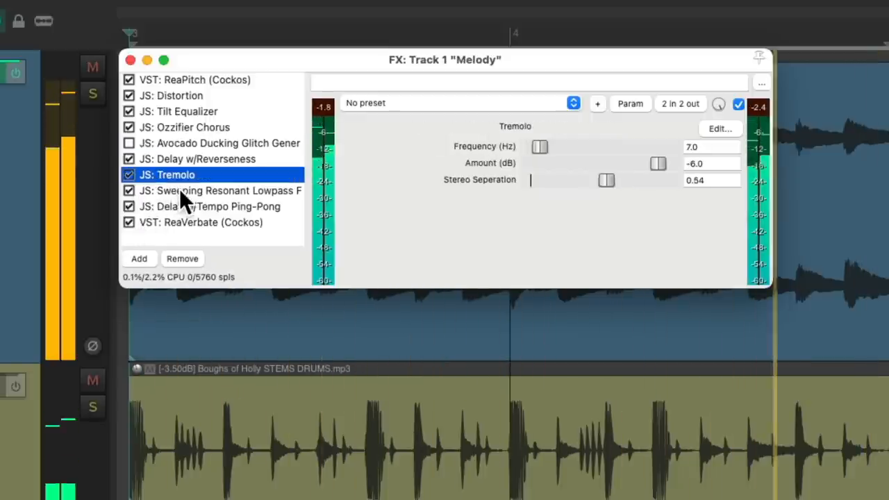
left_click(219, 190)
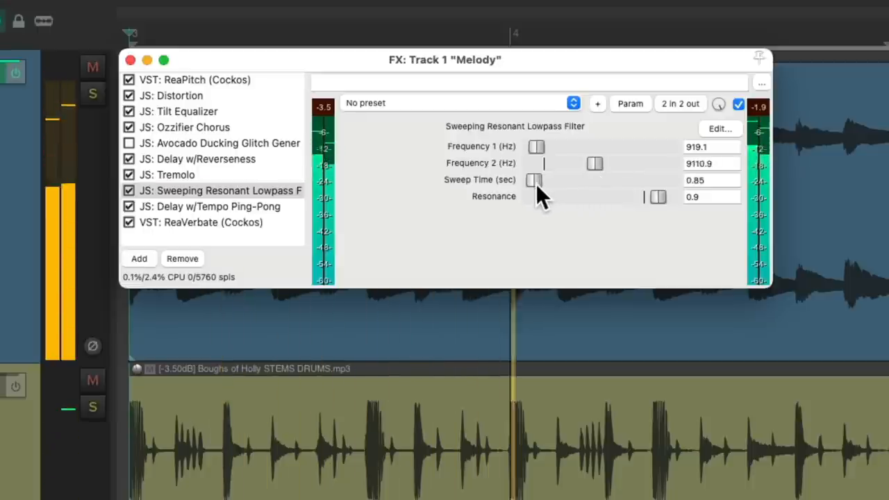
left_click_drag(534, 181, 531, 181)
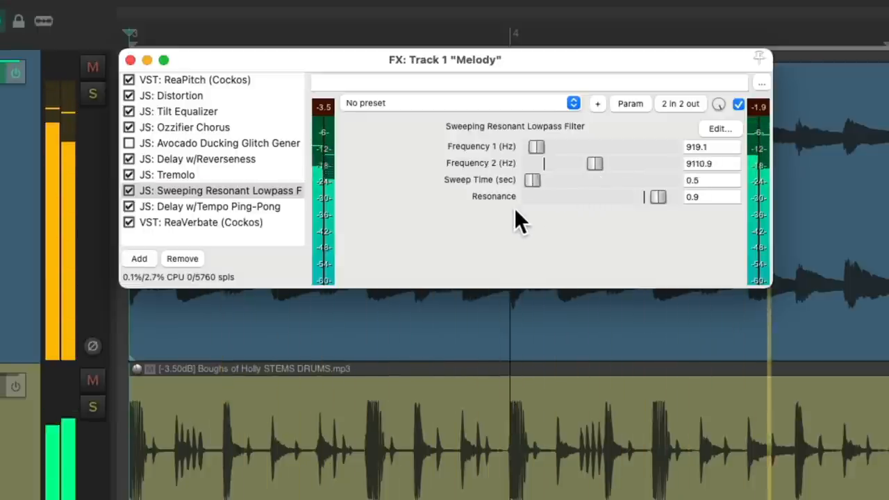